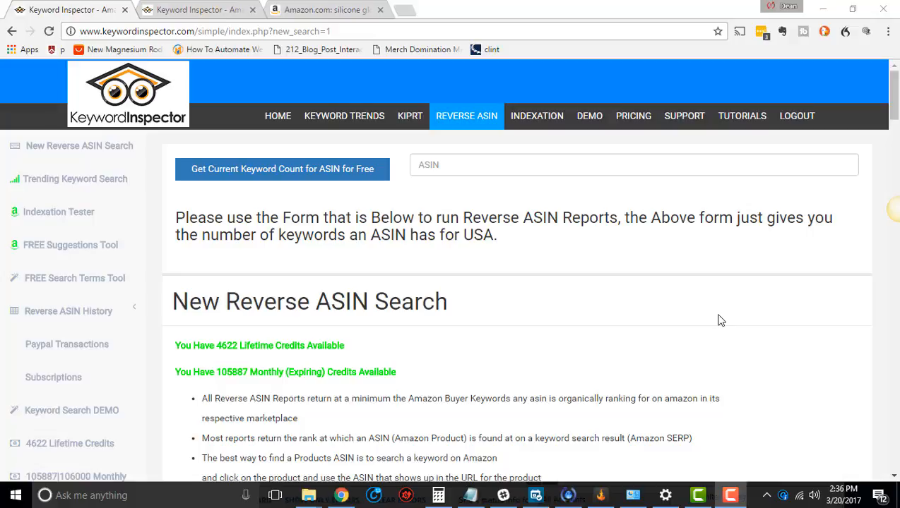
Step: Scroll down through the current page before returning to Amazon
scroll("down", 3)
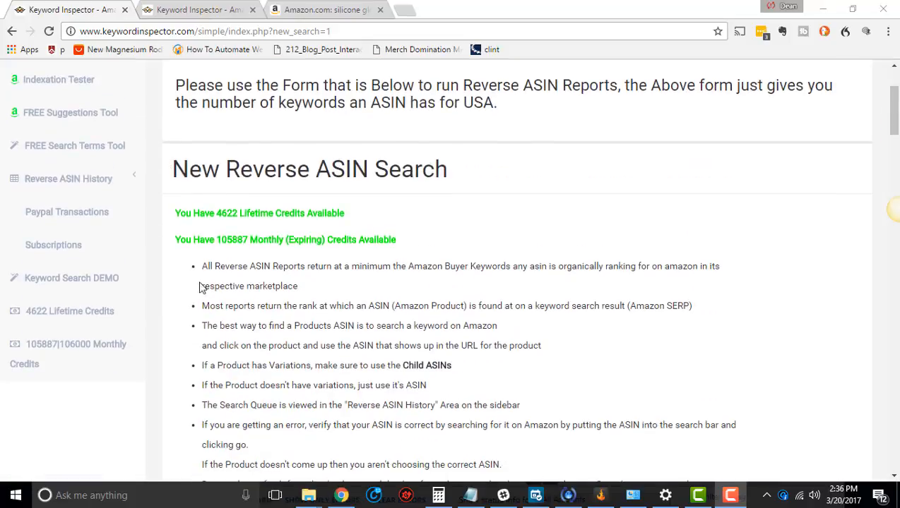
scroll("down", 3)
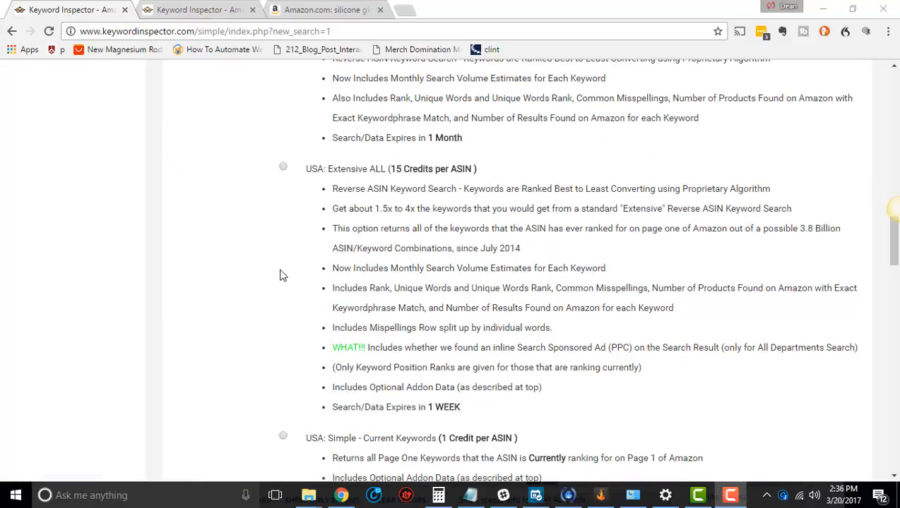
scroll("down", 3)
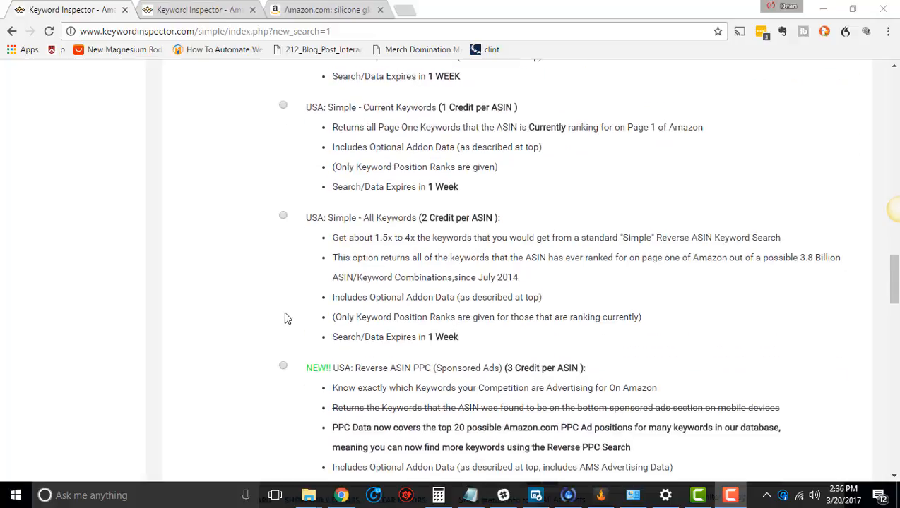
scroll("down", 3)
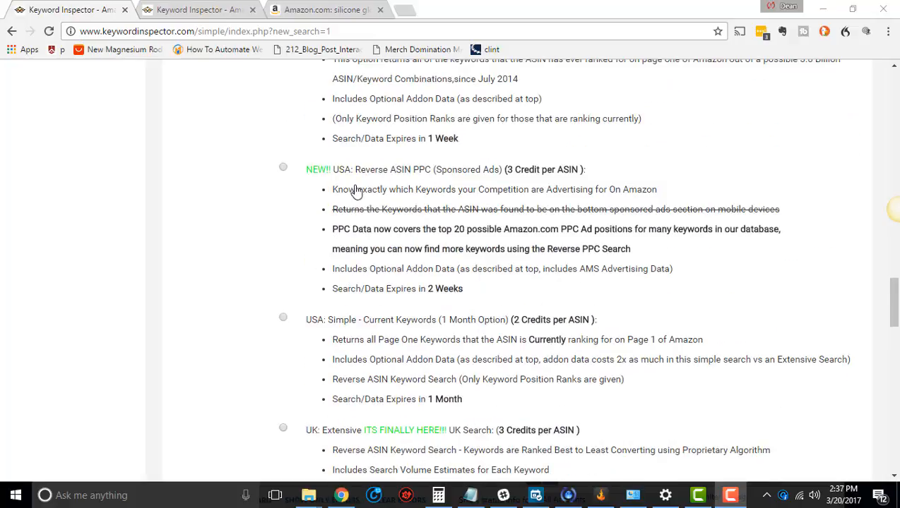
mouse_move(401, 177)
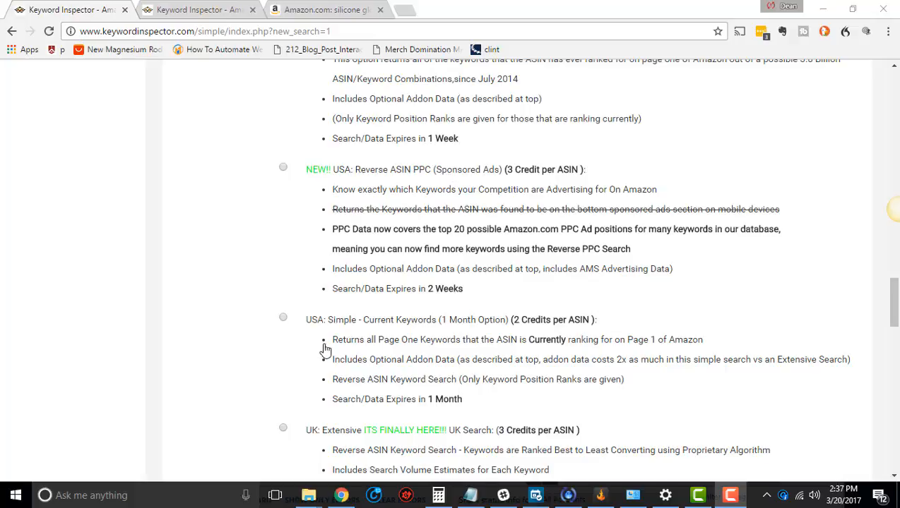
mouse_move(218, 309)
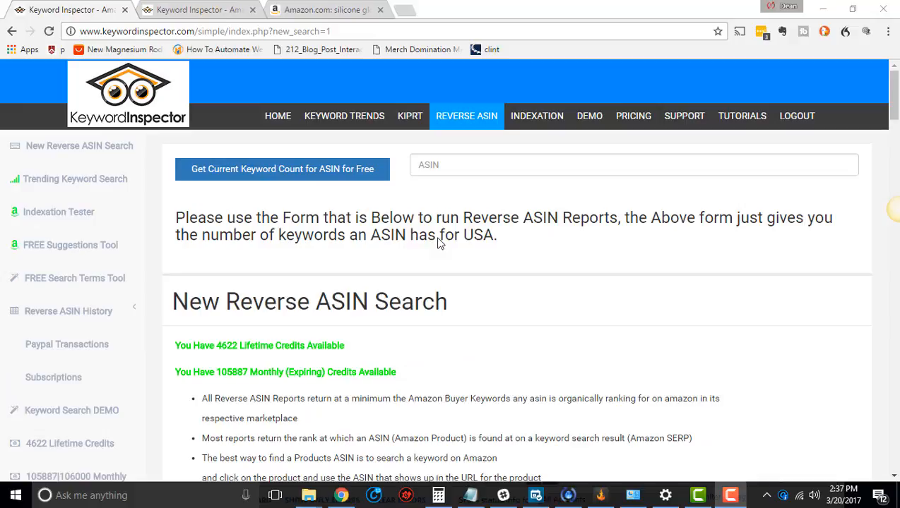
mouse_move(448, 276)
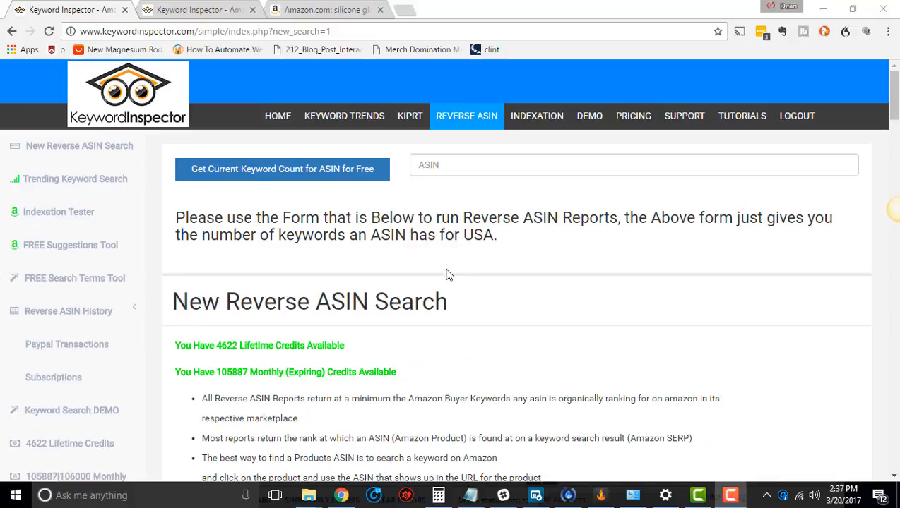
mouse_move(401, 240)
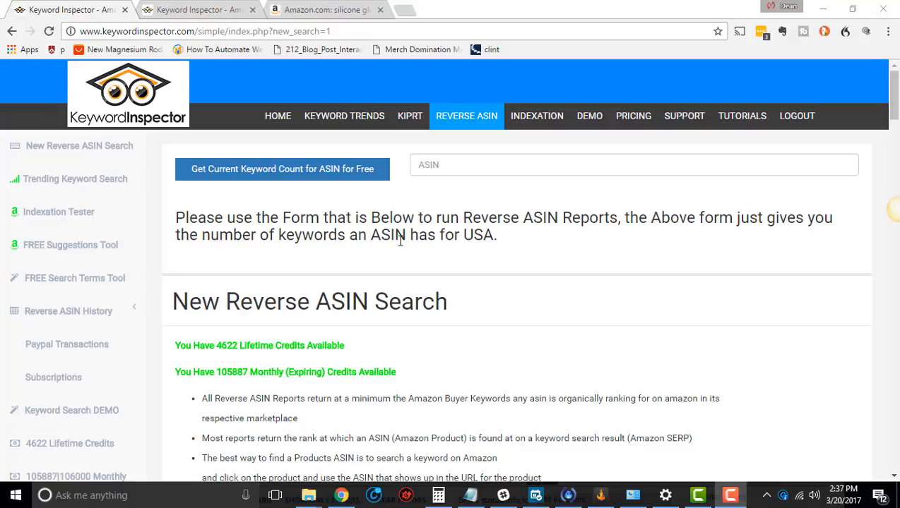
scroll("down", 3)
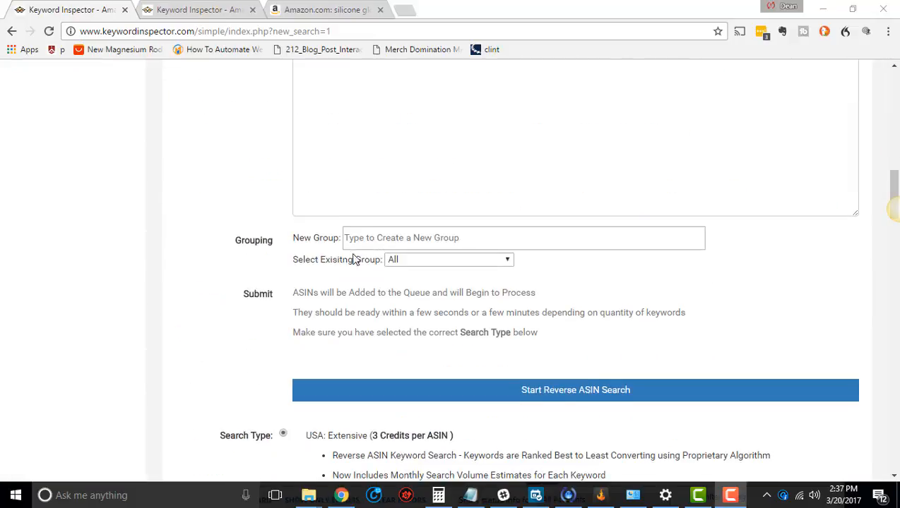
scroll("down", 3)
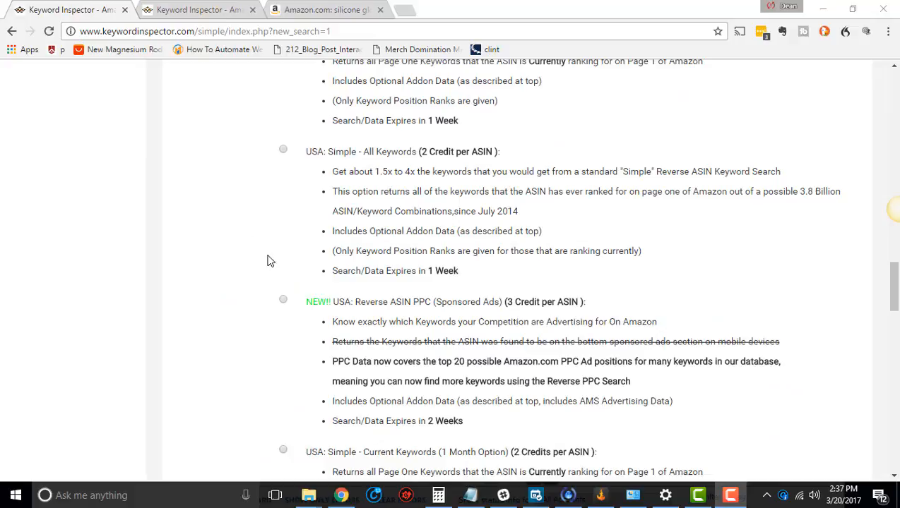
mouse_move(426, 312)
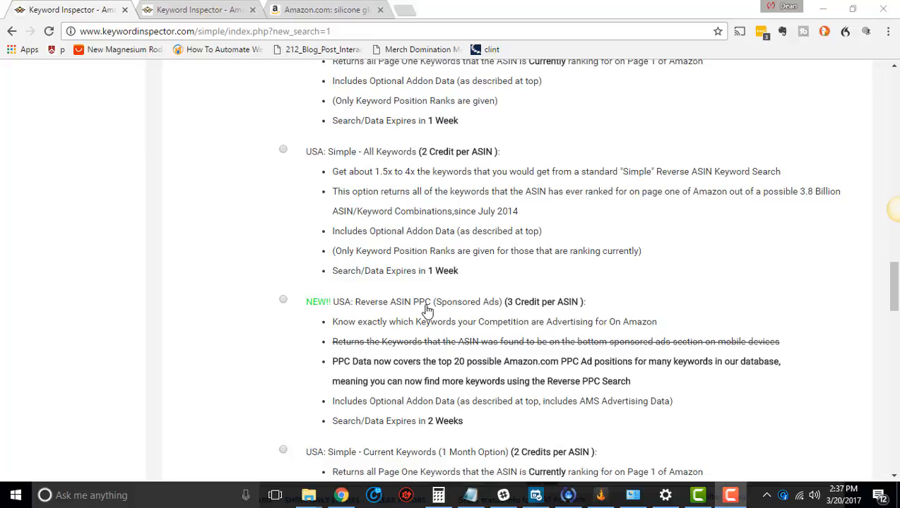
mouse_move(431, 311)
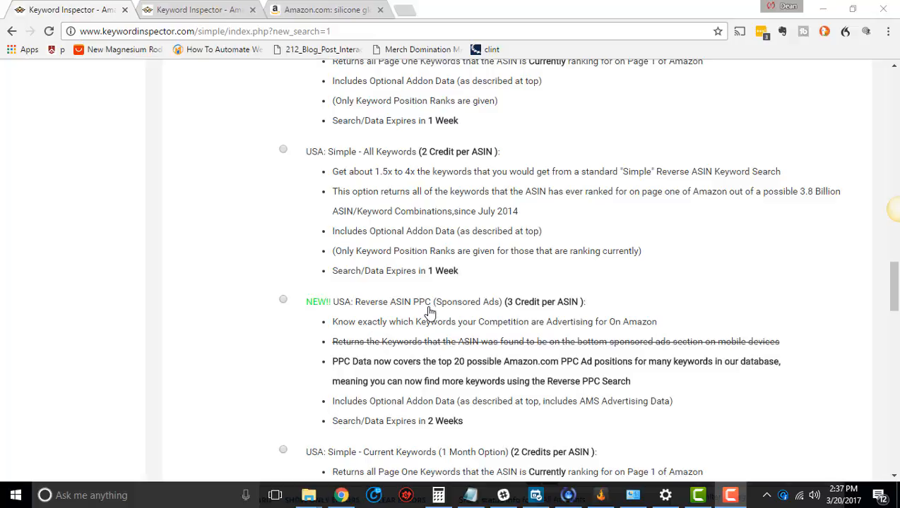
mouse_move(431, 309)
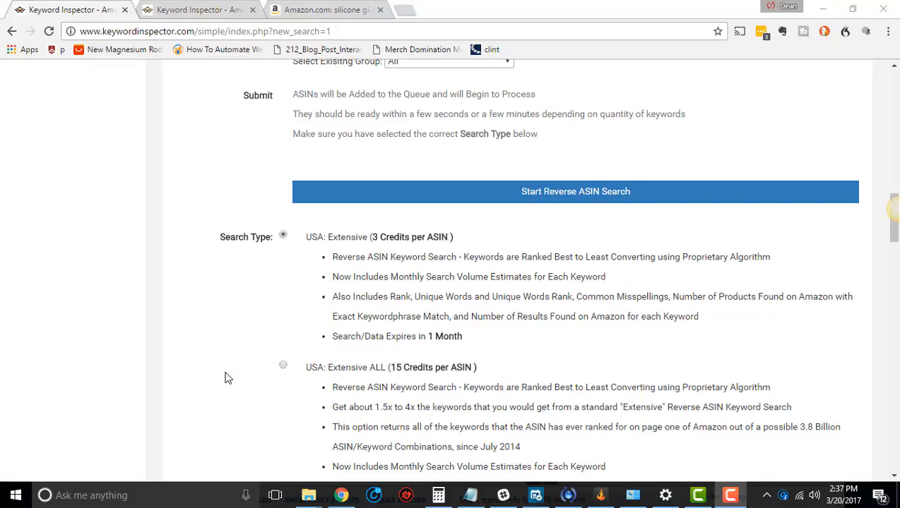
mouse_move(257, 319)
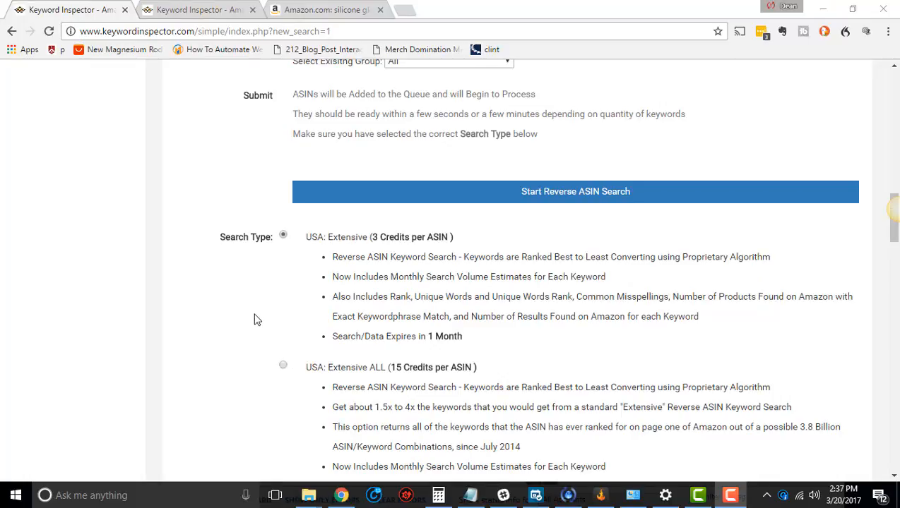
mouse_move(288, 334)
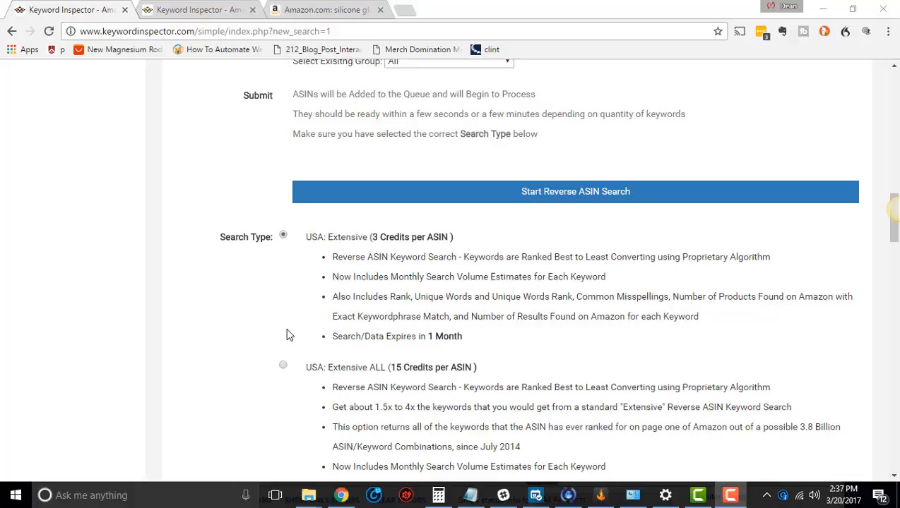
mouse_move(254, 319)
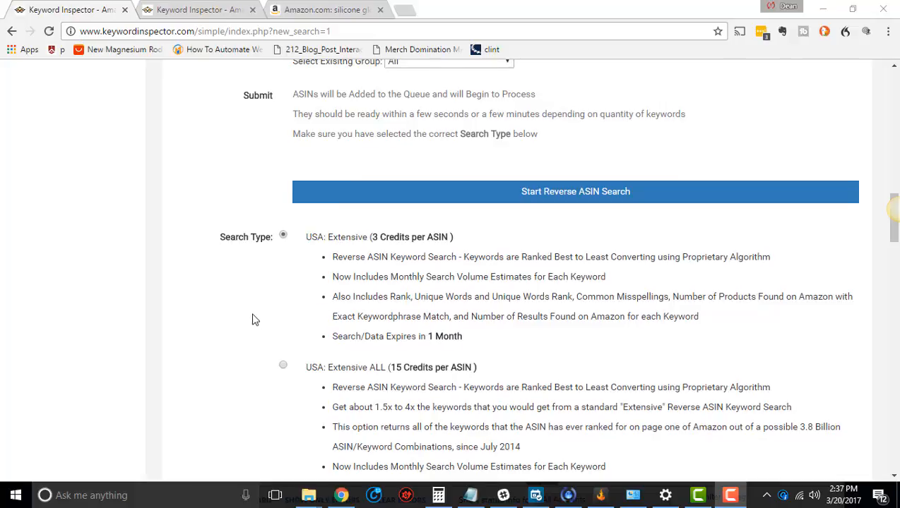
scroll("down", 3)
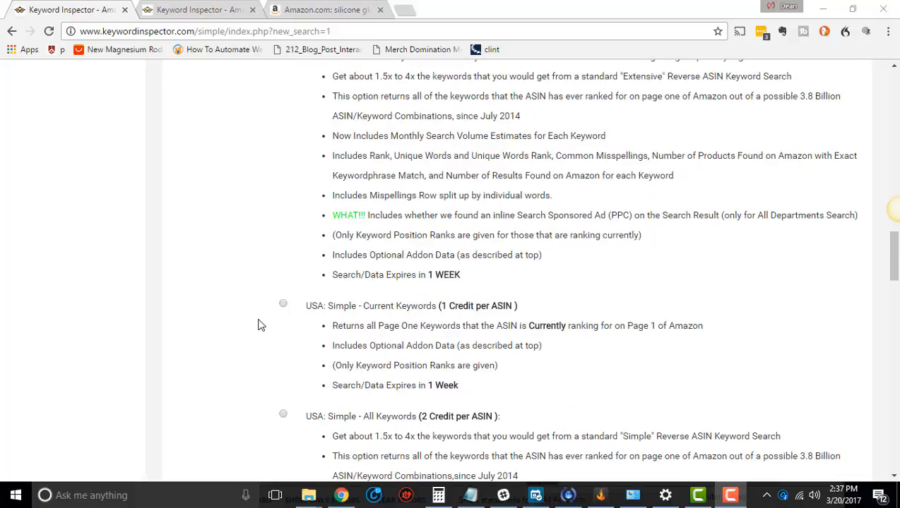
scroll("down", 3)
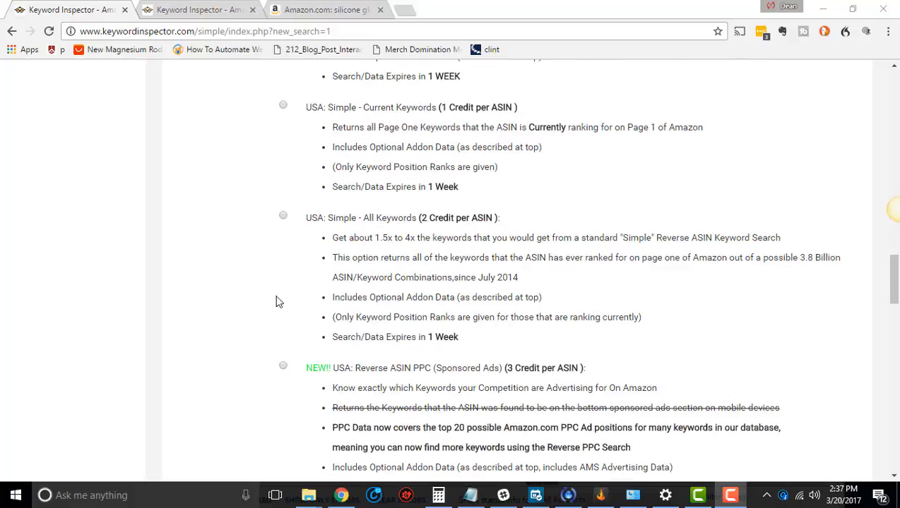
scroll("down", 3)
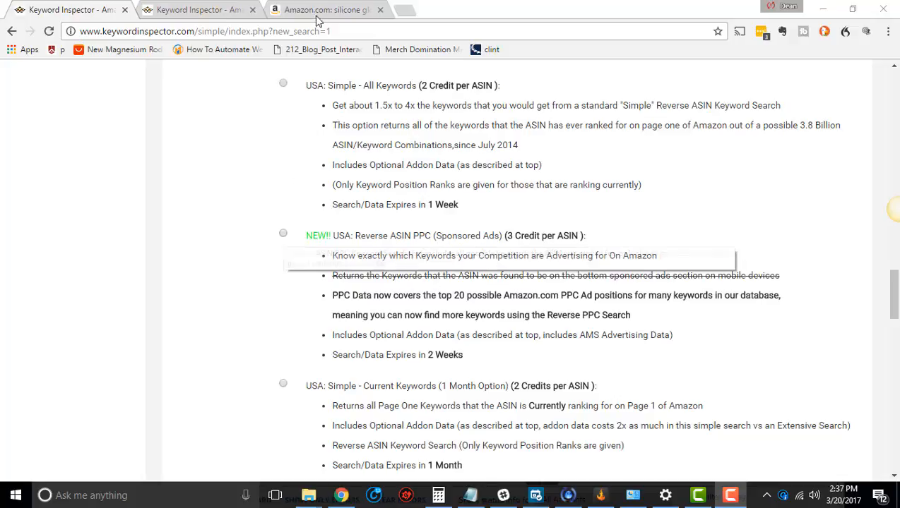
Step: In the Amazon silicone mitt results, open the red Homwe silicone oven mitts product page
left_click(325, 9)
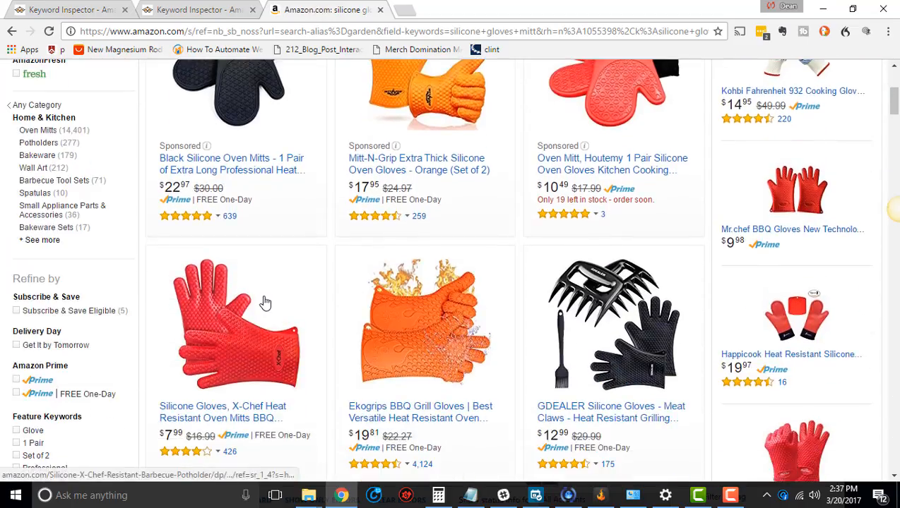
scroll("down", 3)
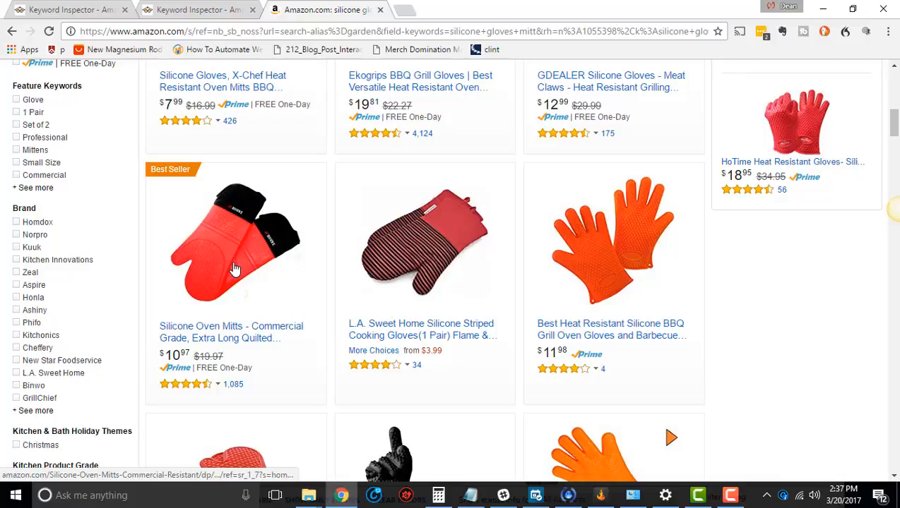
left_click(235, 240)
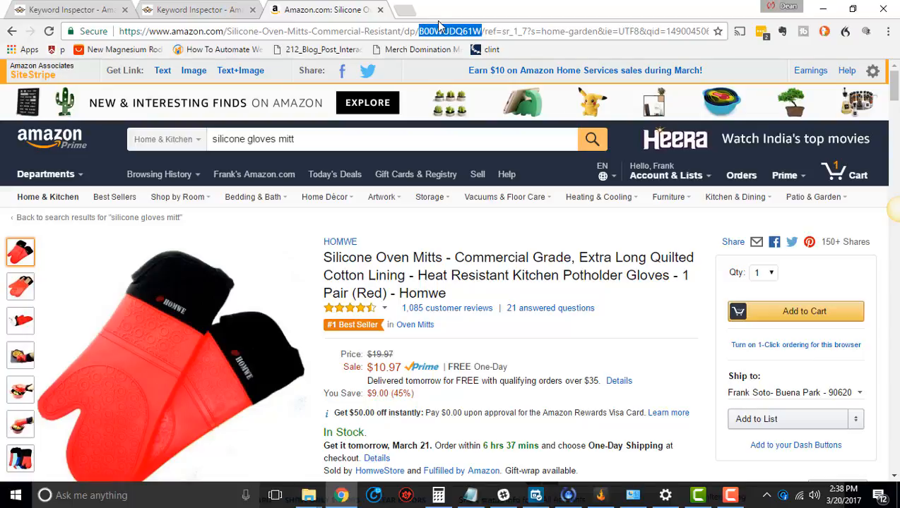
mouse_move(440, 27)
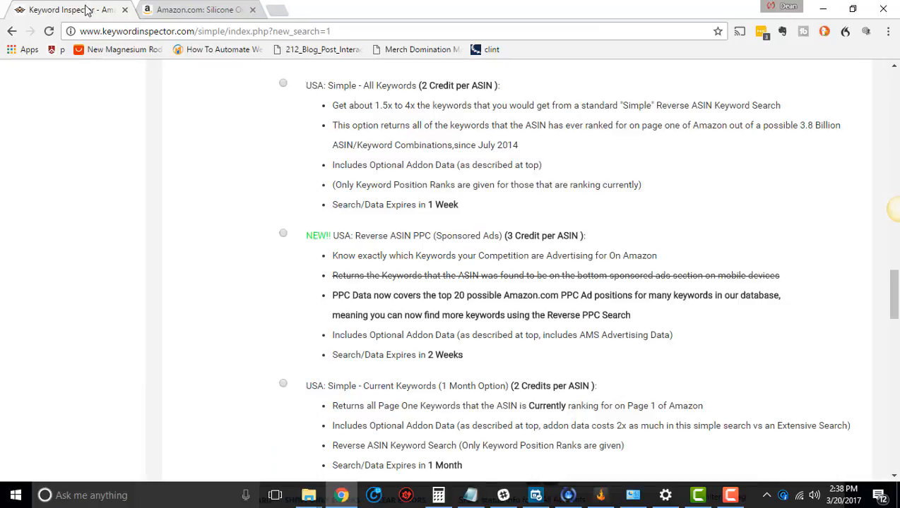
mouse_move(316, 115)
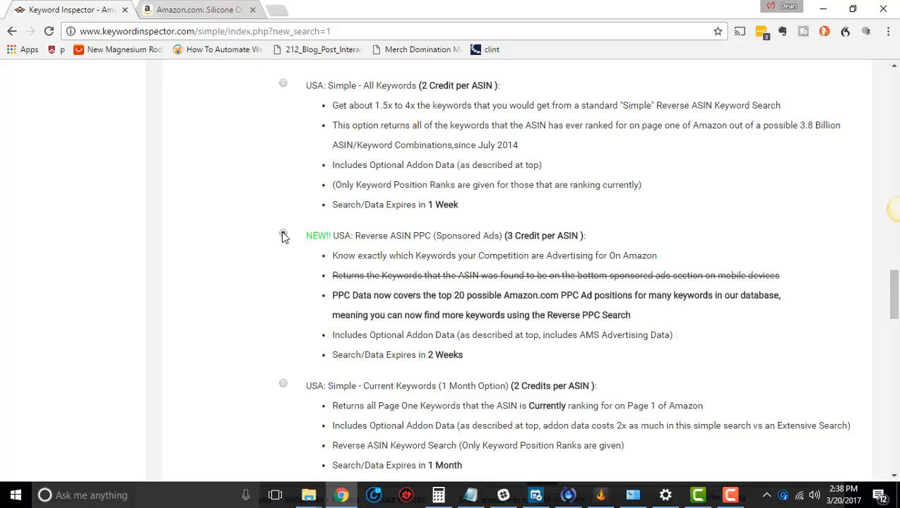
Step: Submit a Reverse ASIN PPC search for ASIN B00WUDQ61W and confirm it is processing
left_click(282, 233)
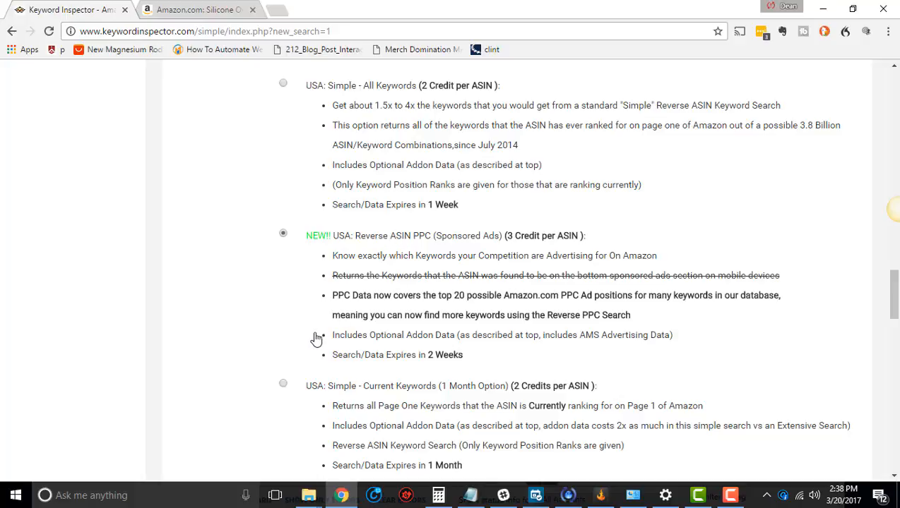
type("B00WUDQ61W")
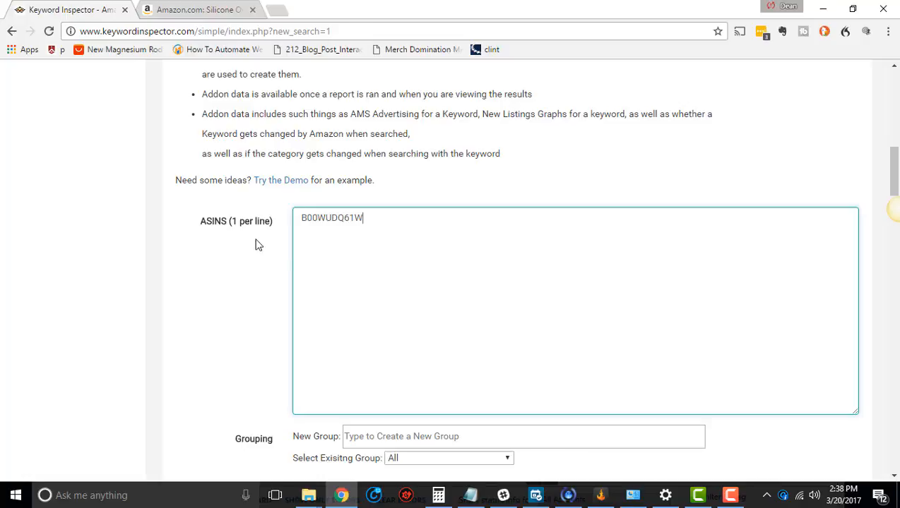
scroll("down", 3)
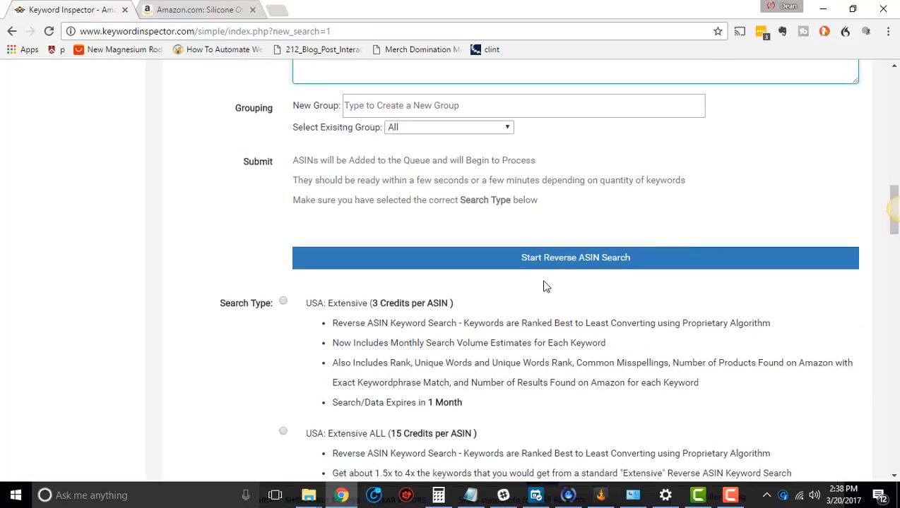
left_click(575, 257)
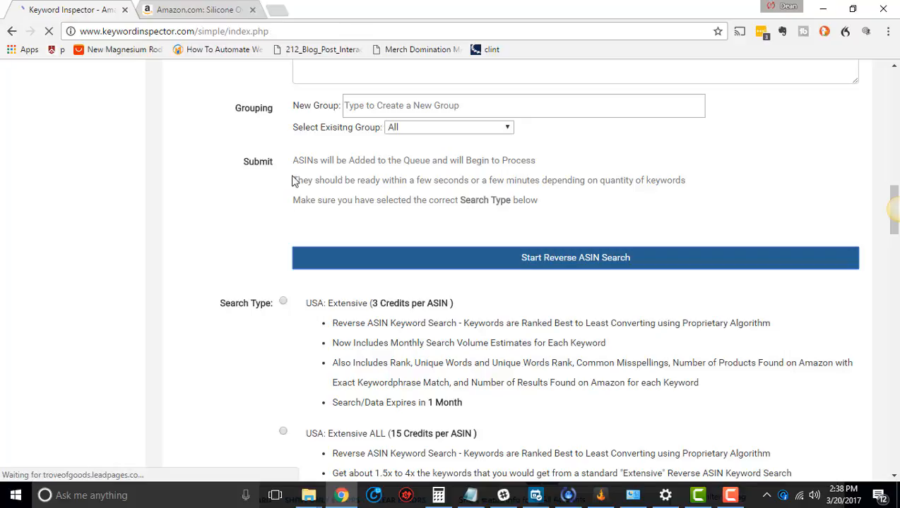
left_click(574, 258)
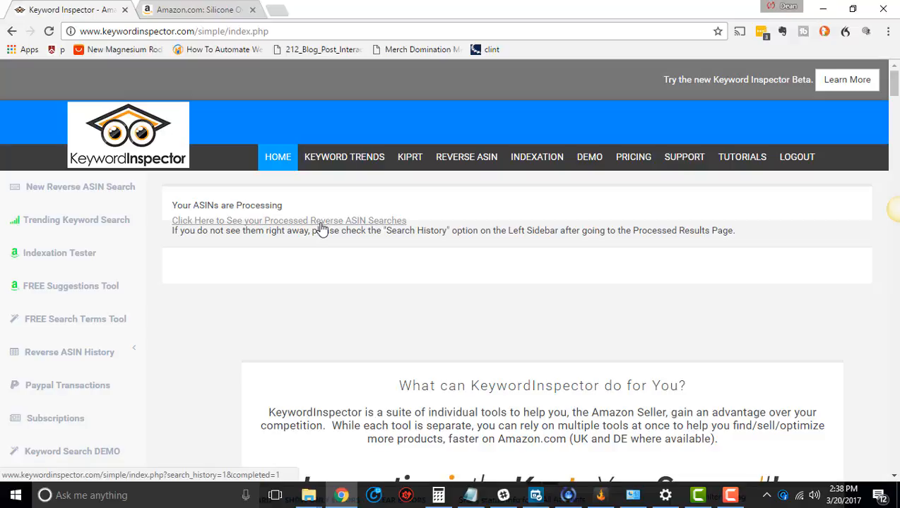
Step: Show the completed reverse ASIN searches and highlight the reverseppc search's 13 Days expiration
left_click(289, 220)
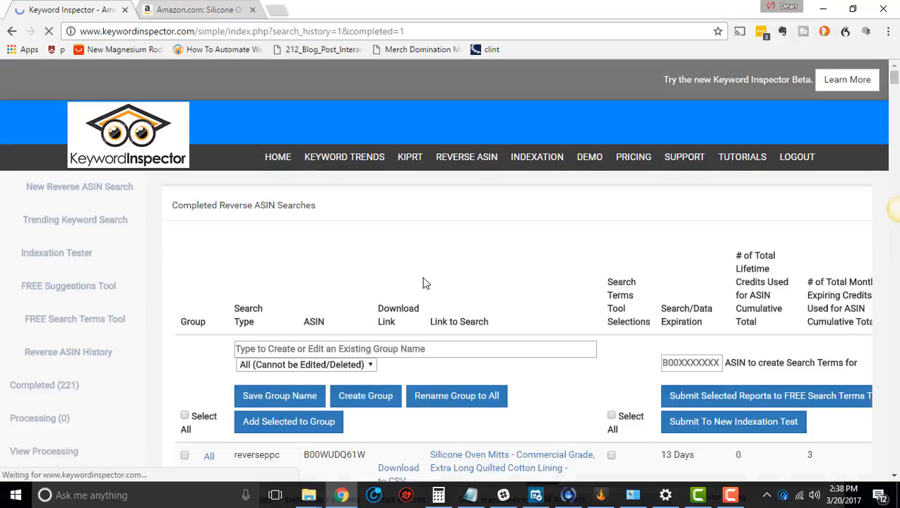
scroll("down", 3)
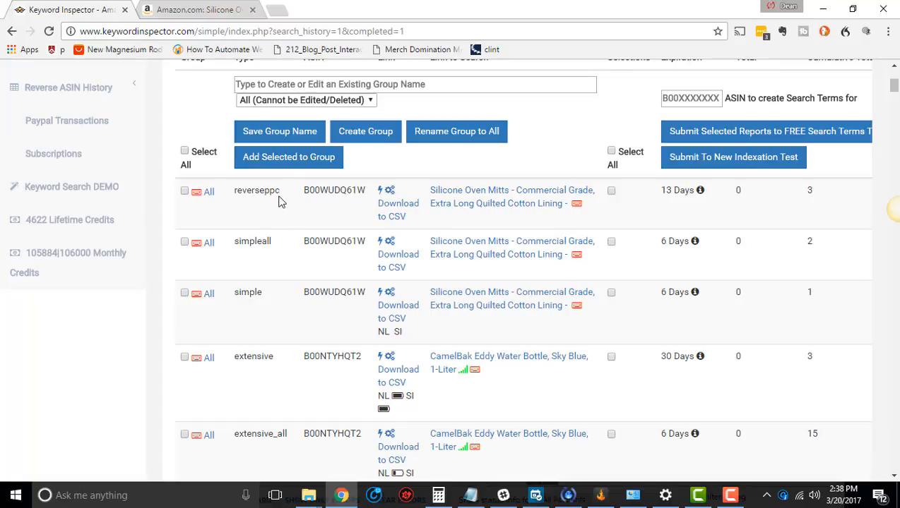
double_click(256, 190)
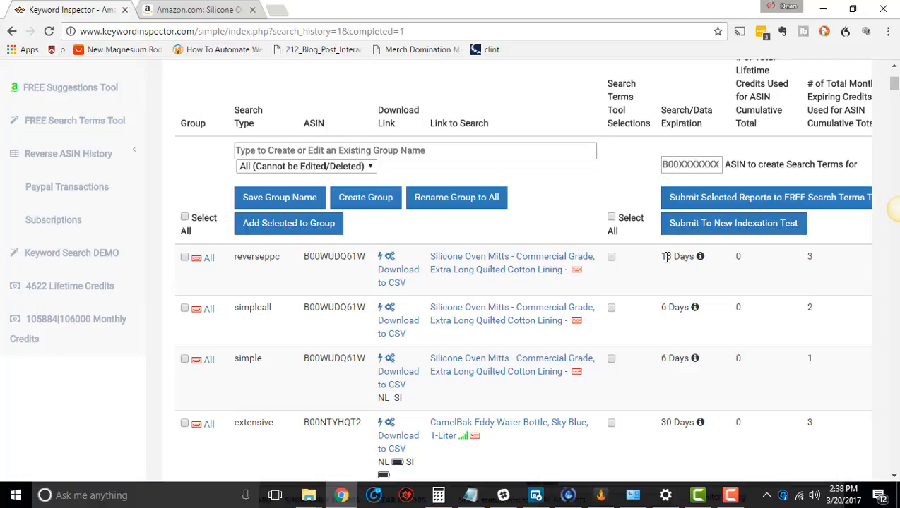
double_click(675, 257)
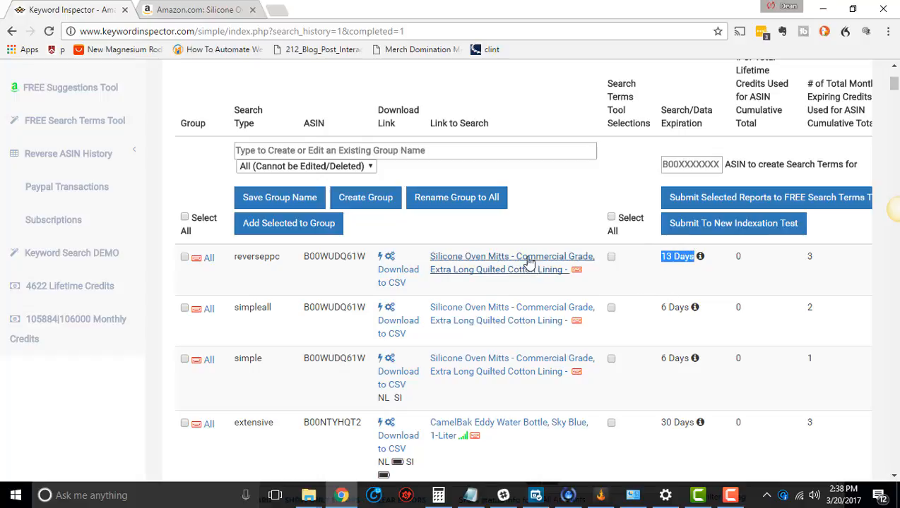
mouse_move(530, 275)
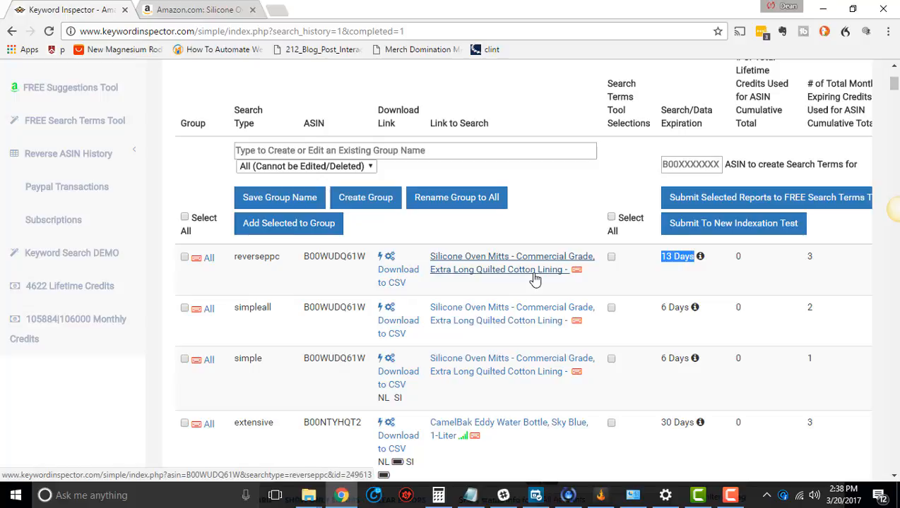
mouse_move(535, 267)
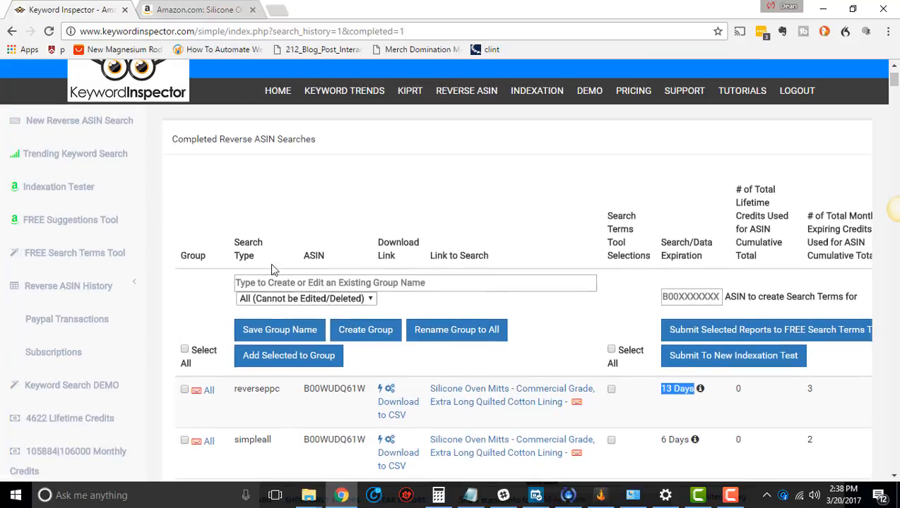
Step: Review the reverseppc, simpleall and simple result rows for the oven mitts ASIN
scroll("down", 3)
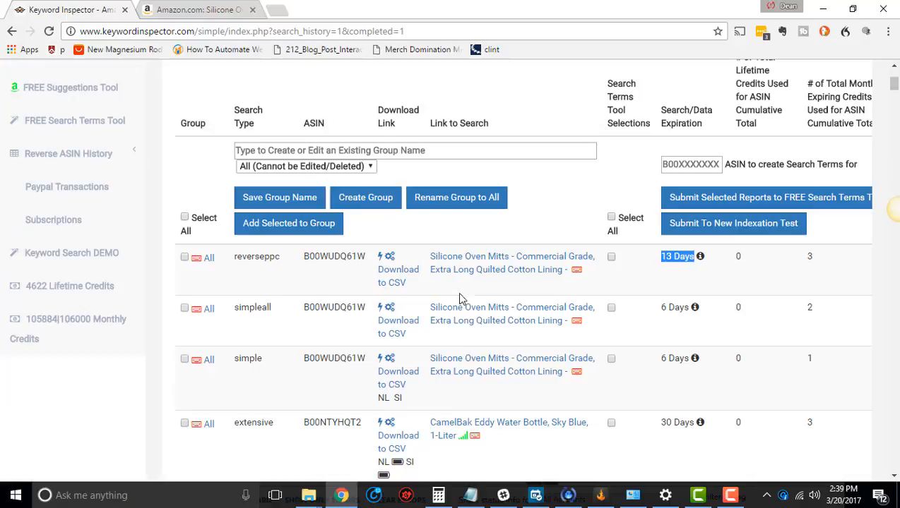
mouse_move(827, 99)
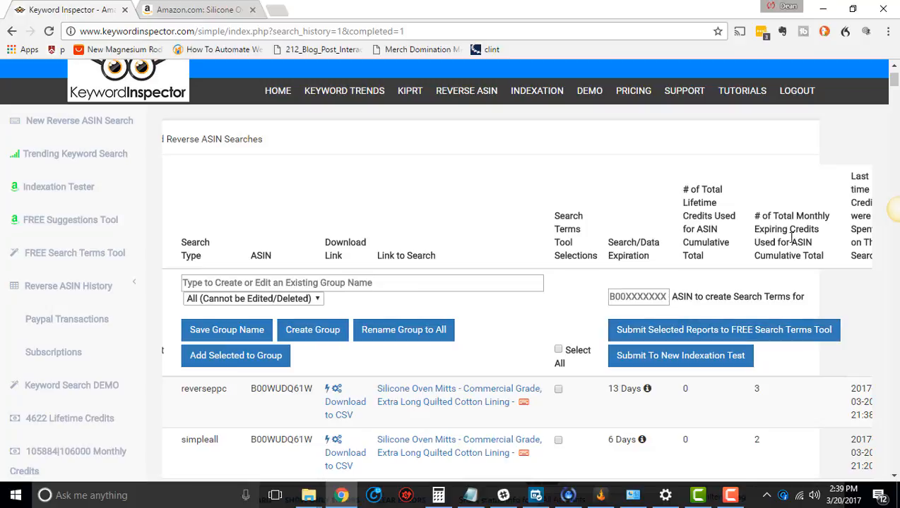
scroll("down", 3)
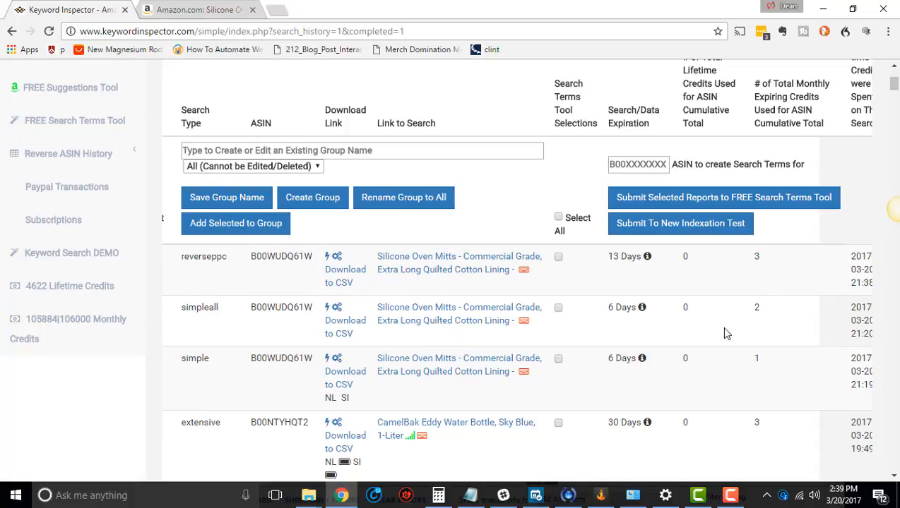
mouse_move(544, 327)
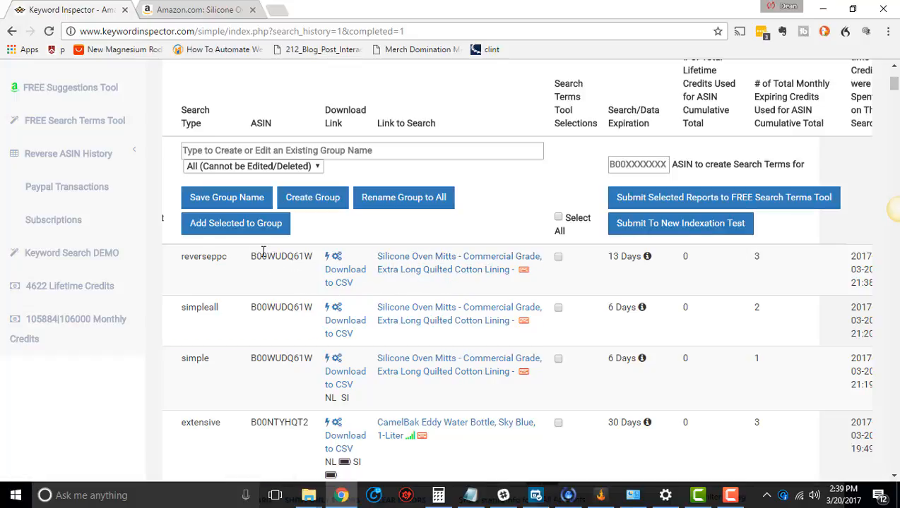
double_click(204, 257)
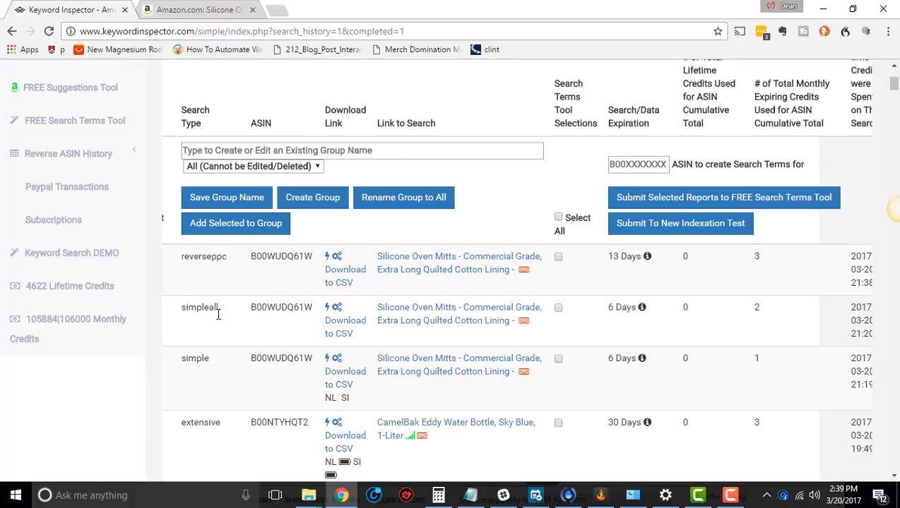
double_click(195, 358)
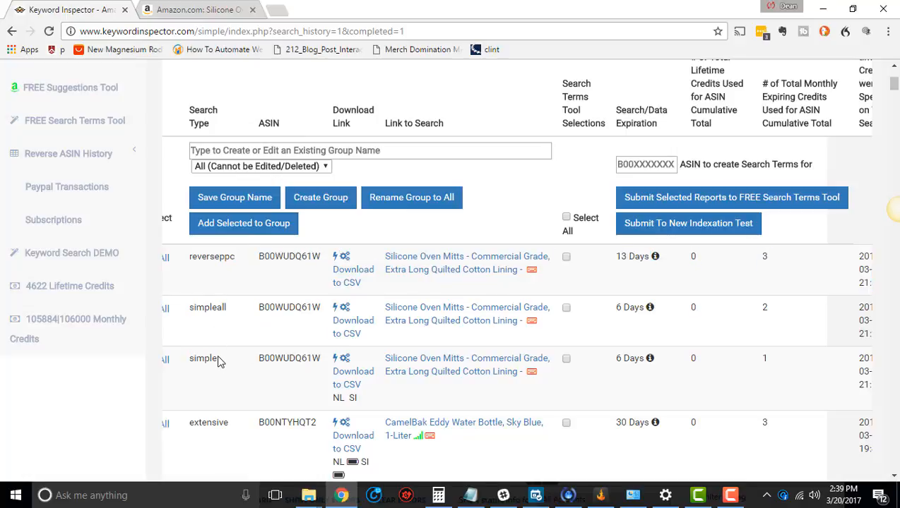
double_click(212, 256)
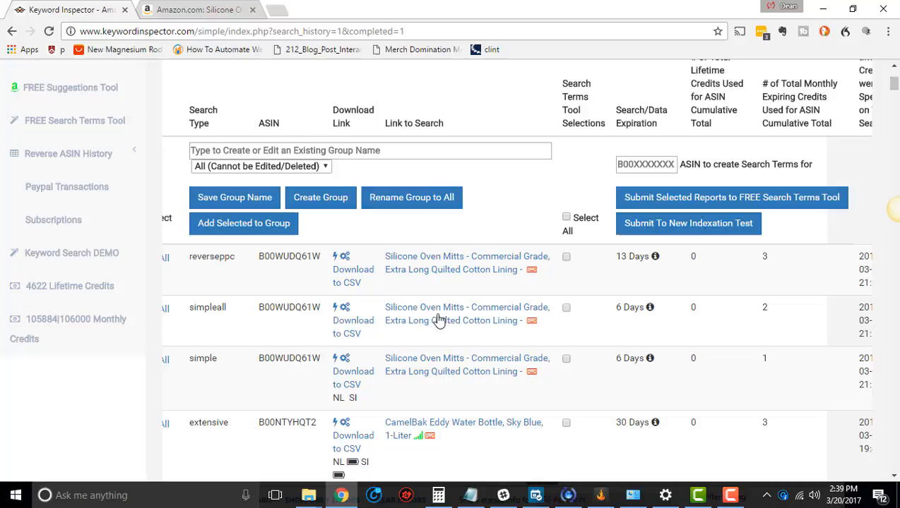
mouse_move(459, 276)
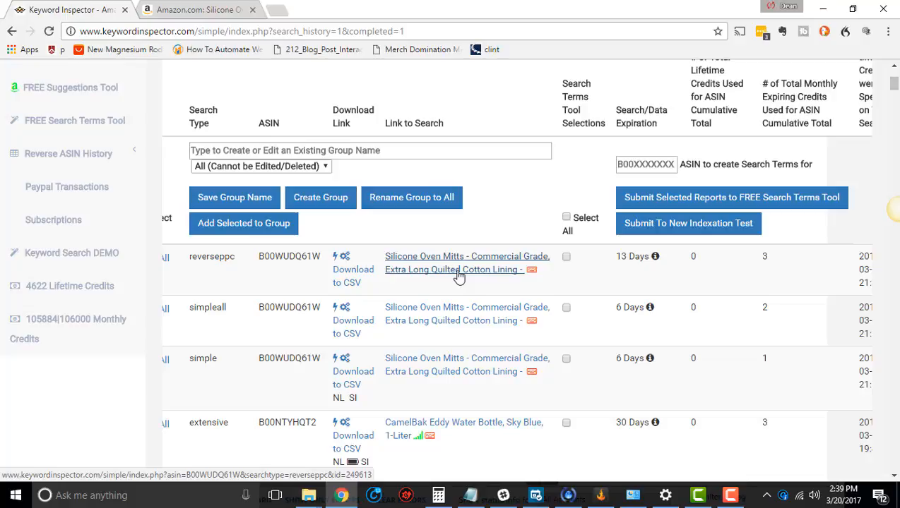
mouse_move(66, 186)
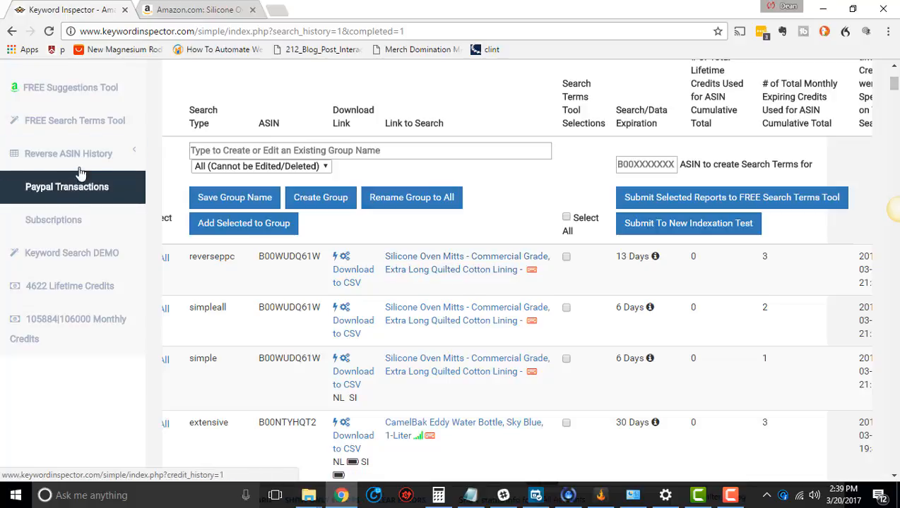
Step: Toggle the Reverse ASIN History sidebar section, then load the oven mitts reverseppc keyword report
left_click(69, 153)
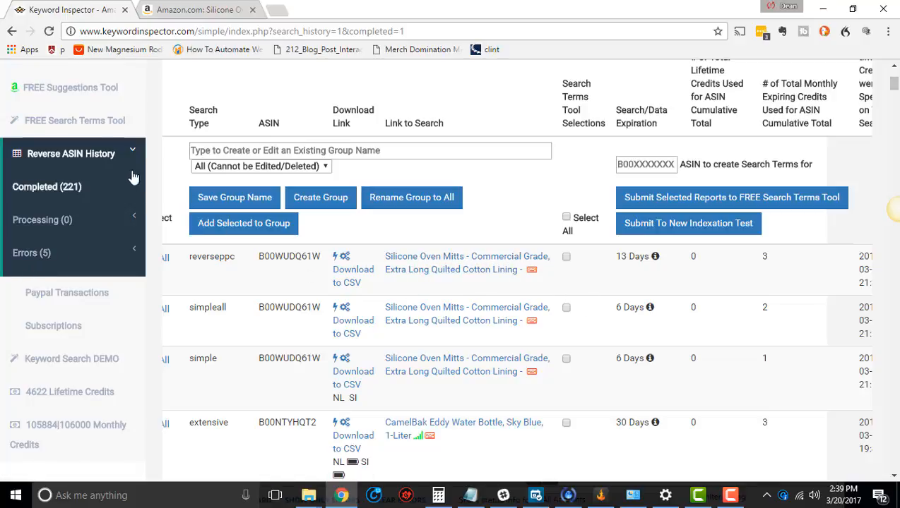
left_click(70, 153)
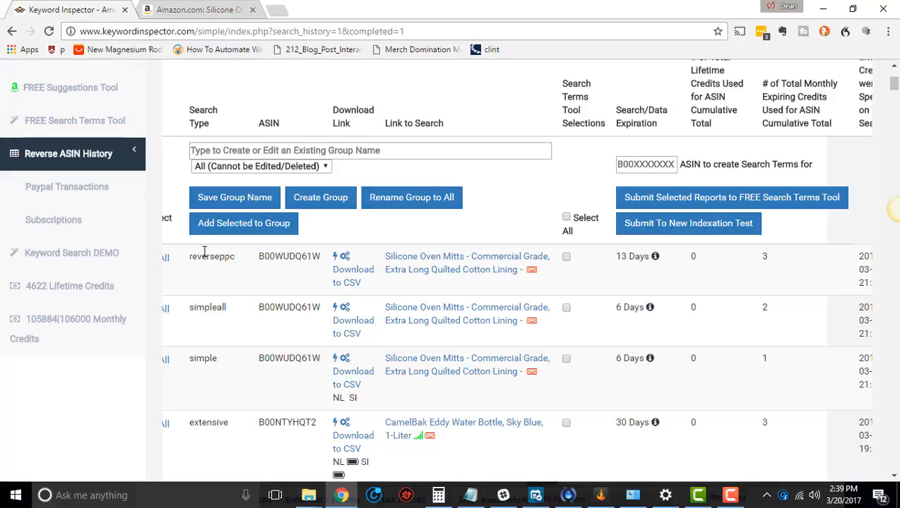
mouse_move(425, 314)
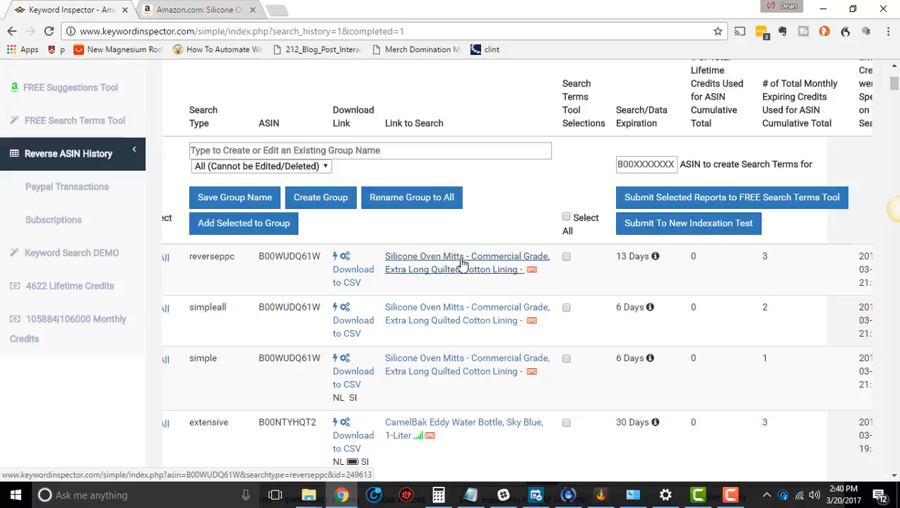
left_click(466, 256)
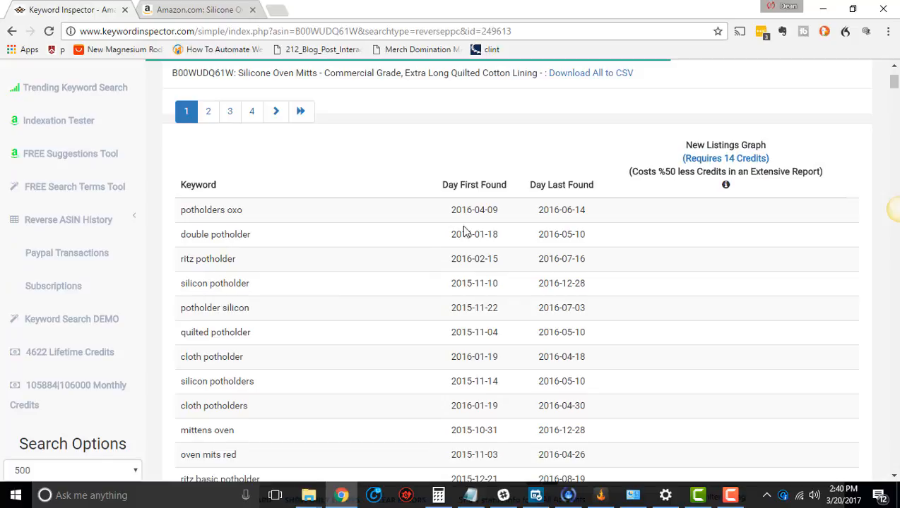
mouse_move(275, 282)
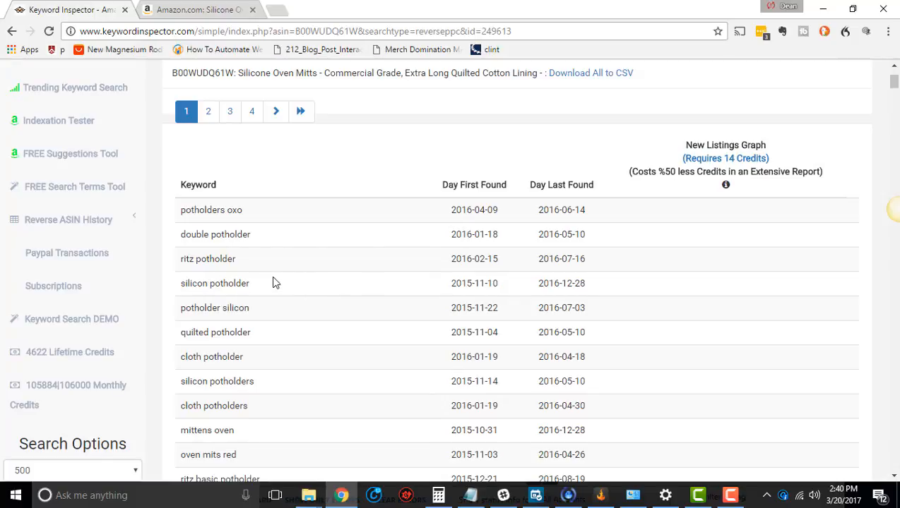
mouse_move(367, 282)
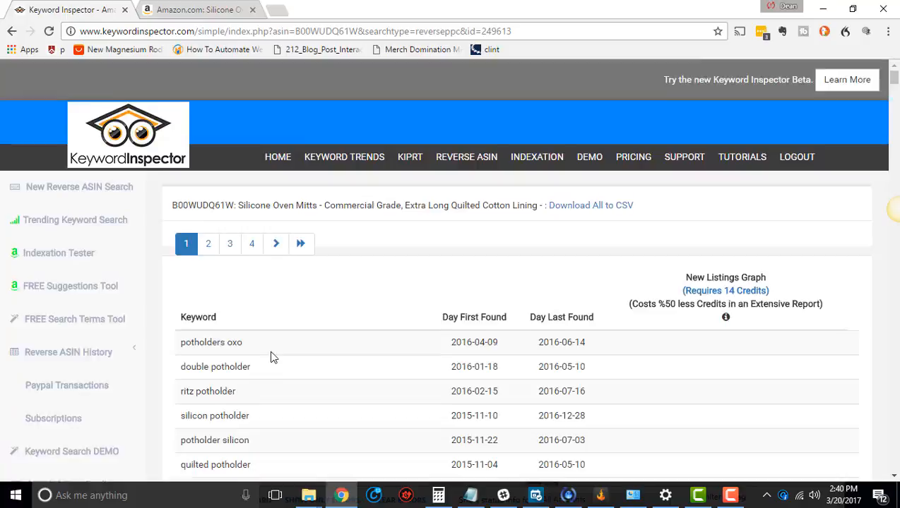
Step: Scroll through page 1's oven mitt and potholder keywords with their first and last found dates
scroll("down", 3)
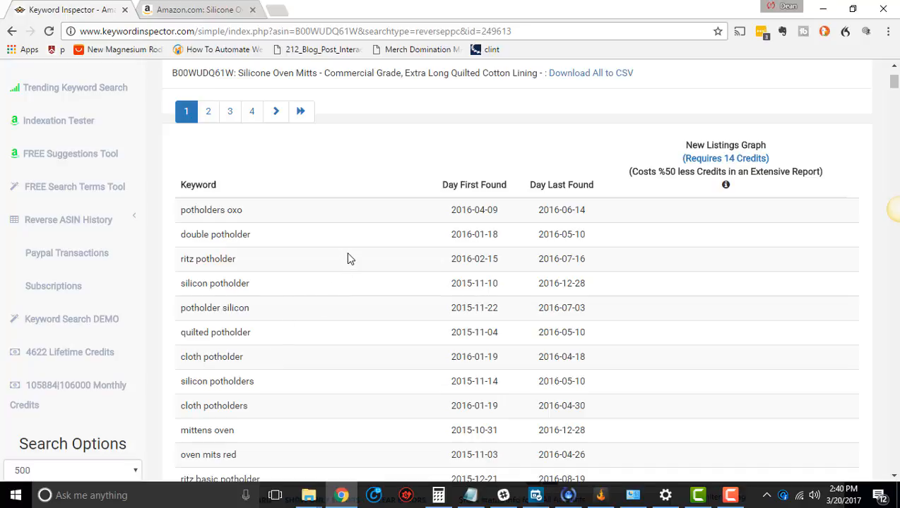
scroll("down", 3)
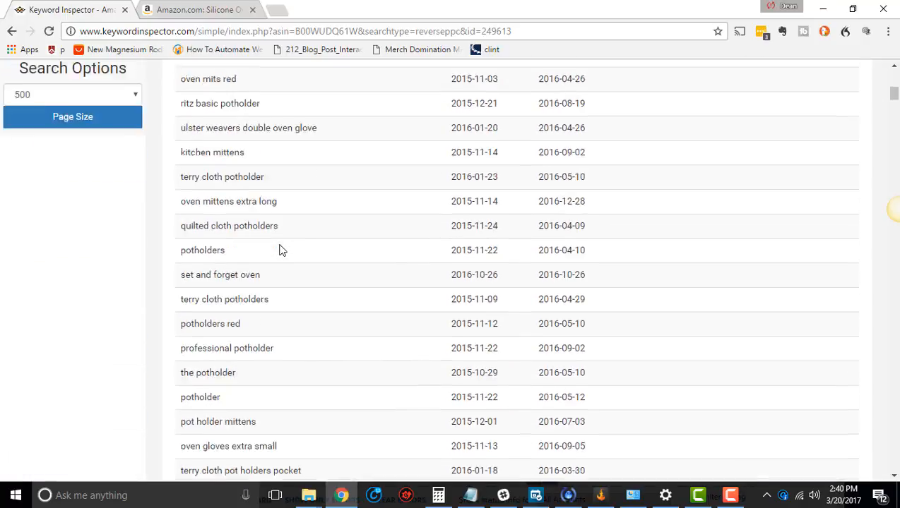
scroll("down", 3)
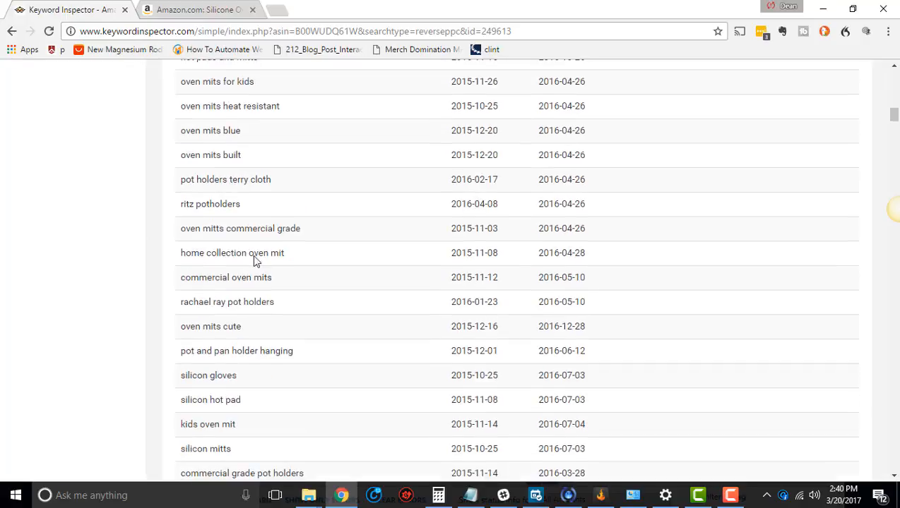
scroll("down", 3)
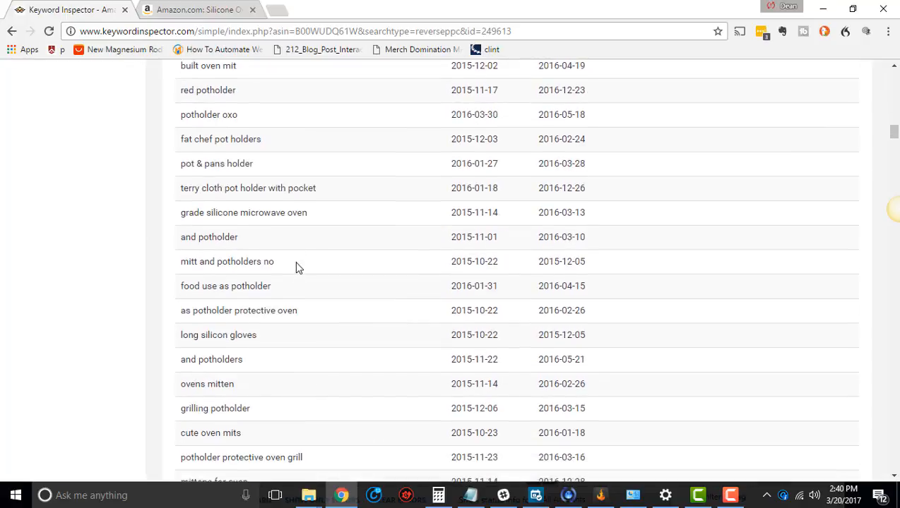
scroll("down", 3)
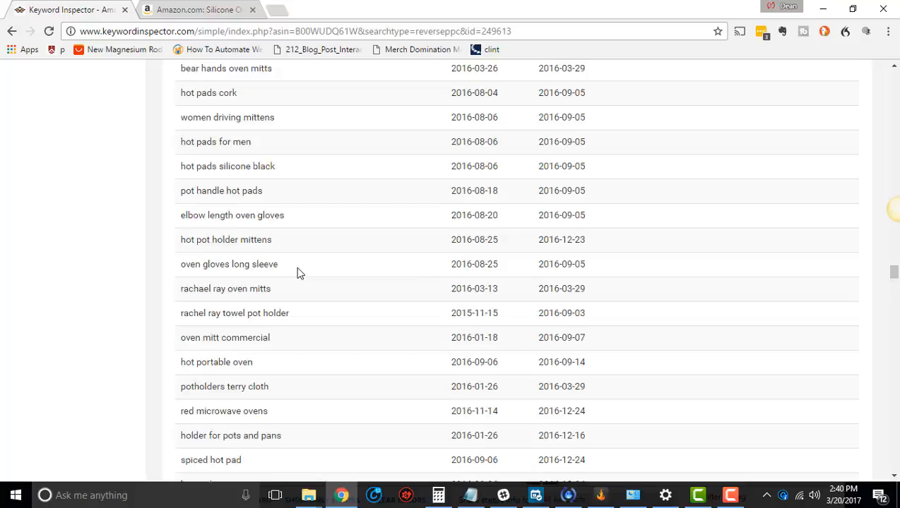
scroll("down", 3)
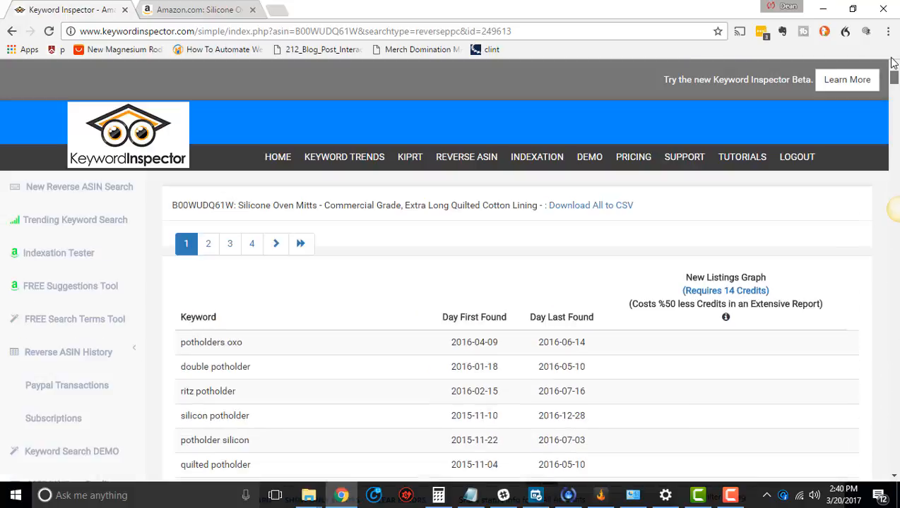
scroll("down", 3)
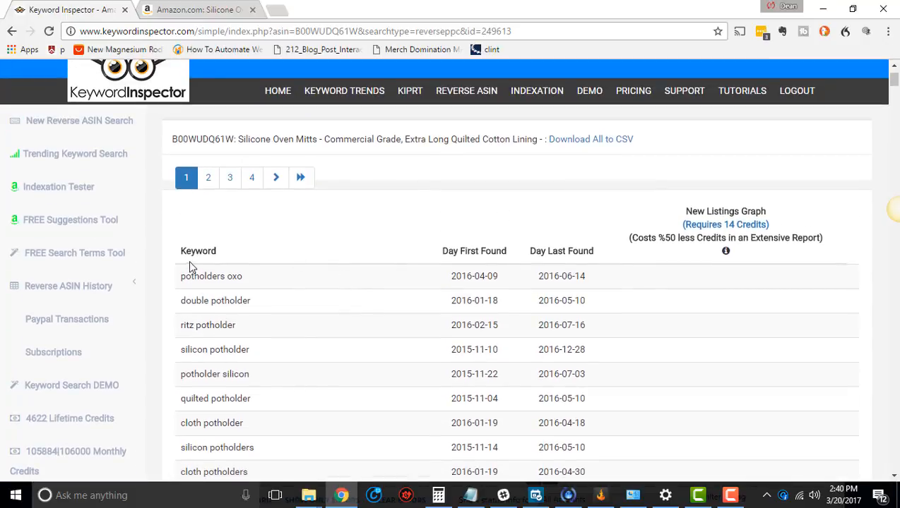
mouse_move(304, 411)
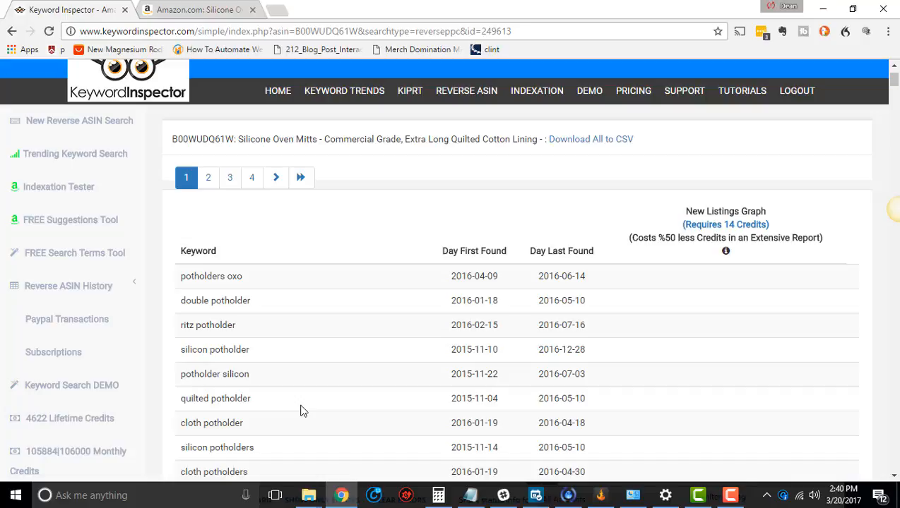
mouse_move(277, 244)
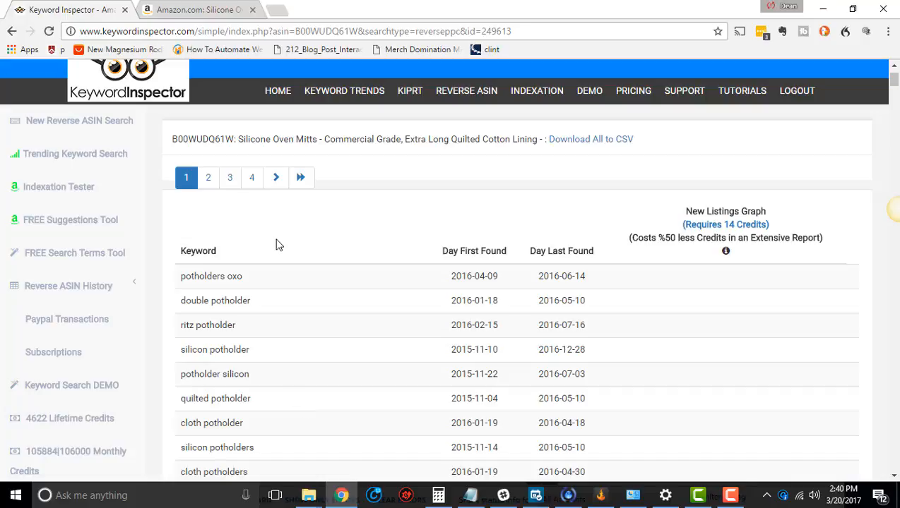
double_click(210, 276)
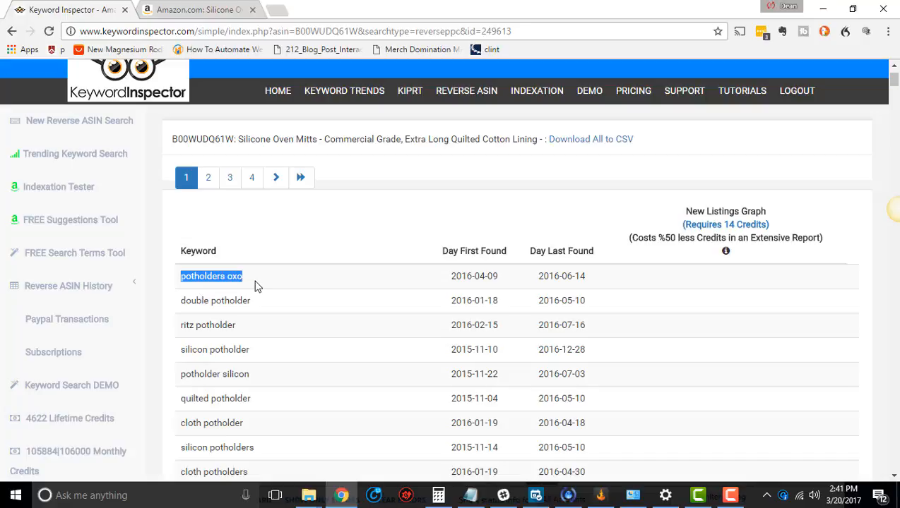
mouse_move(245, 291)
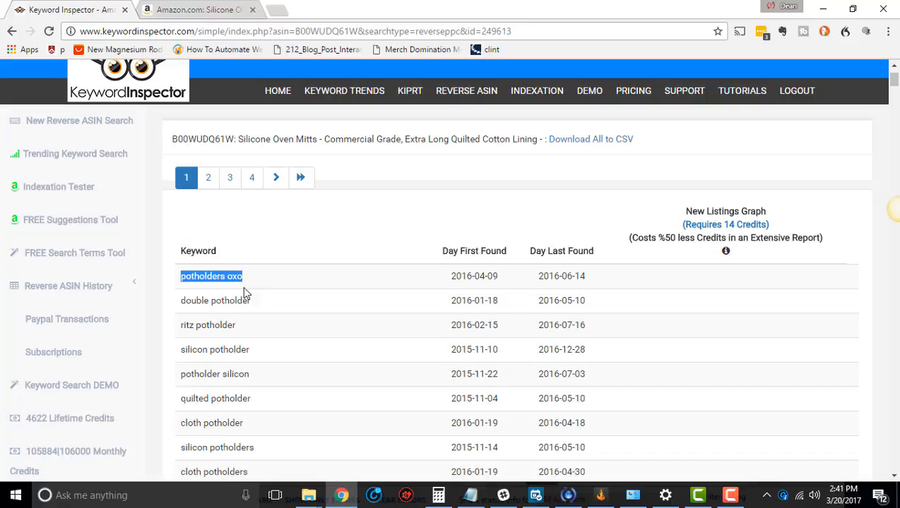
mouse_move(252, 349)
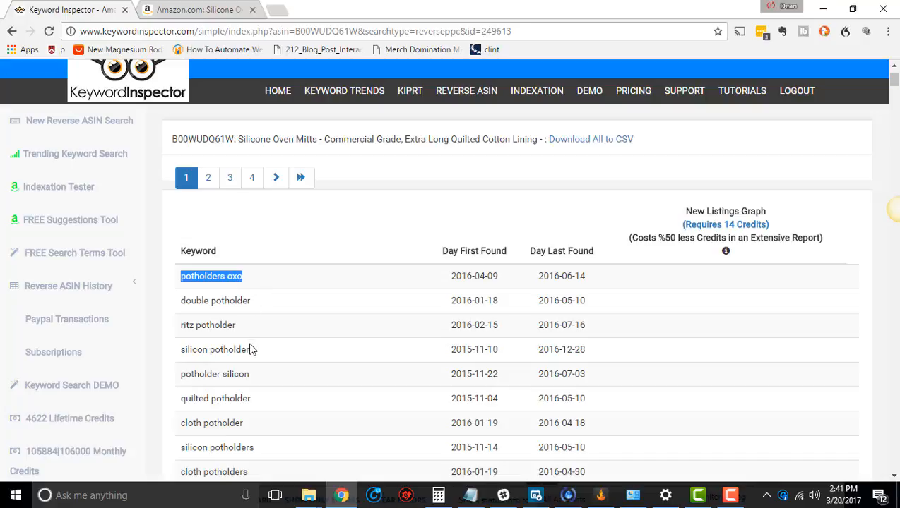
mouse_move(560, 341)
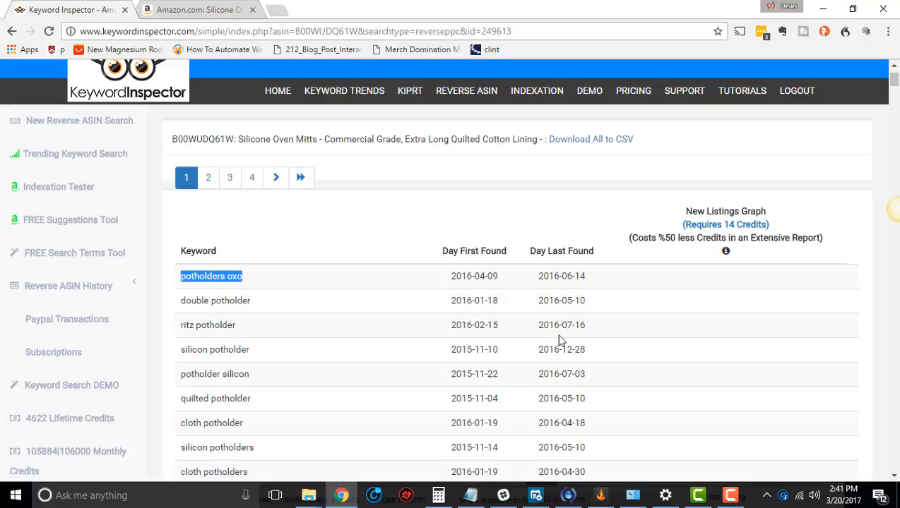
double_click(307, 31)
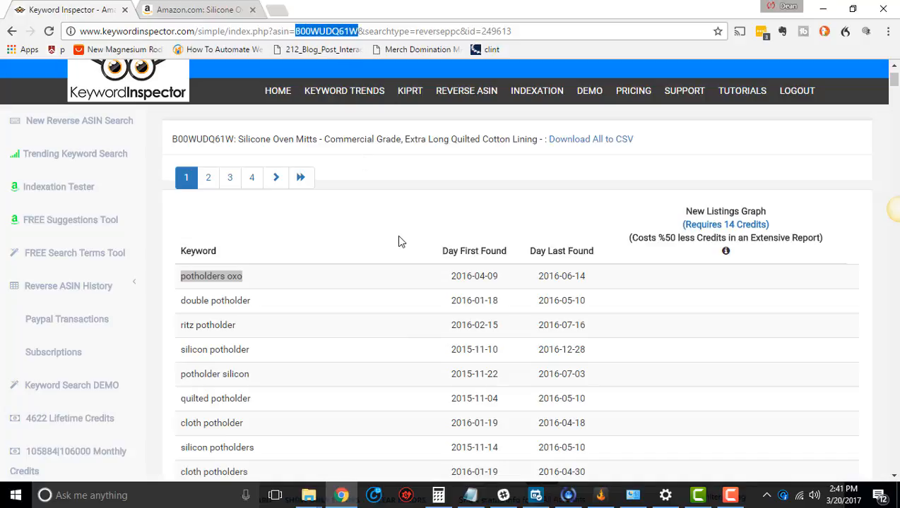
mouse_move(272, 258)
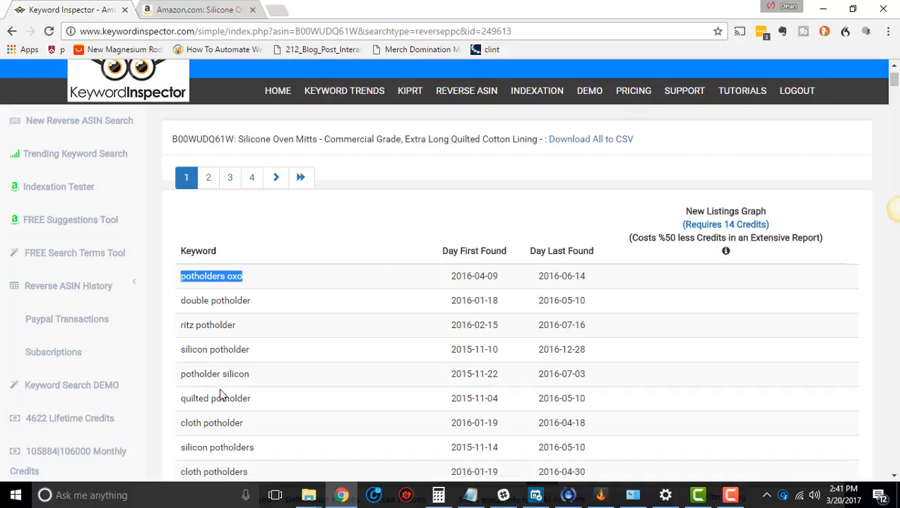
mouse_move(221, 389)
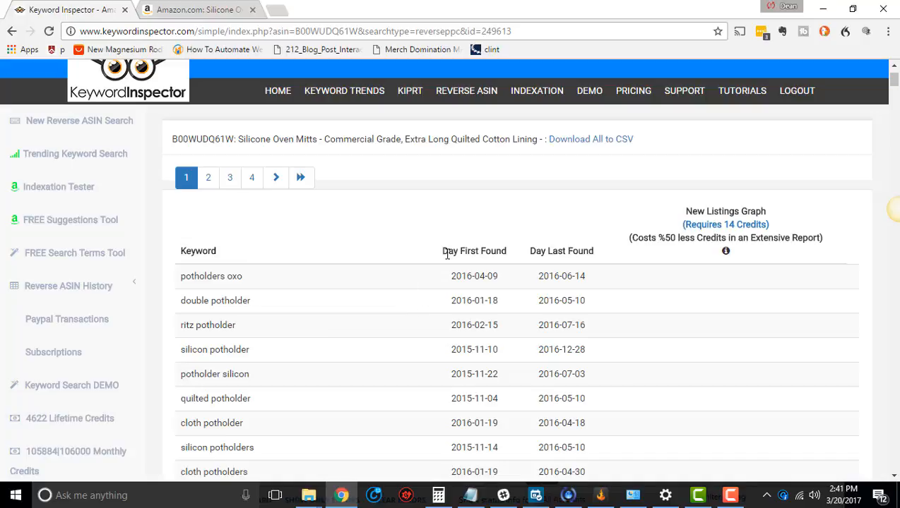
double_click(455, 276)
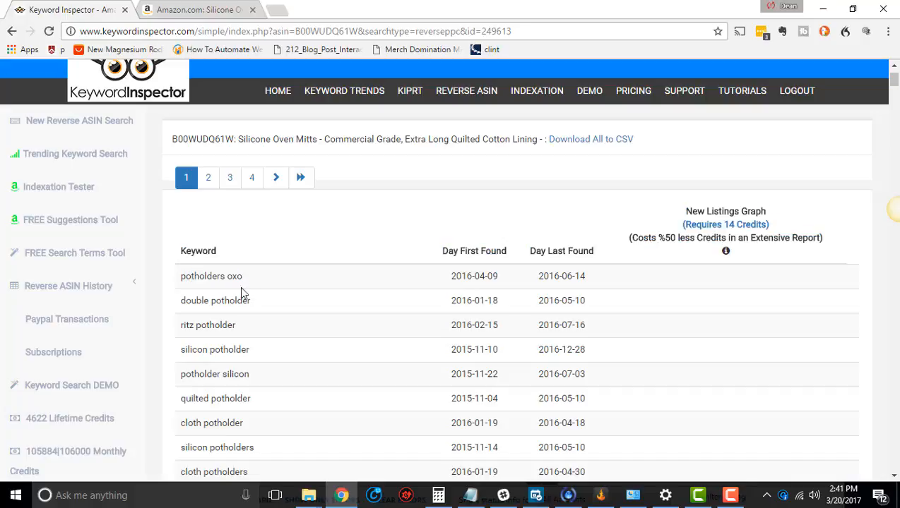
mouse_move(414, 311)
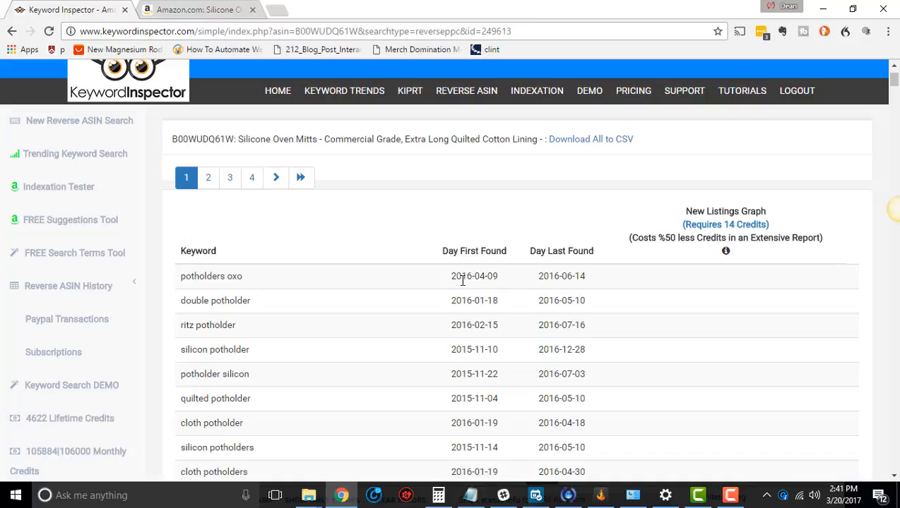
mouse_move(471, 346)
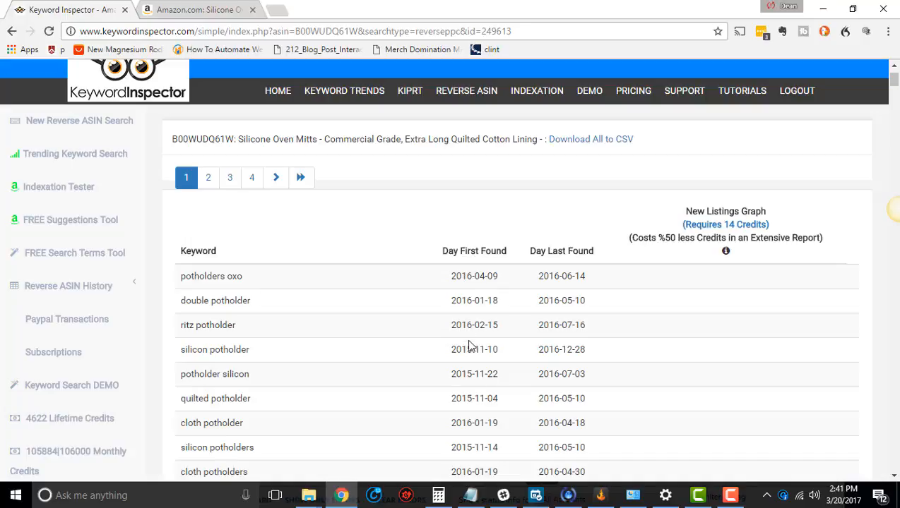
mouse_move(538, 287)
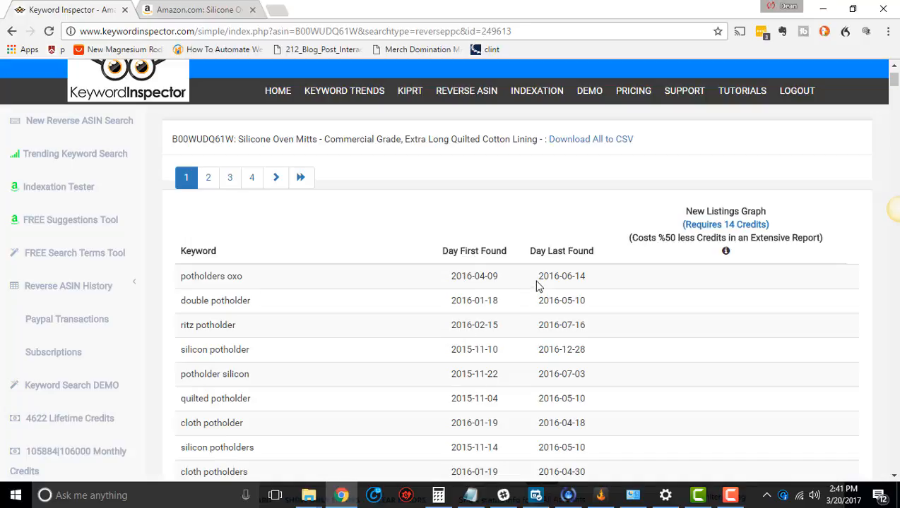
mouse_move(579, 297)
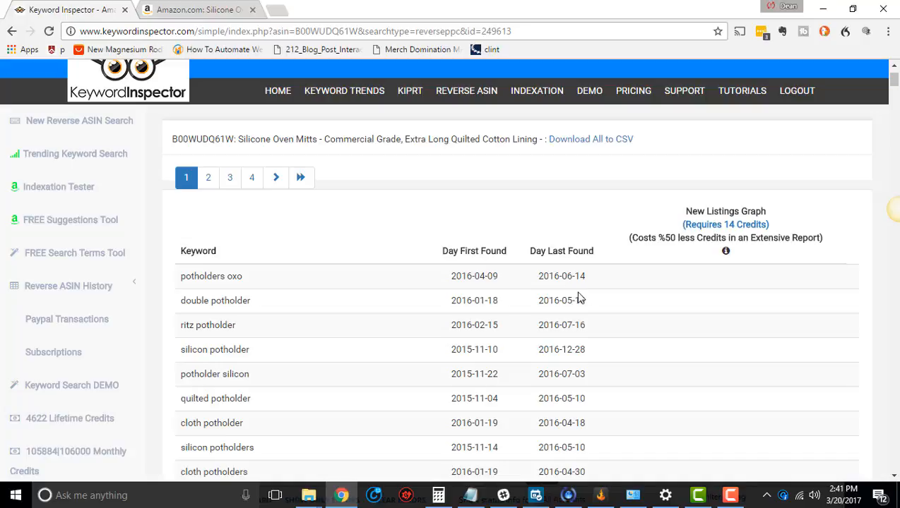
mouse_move(579, 293)
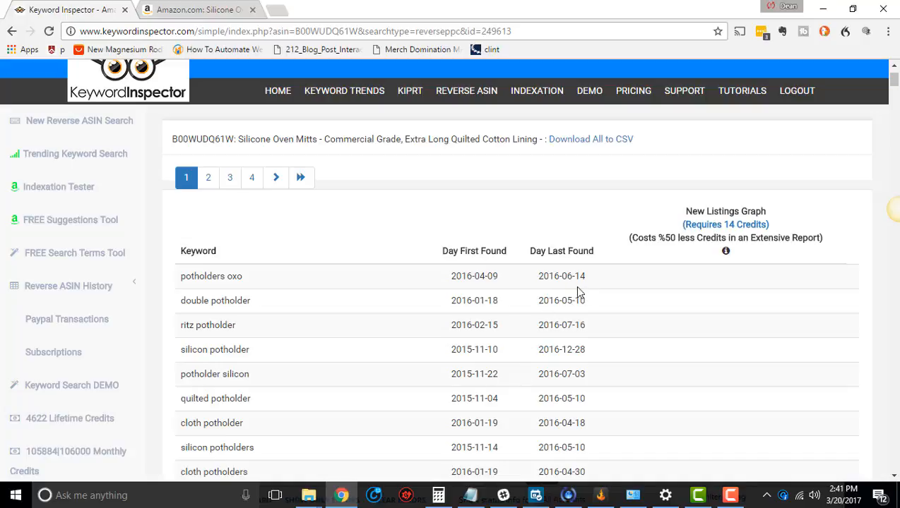
mouse_move(555, 303)
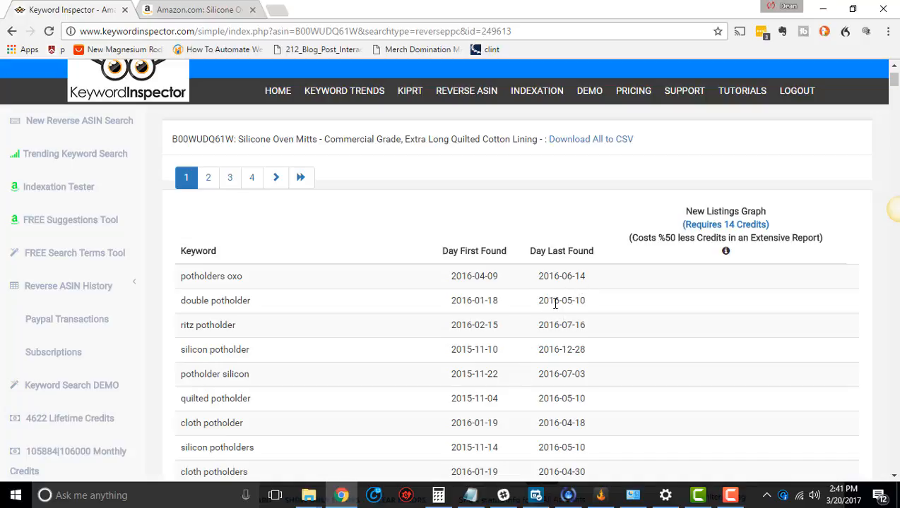
mouse_move(555, 292)
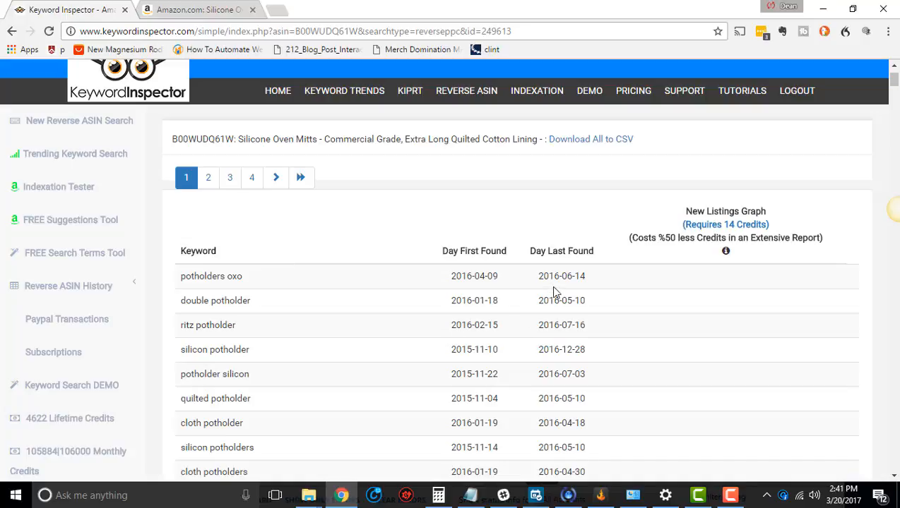
mouse_move(251, 283)
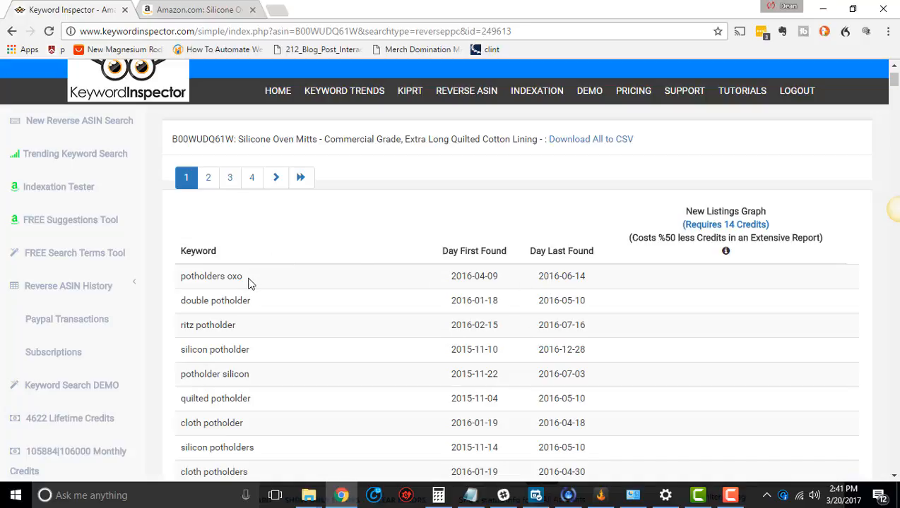
double_click(211, 276)
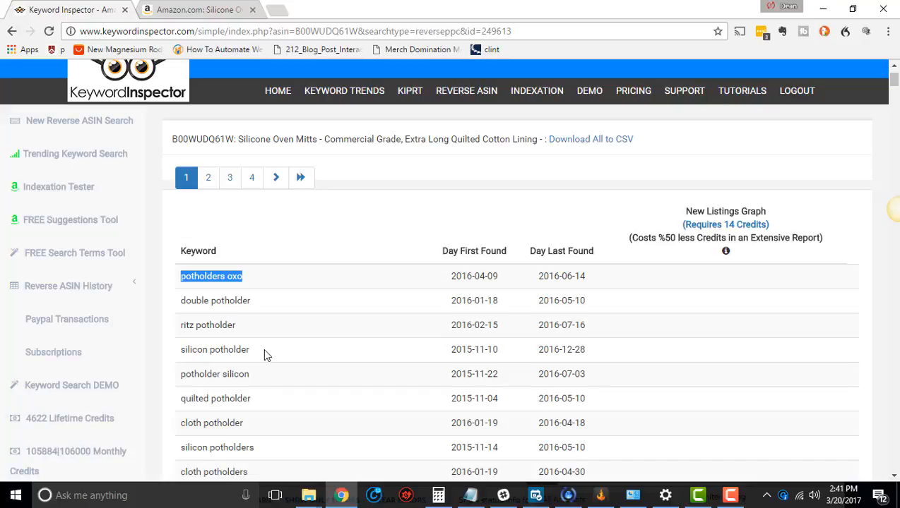
mouse_move(426, 317)
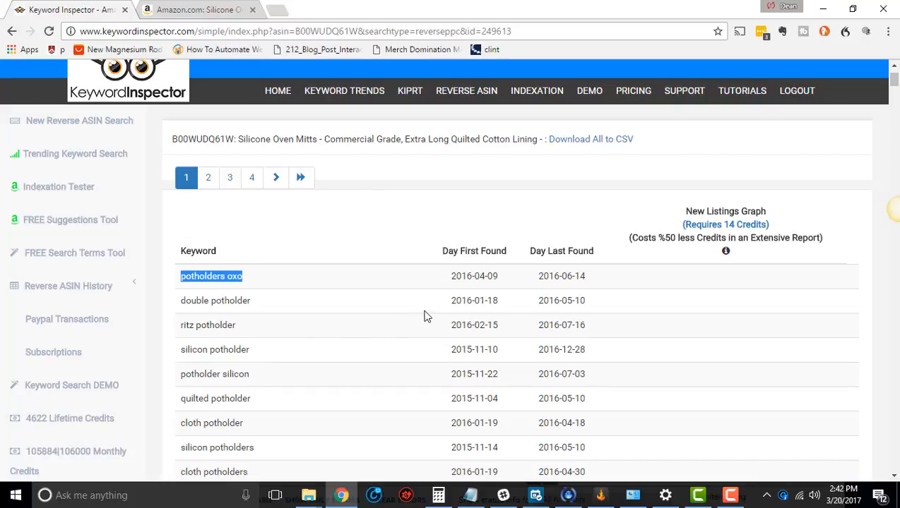
mouse_move(592, 285)
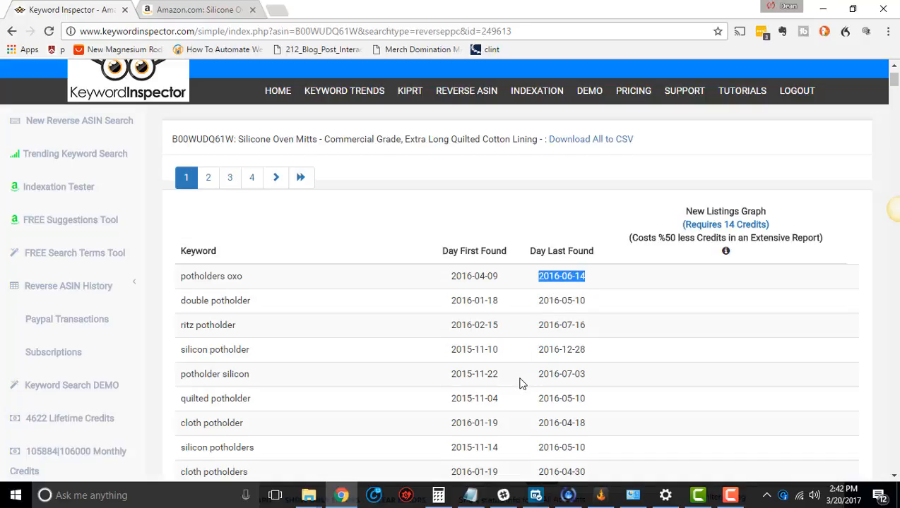
scroll("down", 3)
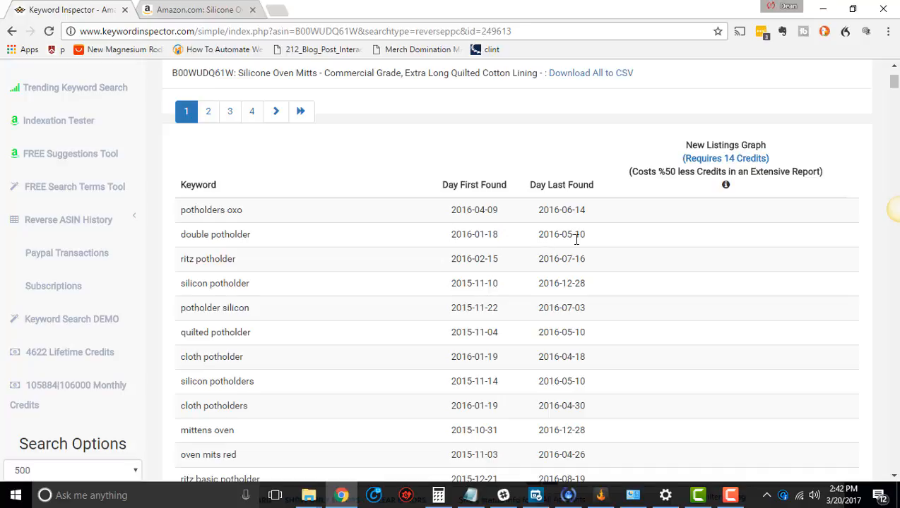
double_click(561, 234)
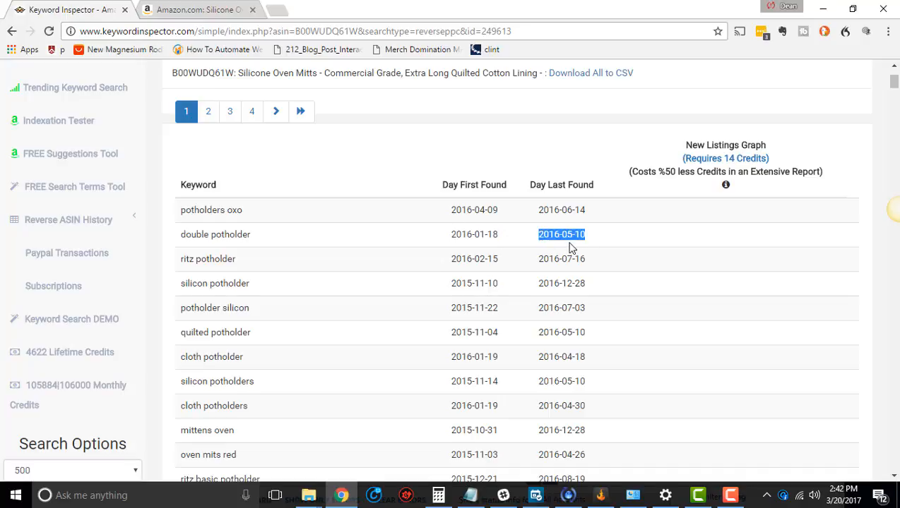
double_click(215, 234)
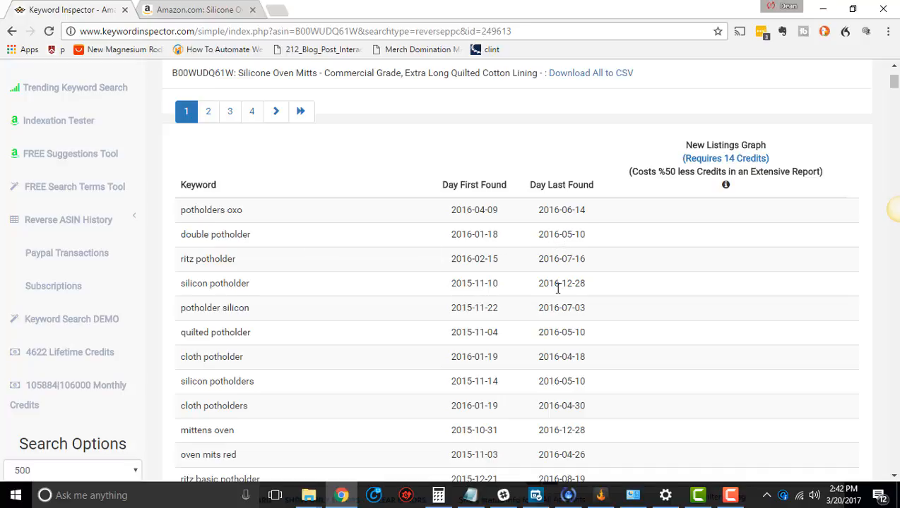
mouse_move(581, 360)
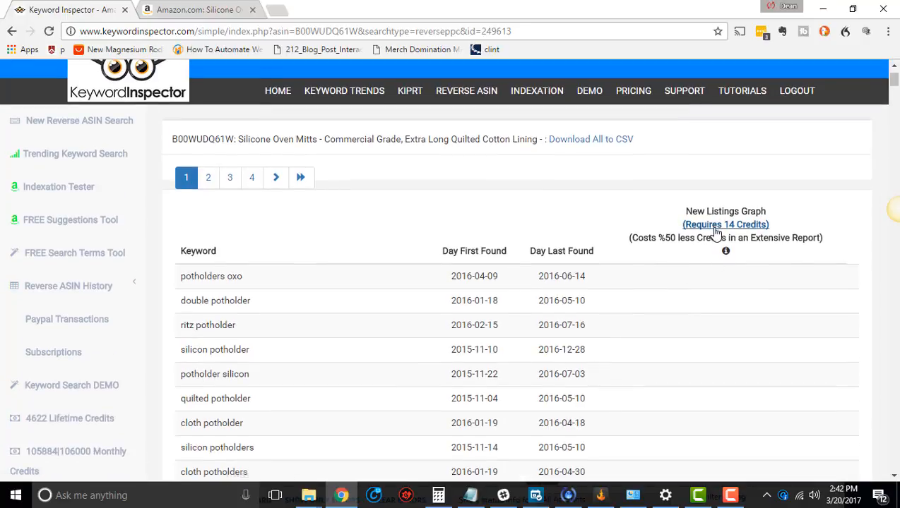
left_click(726, 224)
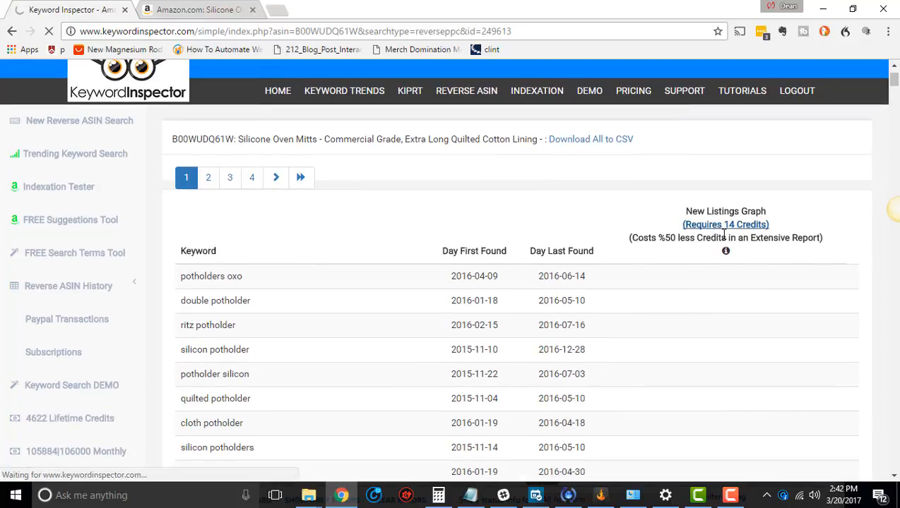
left_click(725, 224)
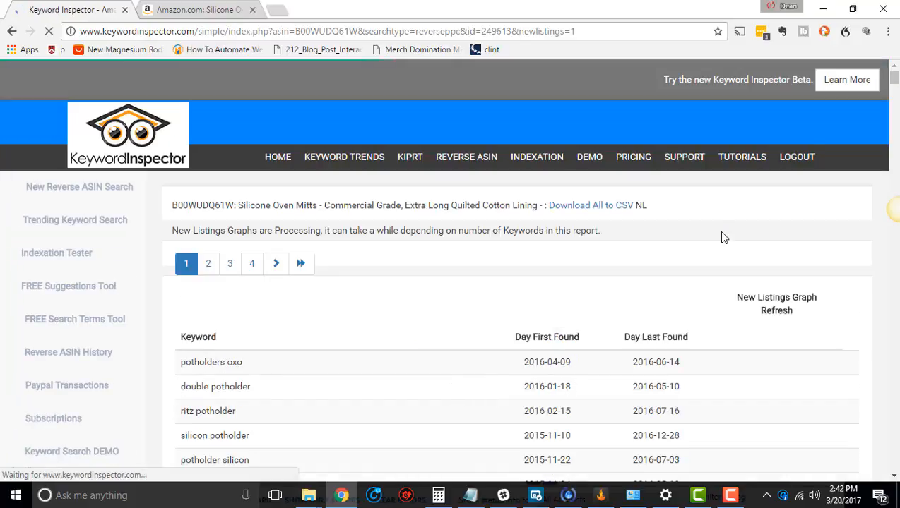
scroll("down", 3)
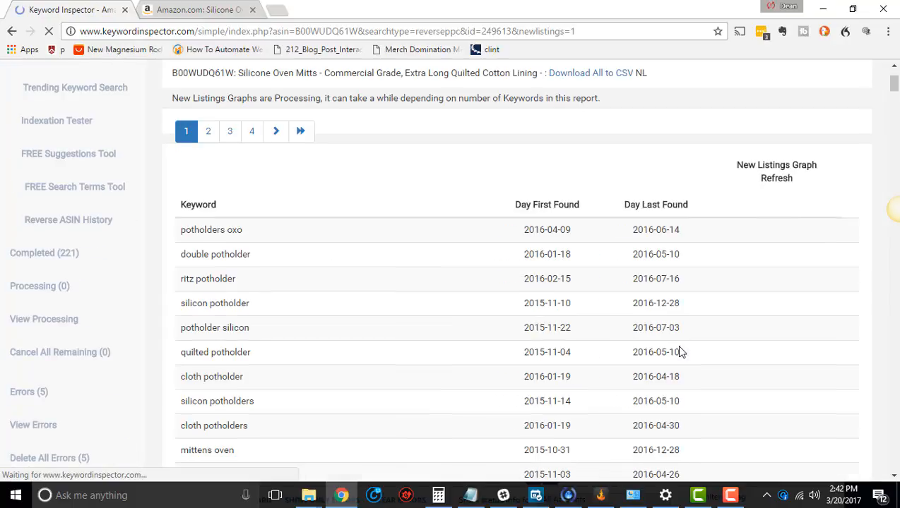
scroll("down", 3)
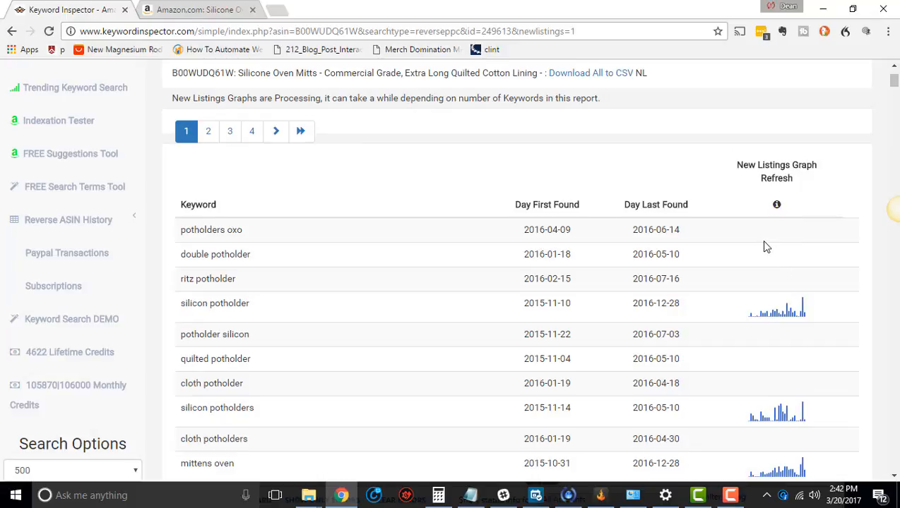
mouse_move(766, 317)
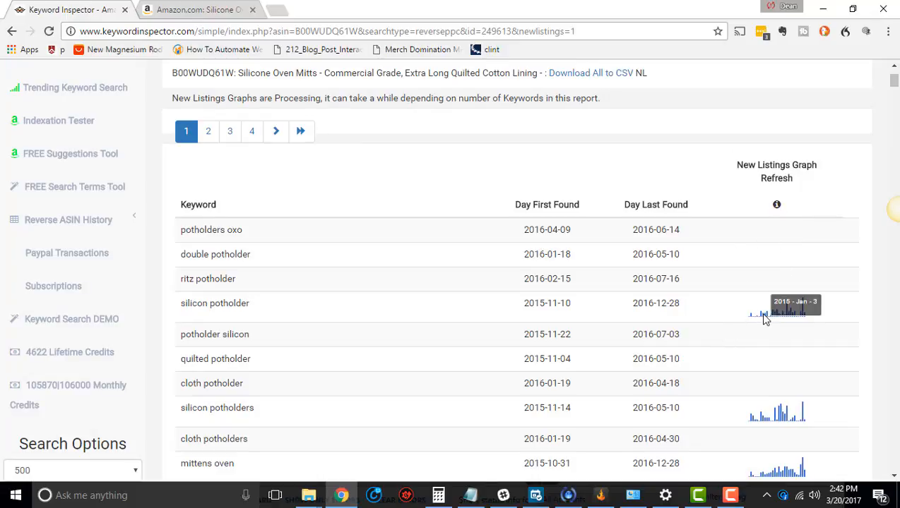
mouse_move(788, 313)
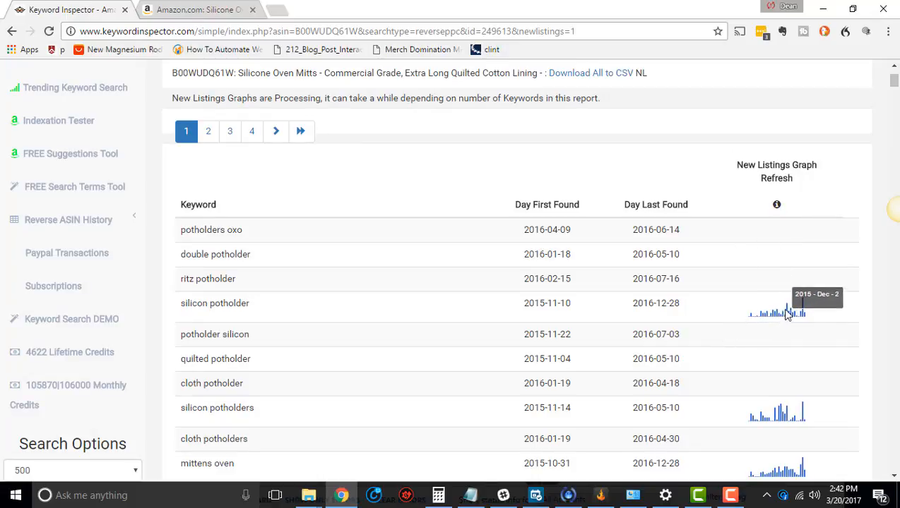
mouse_move(804, 316)
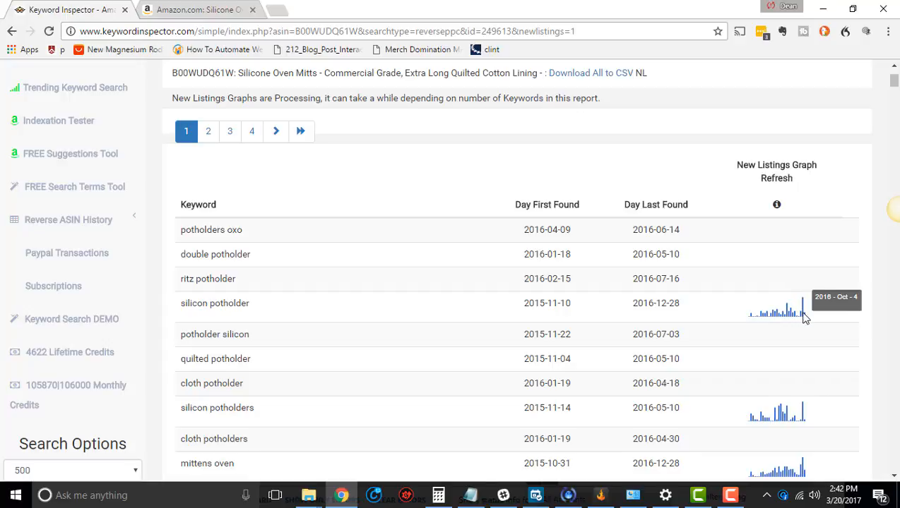
mouse_move(791, 315)
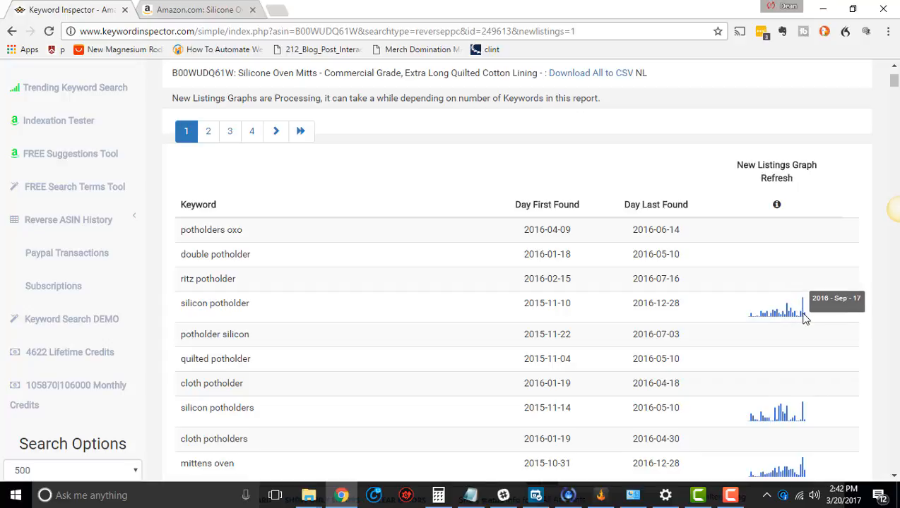
mouse_move(796, 312)
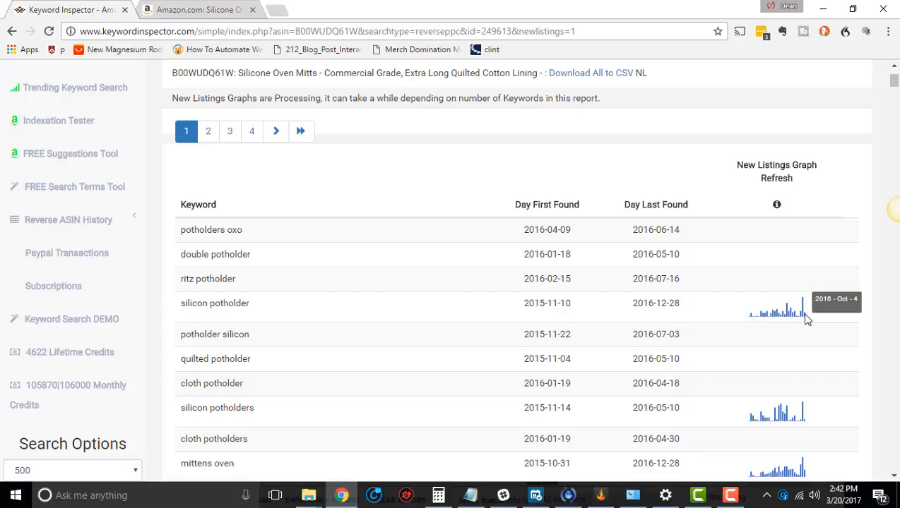
double_click(655, 303)
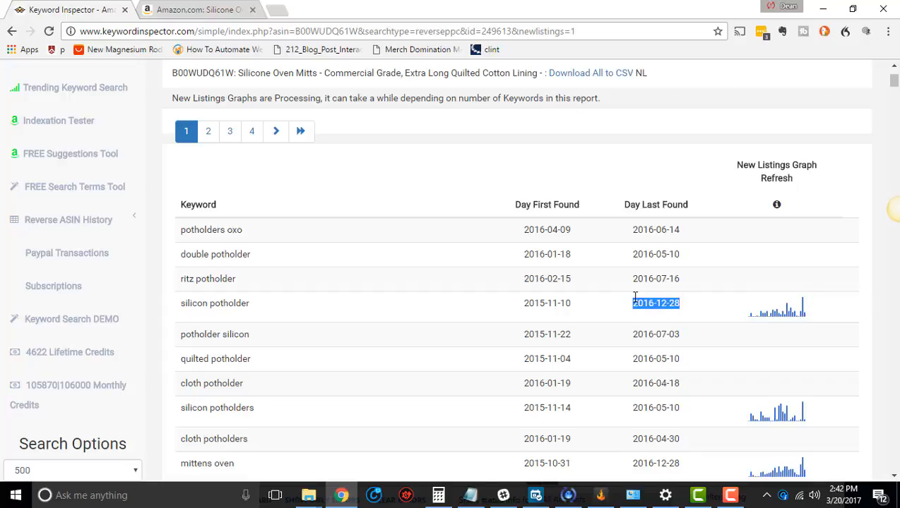
mouse_move(759, 318)
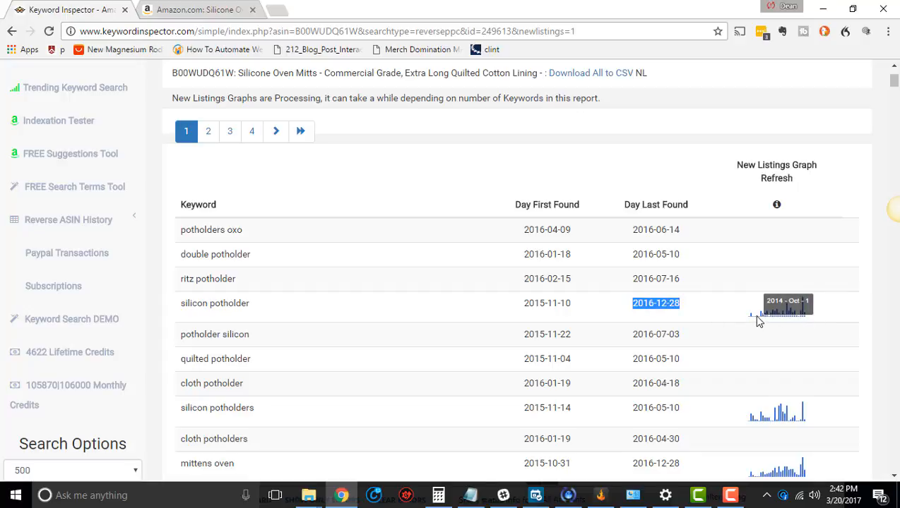
mouse_move(780, 318)
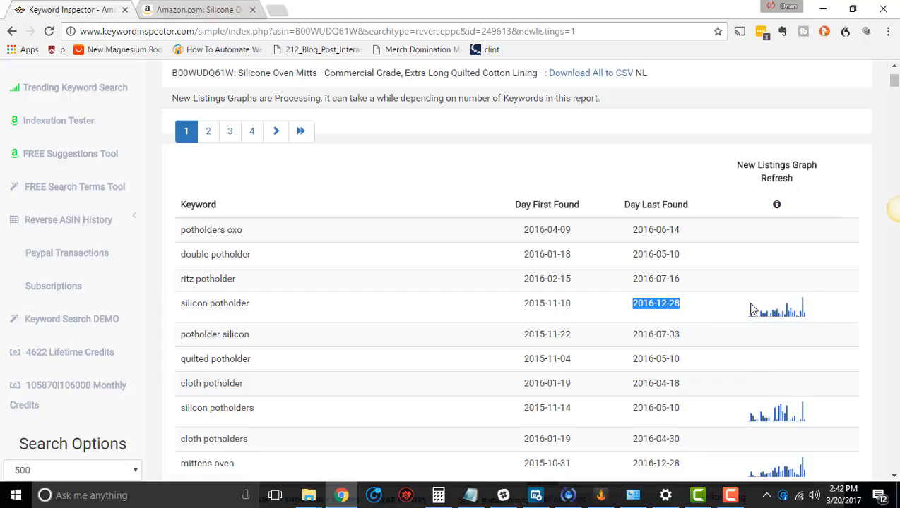
mouse_move(745, 292)
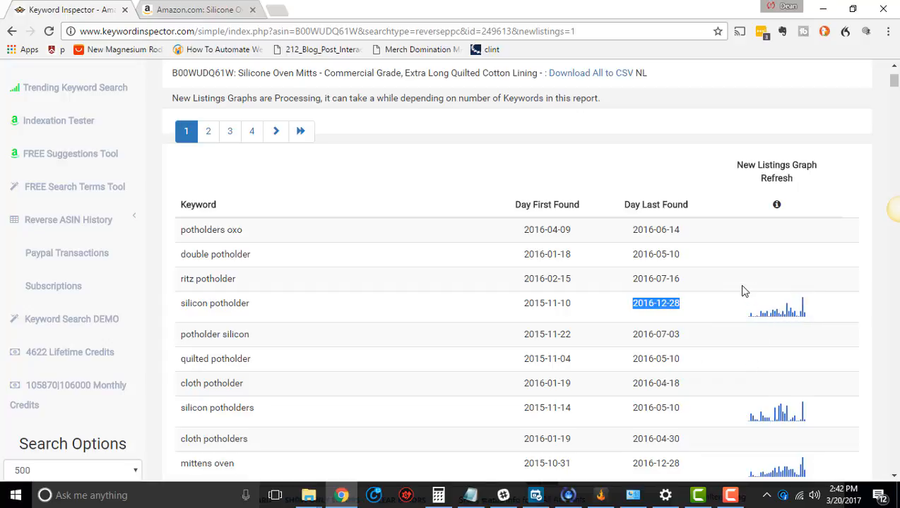
scroll("down", 3)
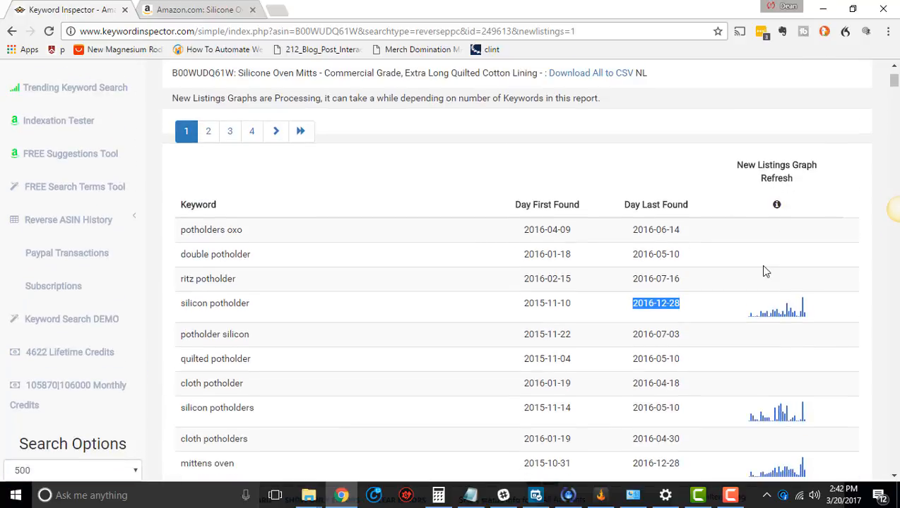
scroll("down", 3)
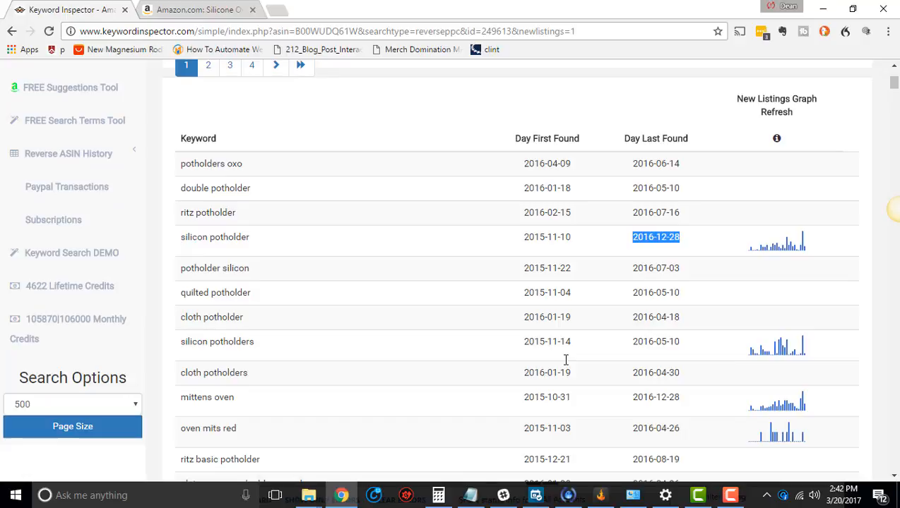
scroll("down", 3)
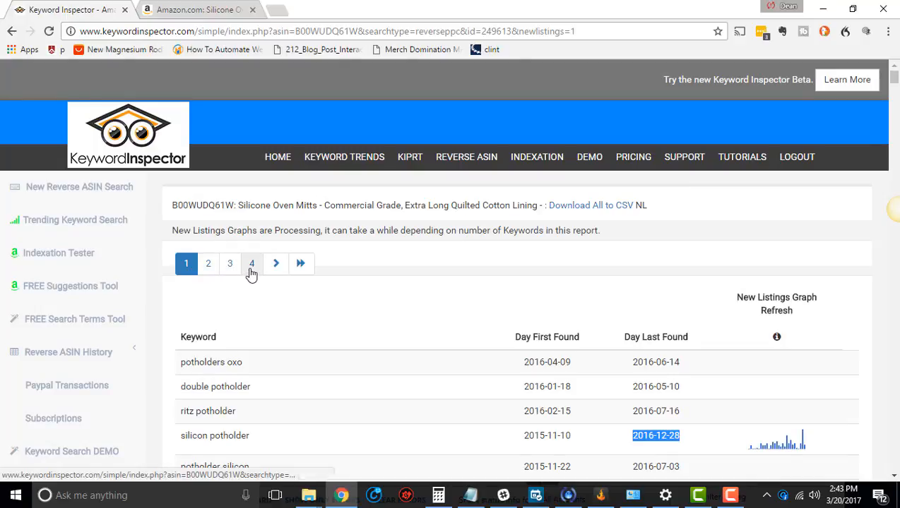
scroll("down", 3)
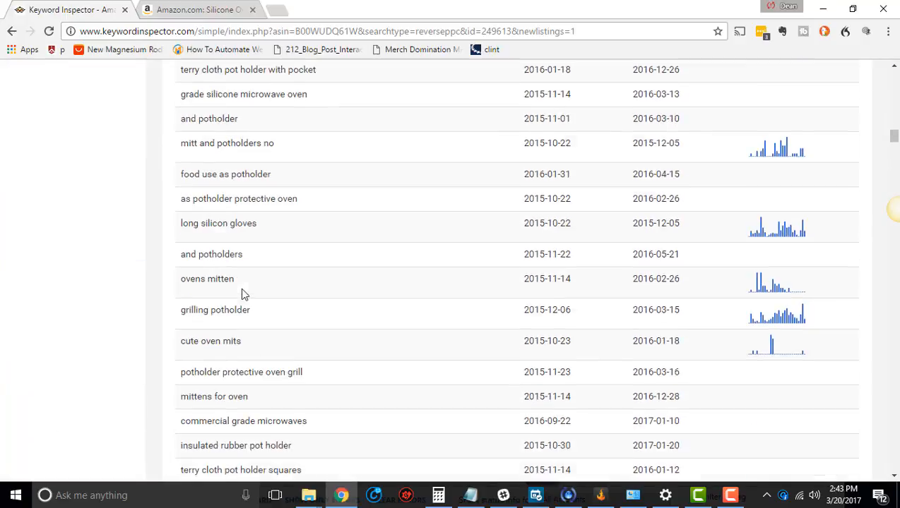
scroll("down", 3)
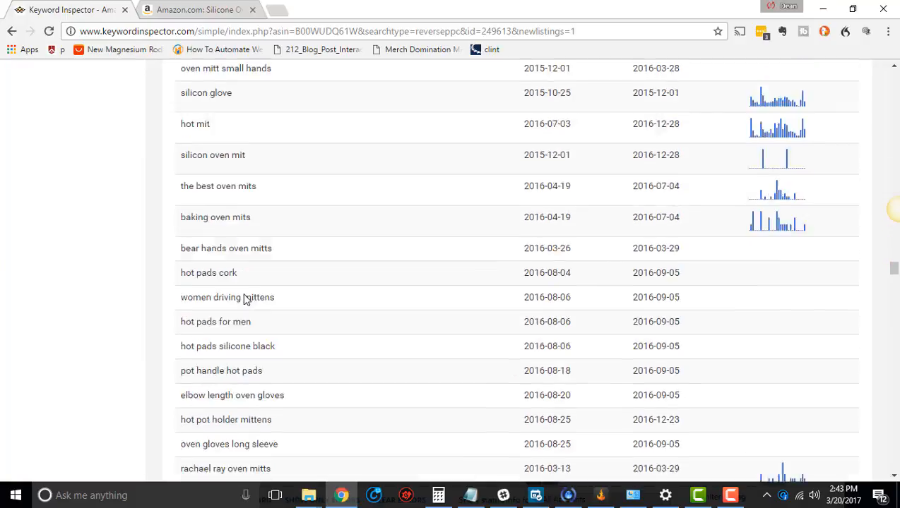
scroll("down", 3)
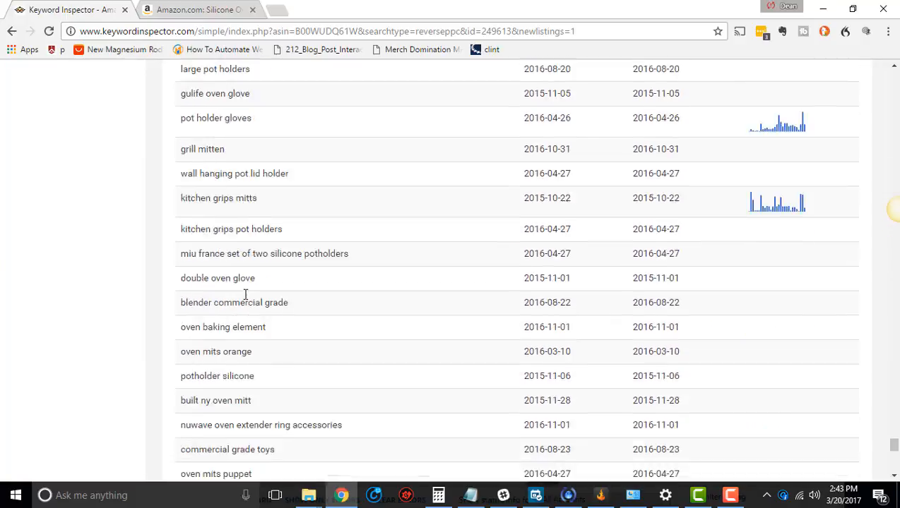
scroll("down", 3)
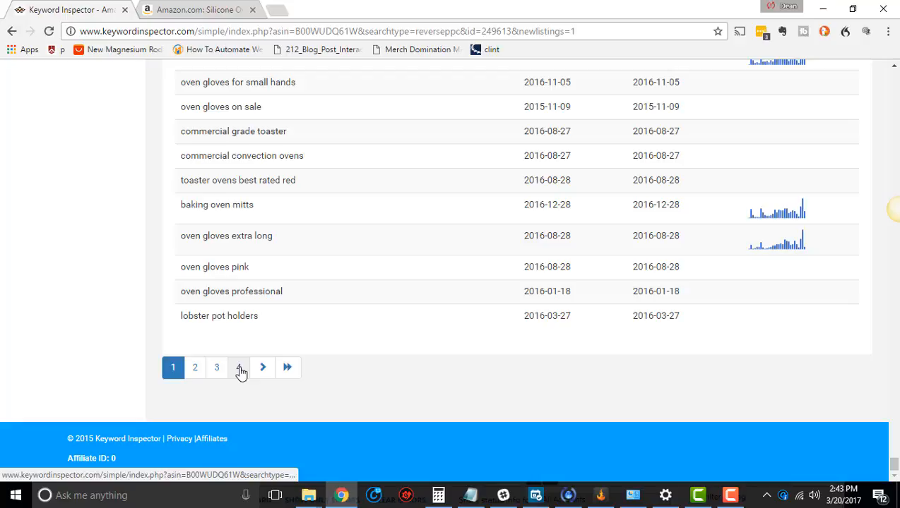
Step: Go to page 4 of the report and highlight the last found date for 'double oven mitt british'
left_click(239, 367)
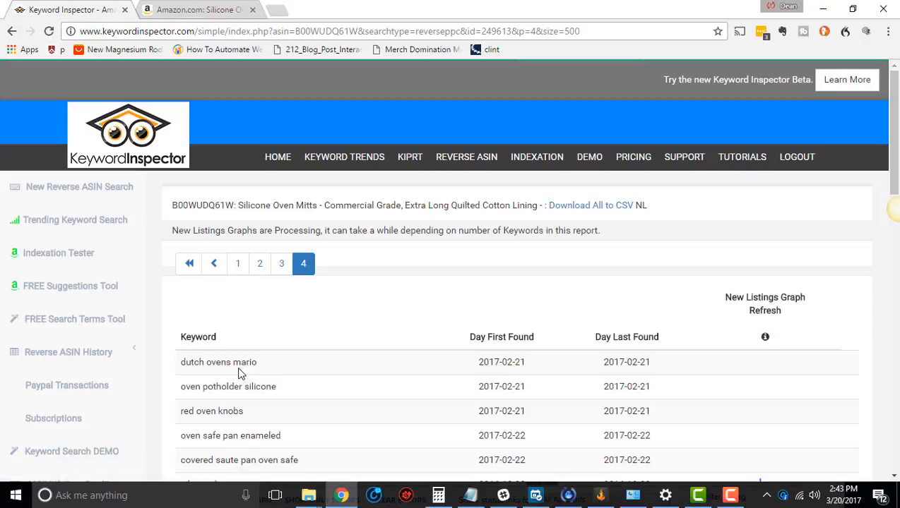
scroll("down", 3)
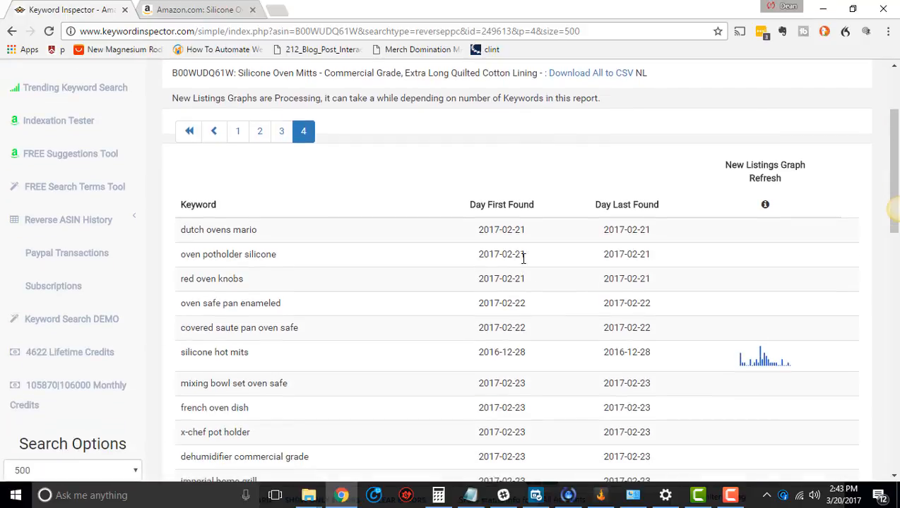
scroll("down", 3)
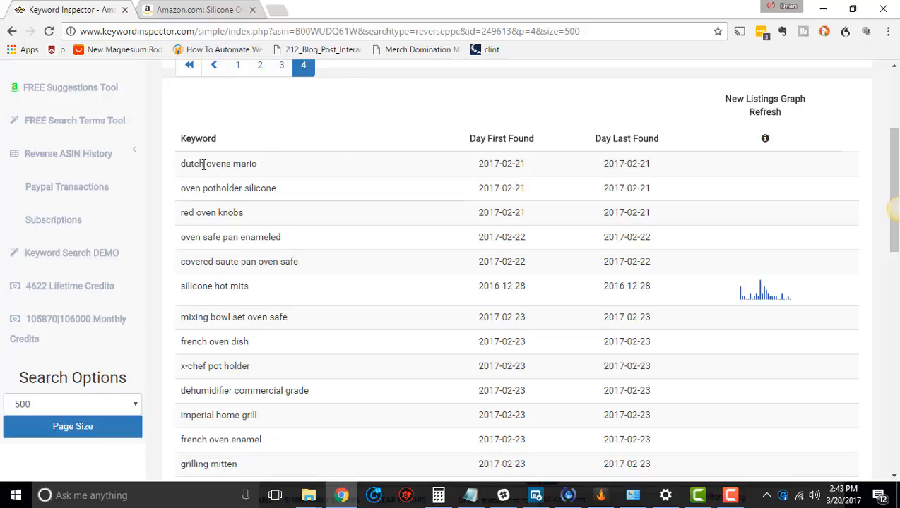
mouse_move(526, 275)
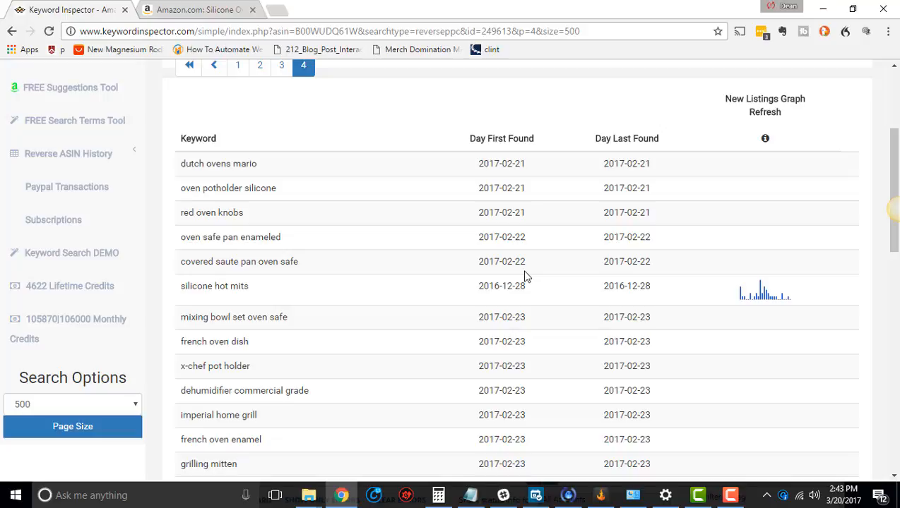
scroll("down", 3)
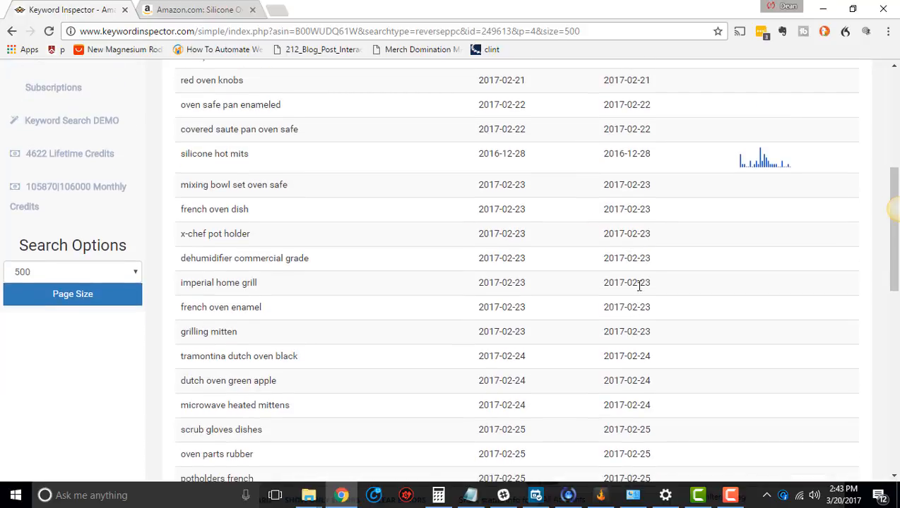
scroll("down", 3)
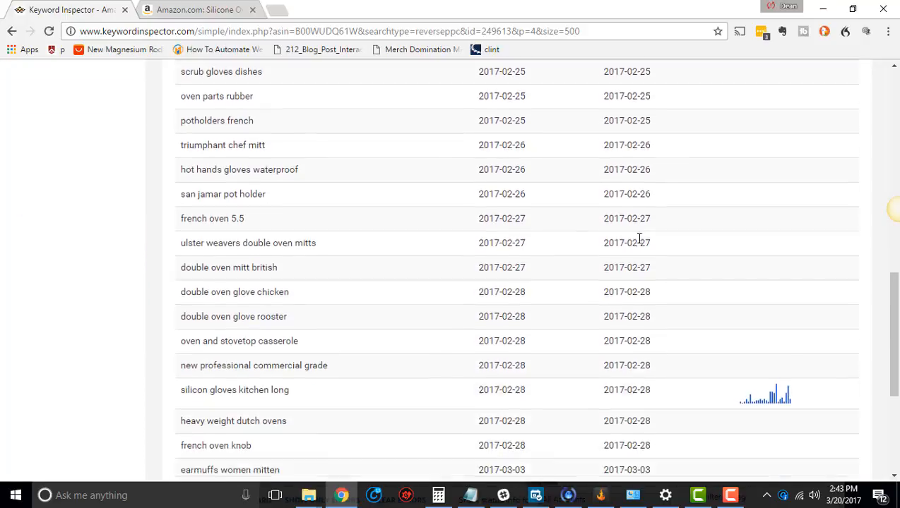
scroll("down", 3)
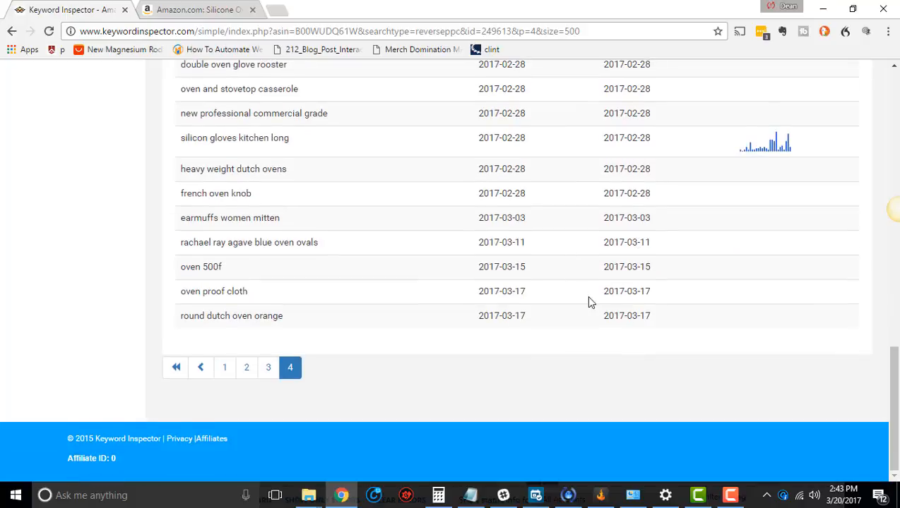
scroll("up", 3)
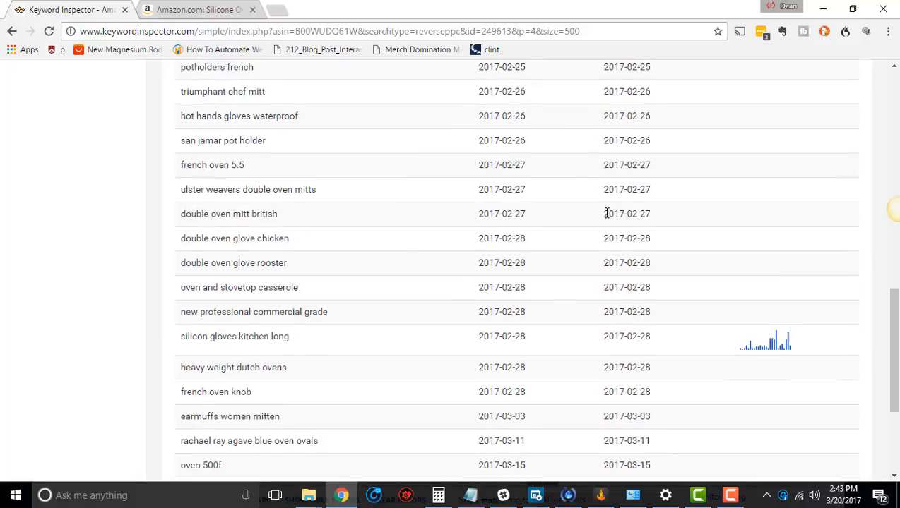
double_click(626, 213)
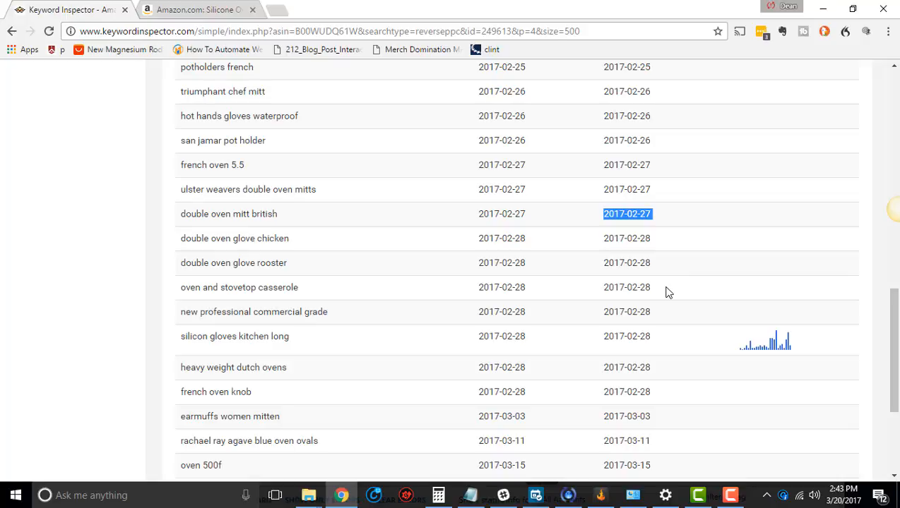
mouse_move(662, 289)
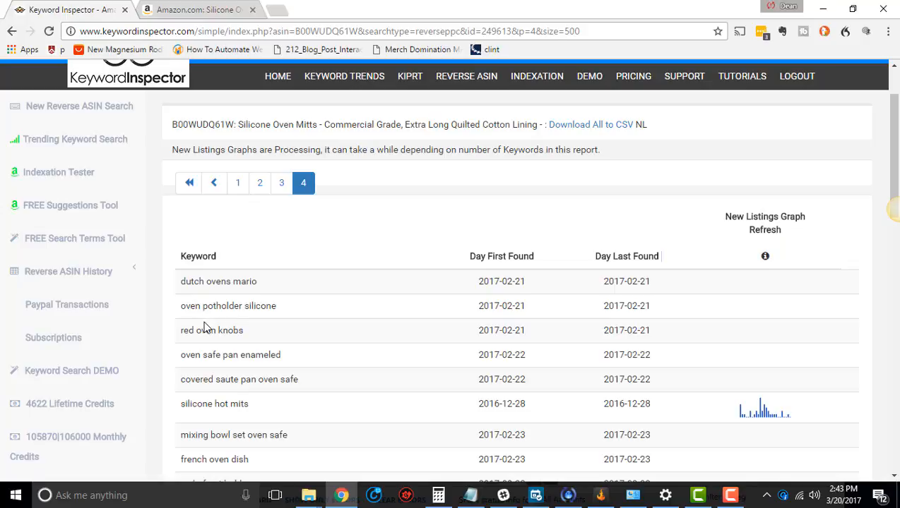
mouse_move(464, 363)
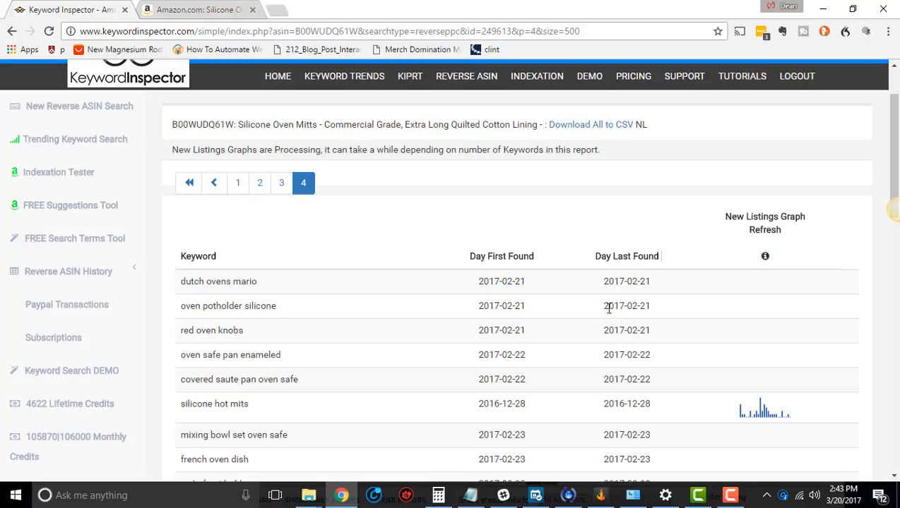
mouse_move(590, 383)
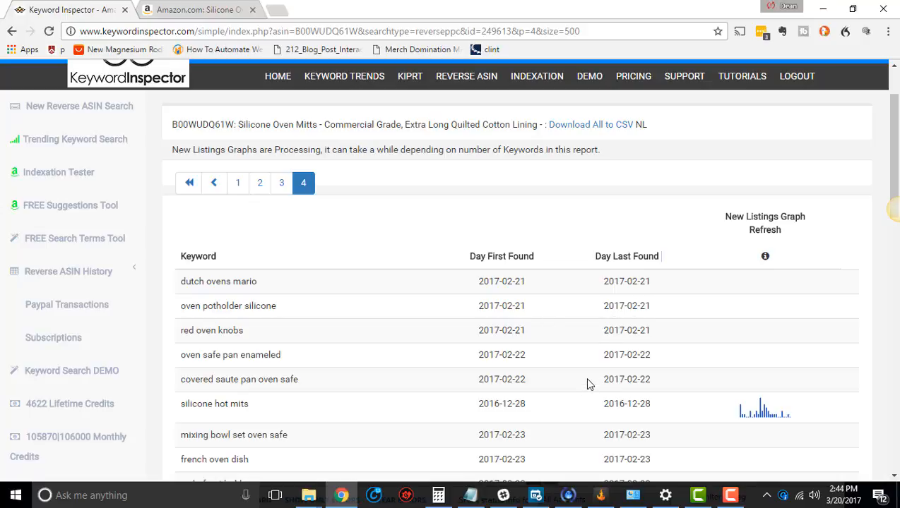
scroll("down", 3)
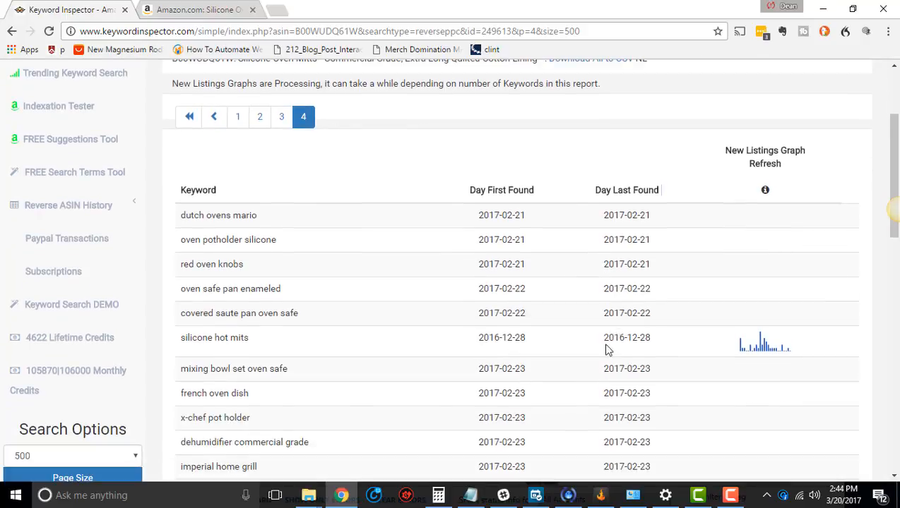
mouse_move(589, 339)
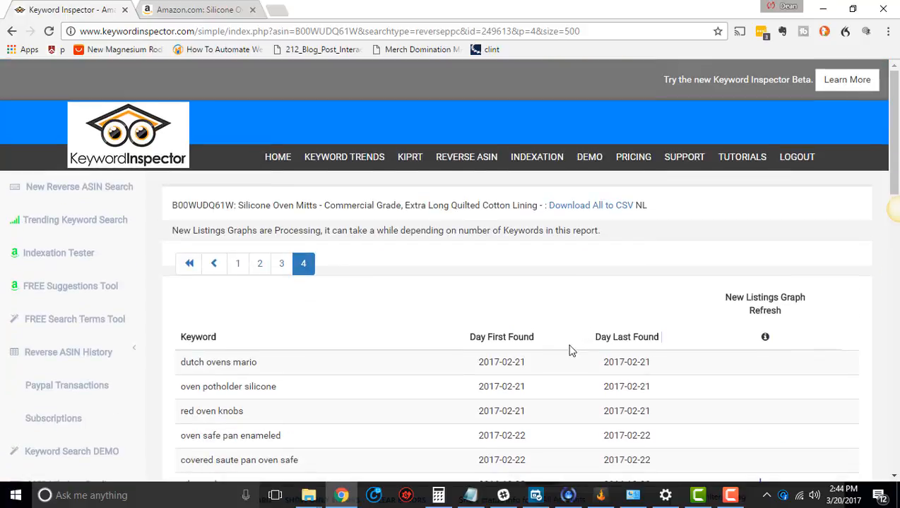
mouse_move(406, 396)
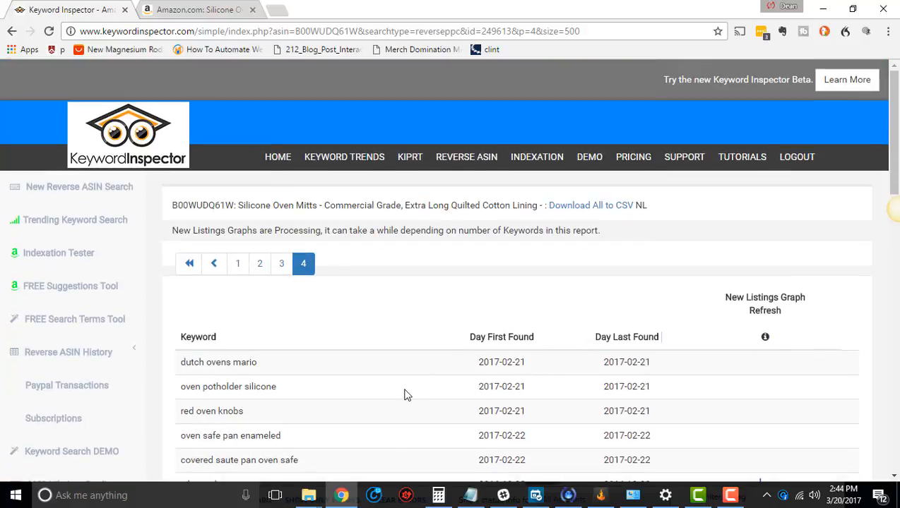
mouse_move(466, 362)
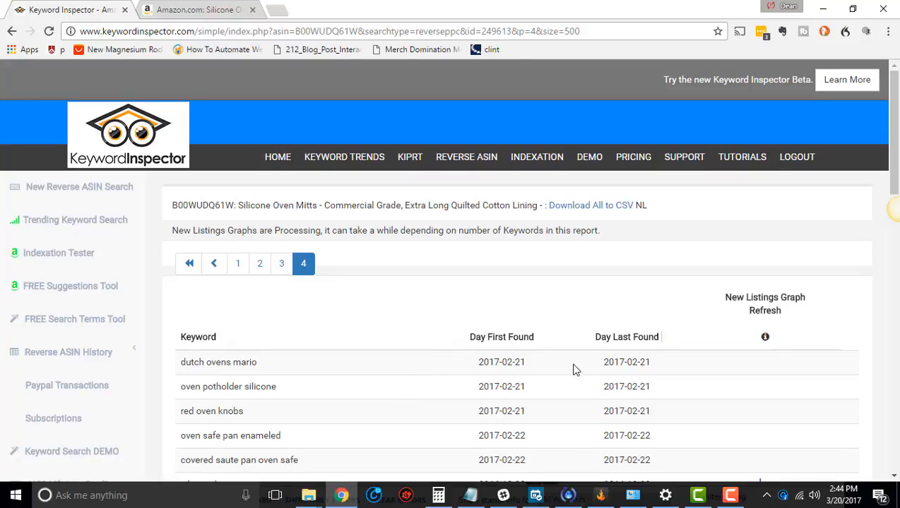
mouse_move(570, 377)
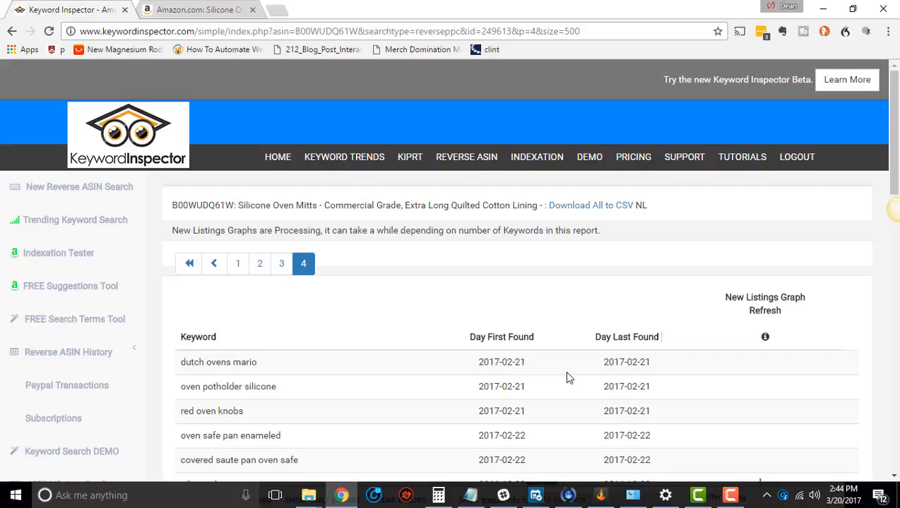
mouse_move(561, 381)
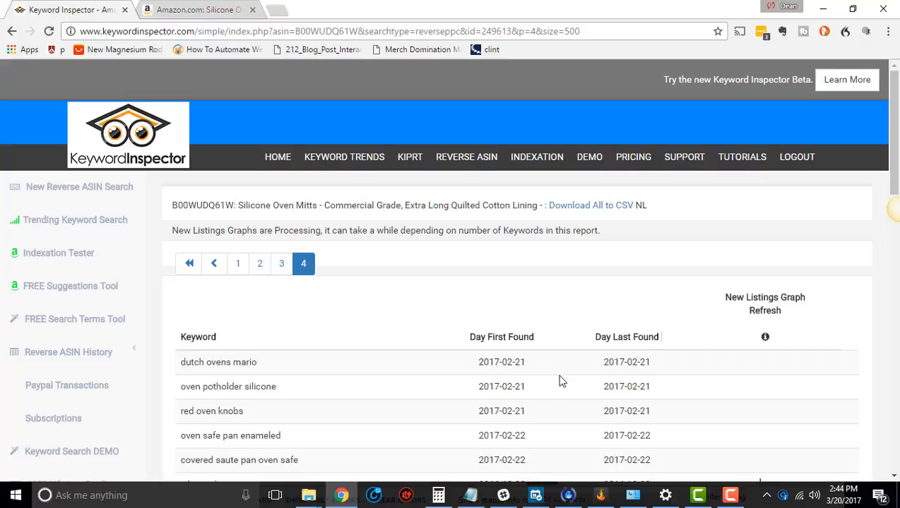
mouse_move(559, 383)
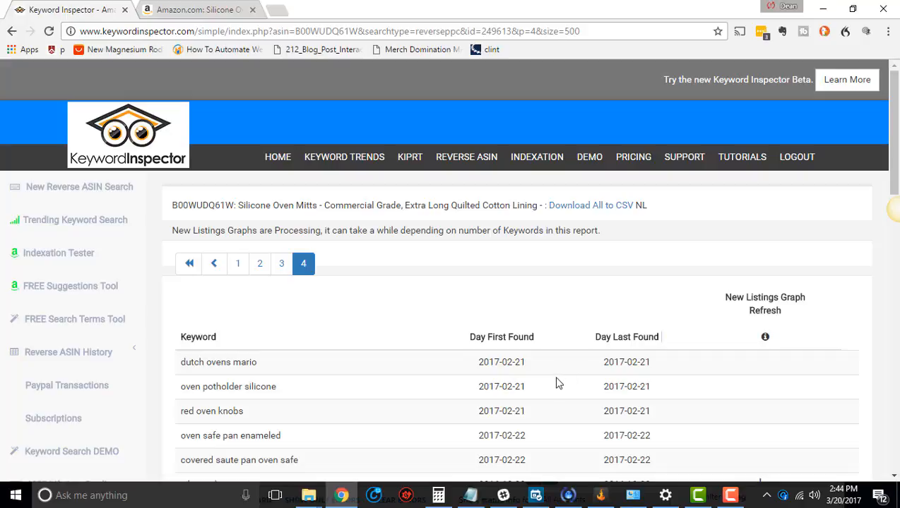
mouse_move(554, 386)
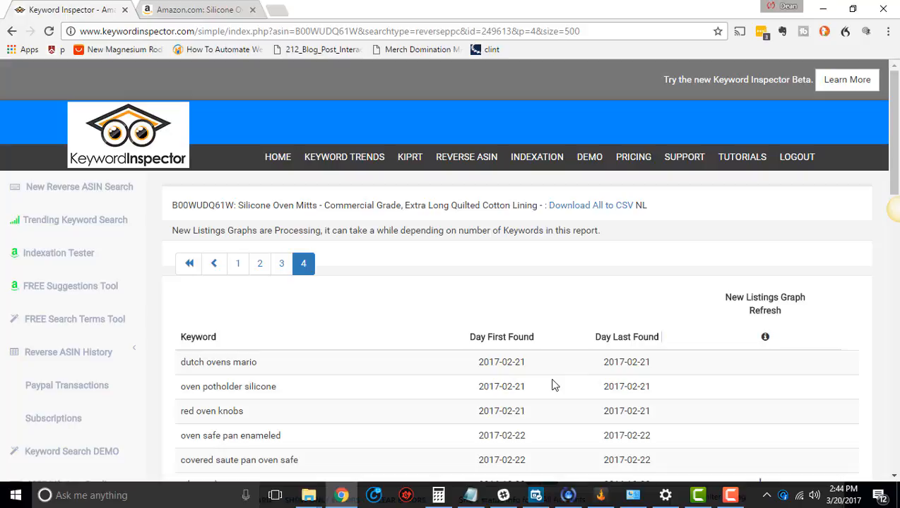
mouse_move(556, 384)
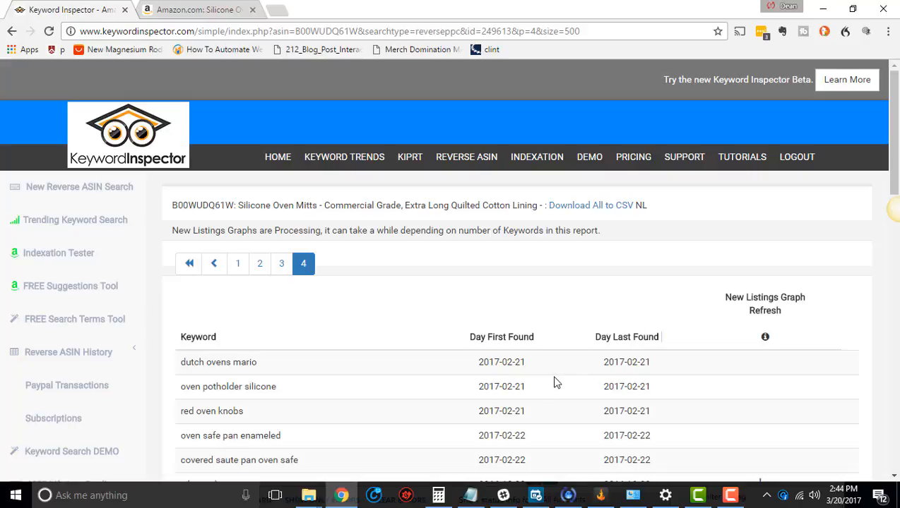
mouse_move(554, 383)
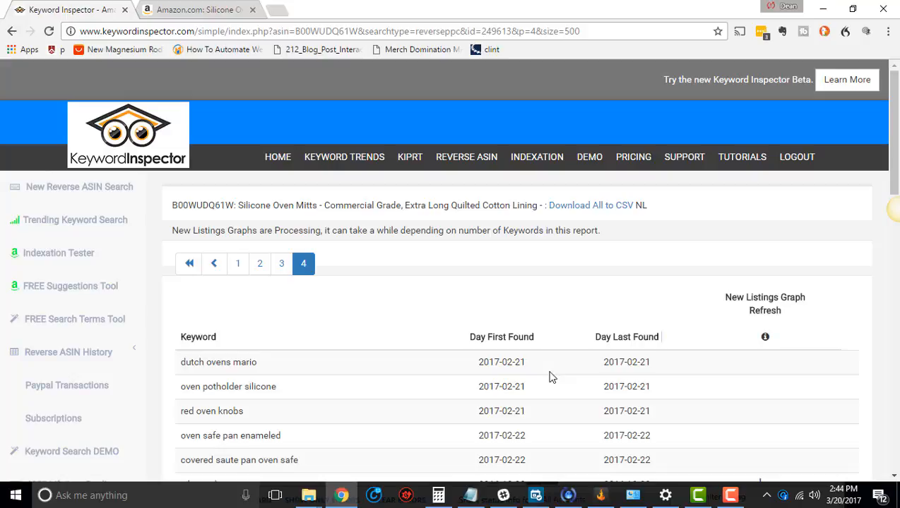
mouse_move(210, 386)
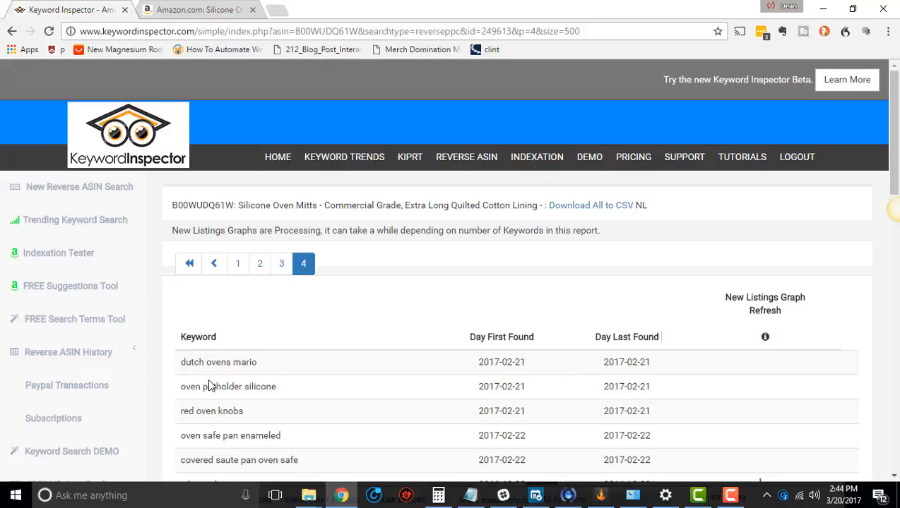
mouse_move(418, 430)
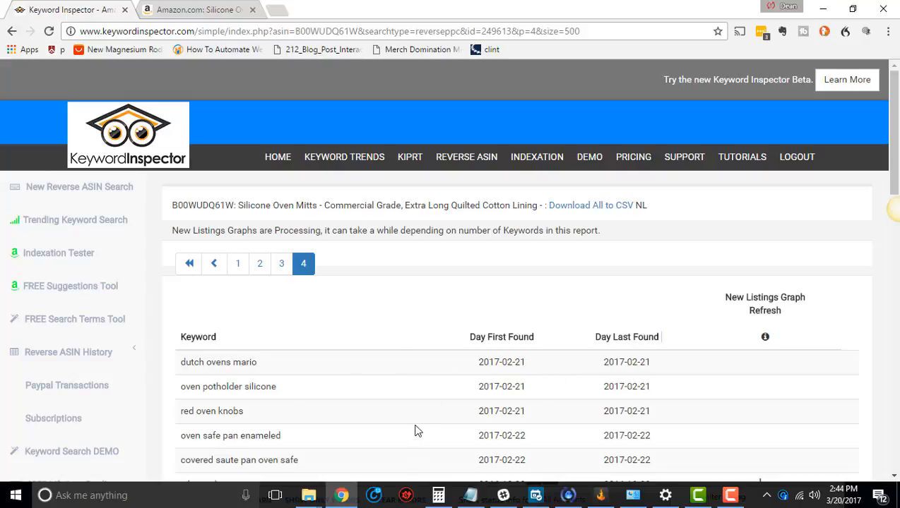
mouse_move(436, 373)
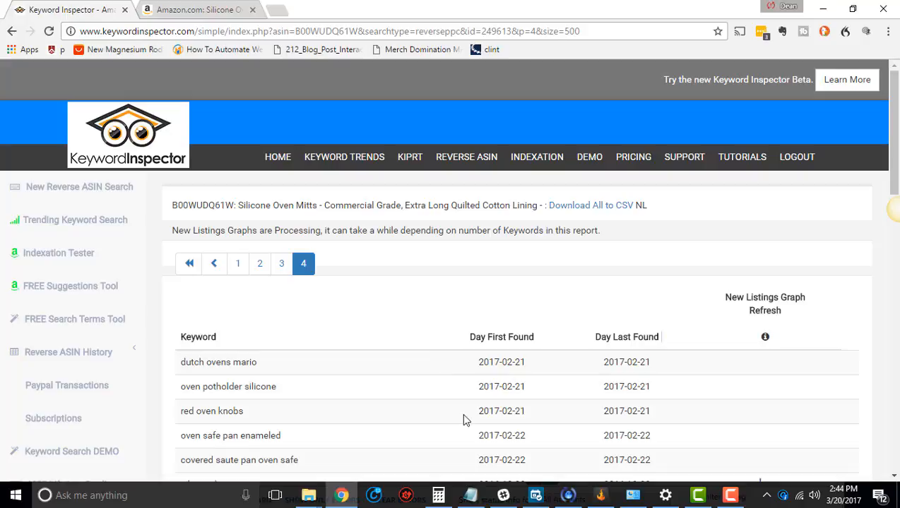
mouse_move(479, 403)
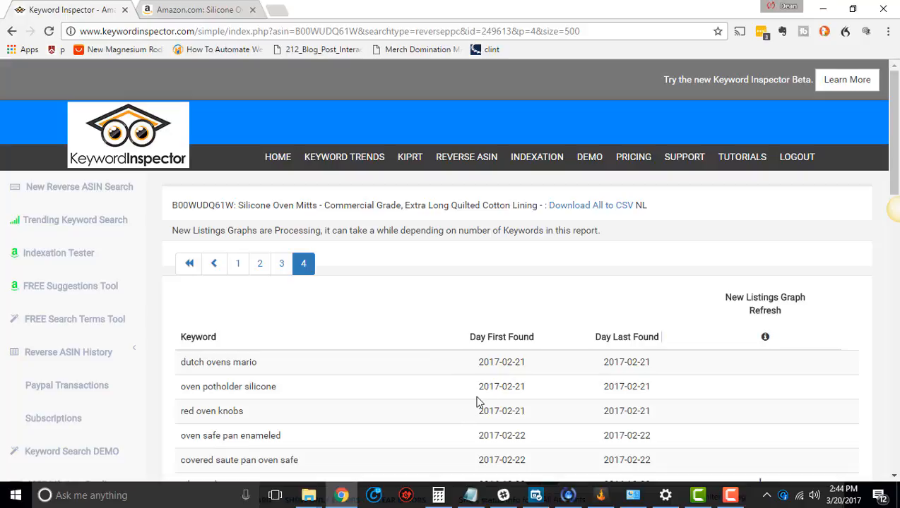
mouse_move(466, 411)
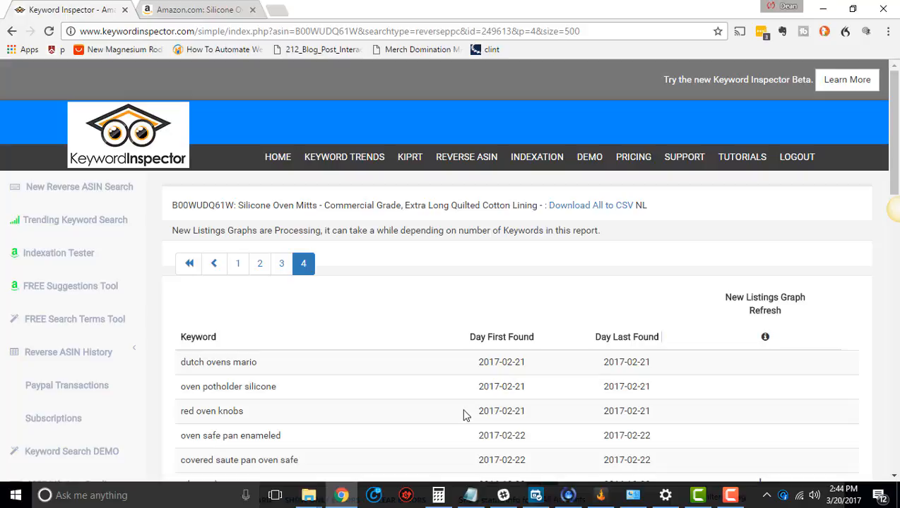
mouse_move(465, 418)
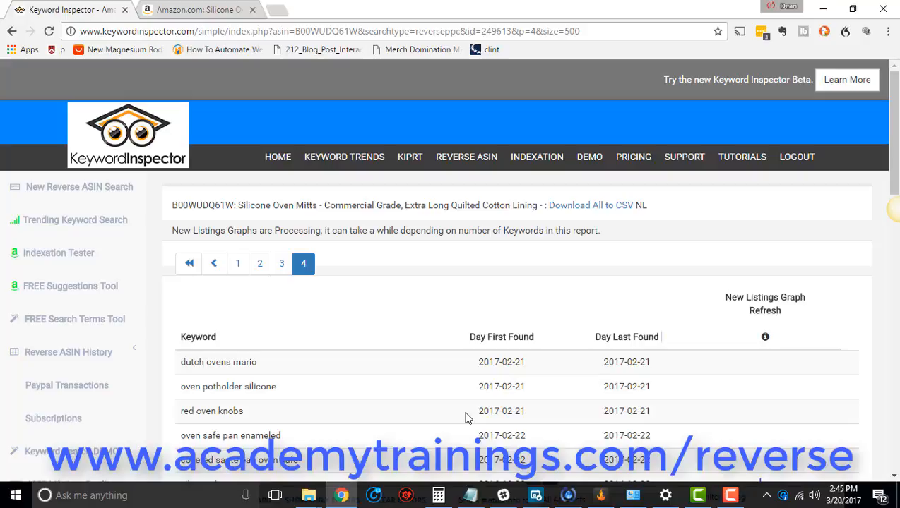
mouse_move(411, 449)
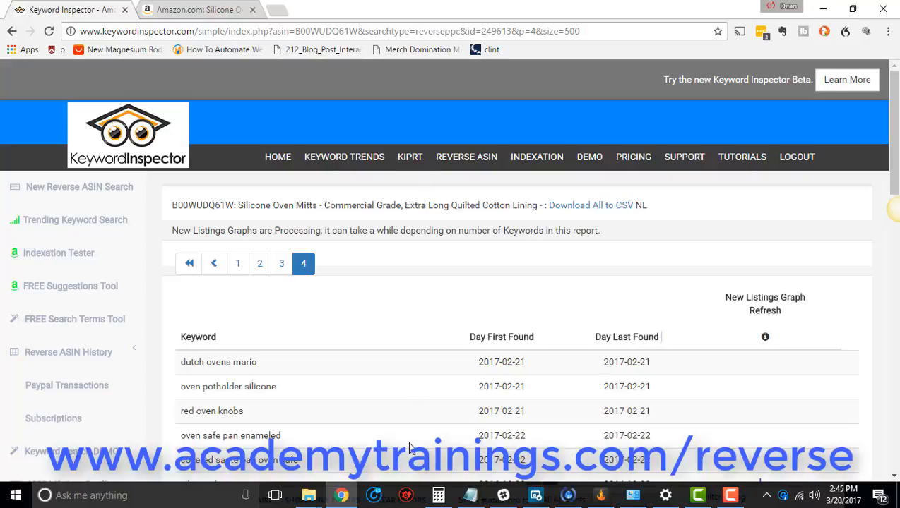
mouse_move(433, 399)
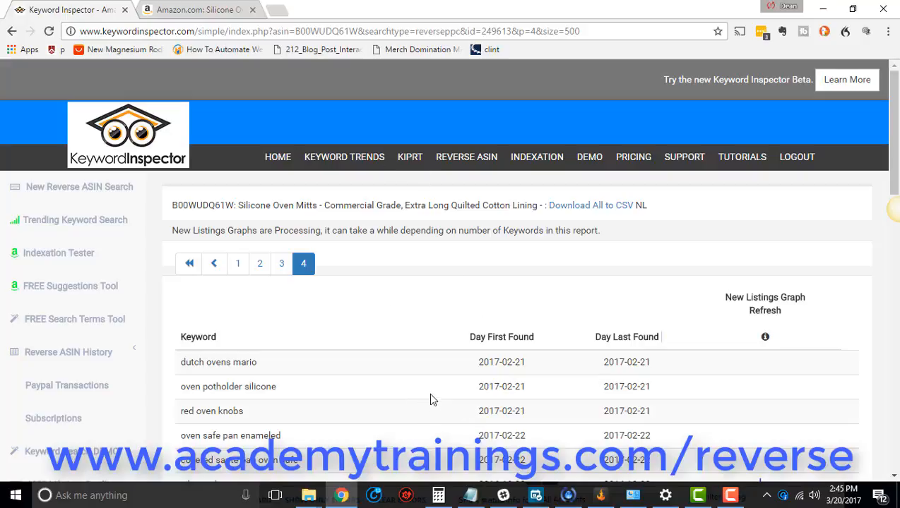
mouse_move(445, 382)
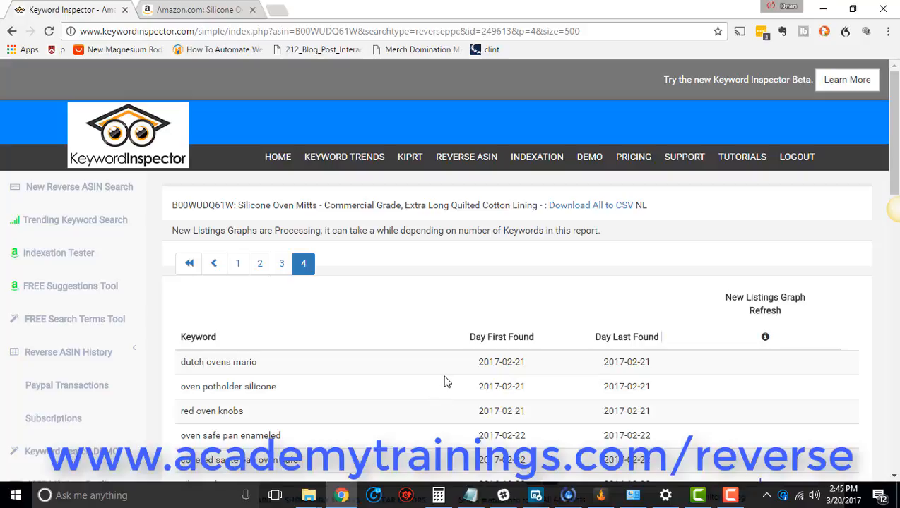
scroll("down", 3)
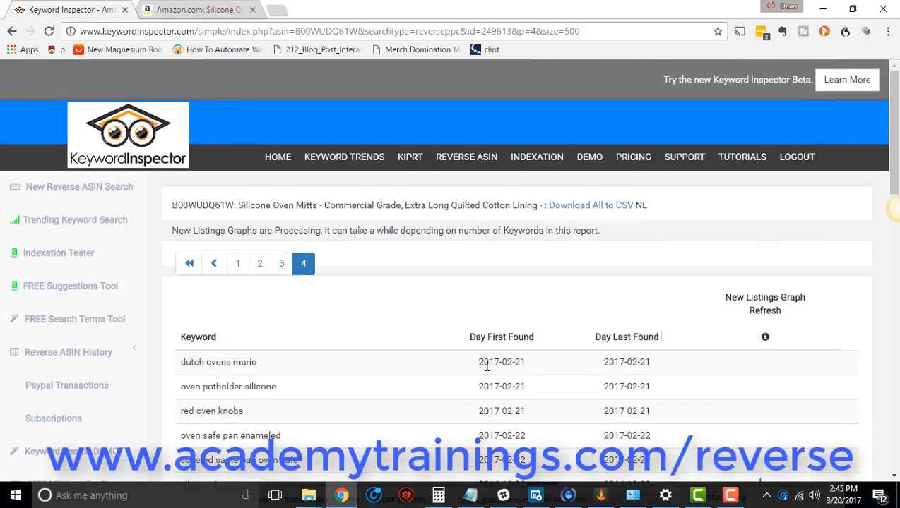
mouse_move(485, 373)
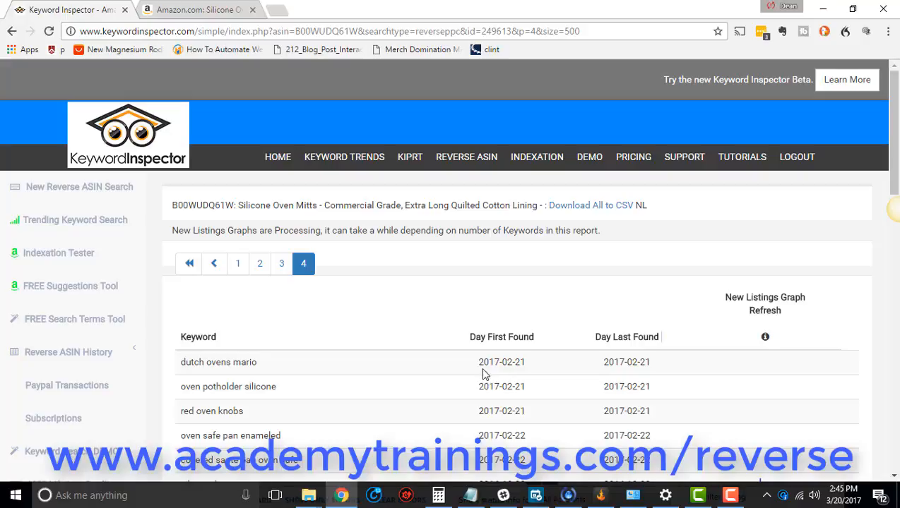
mouse_move(488, 376)
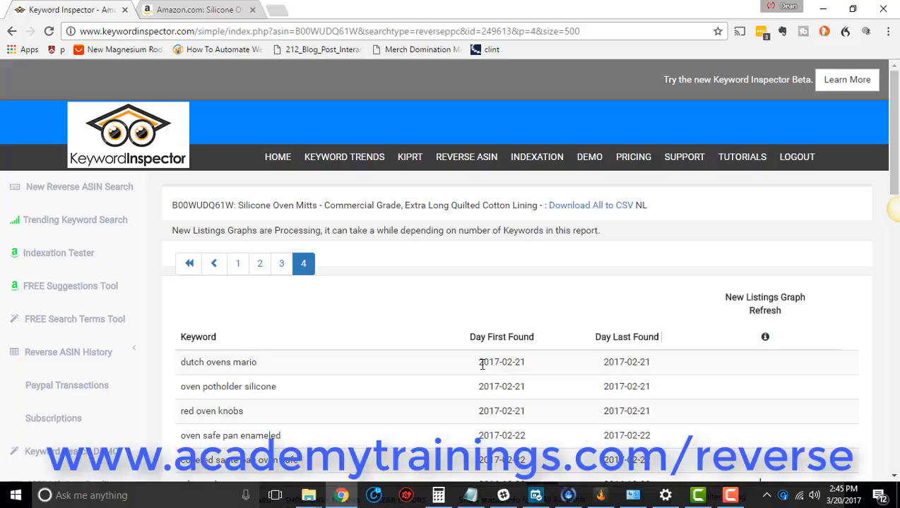
mouse_move(483, 349)
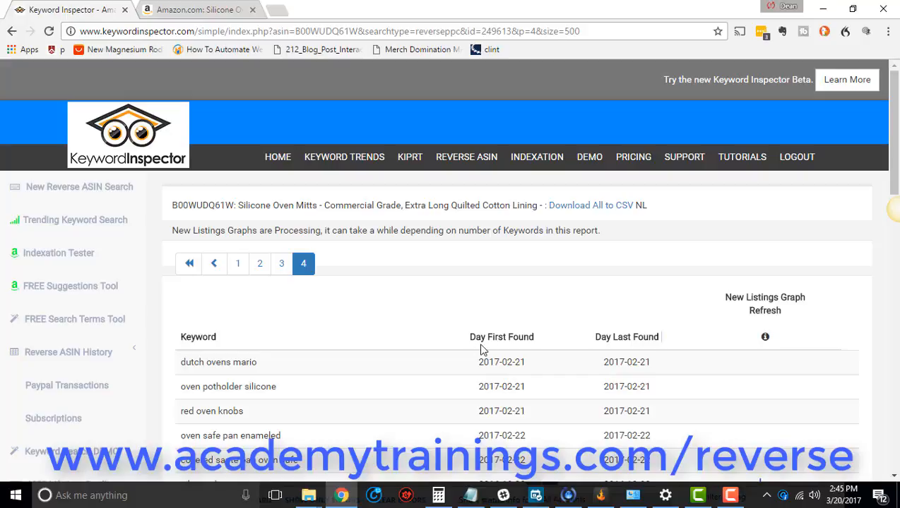
mouse_move(506, 354)
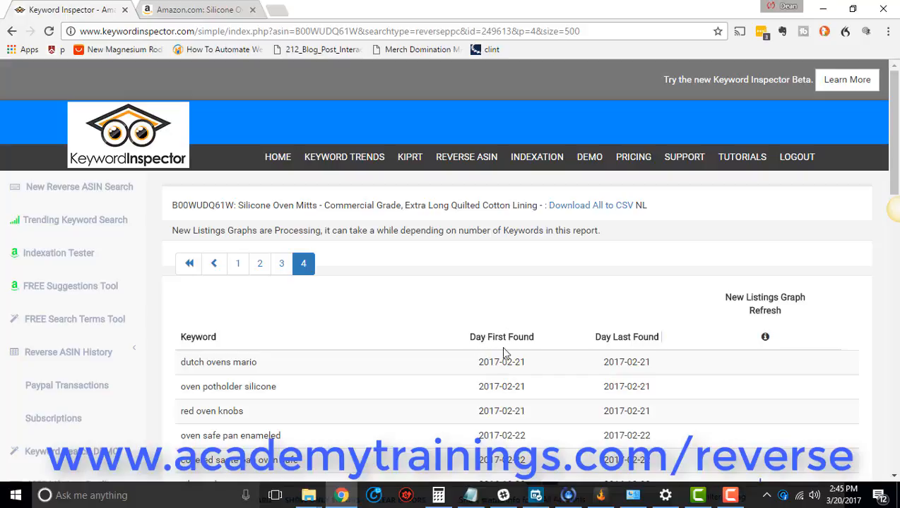
mouse_move(417, 394)
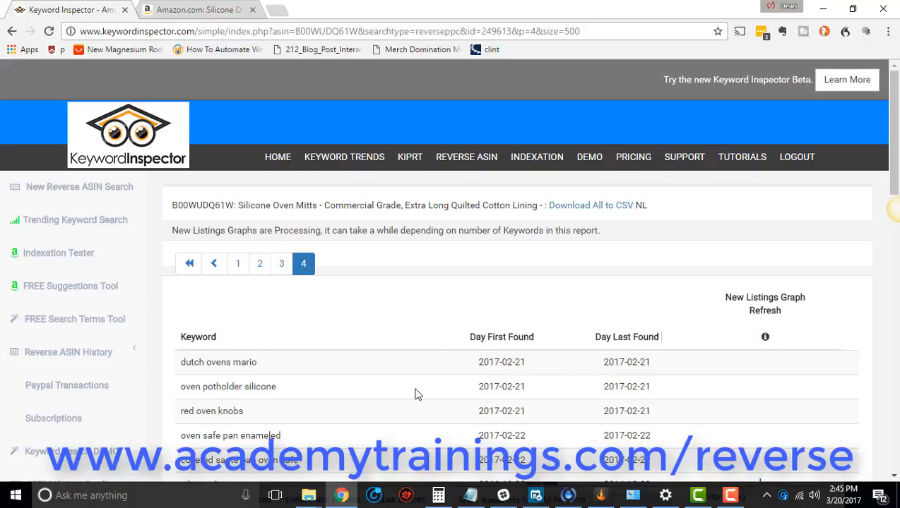
mouse_move(413, 401)
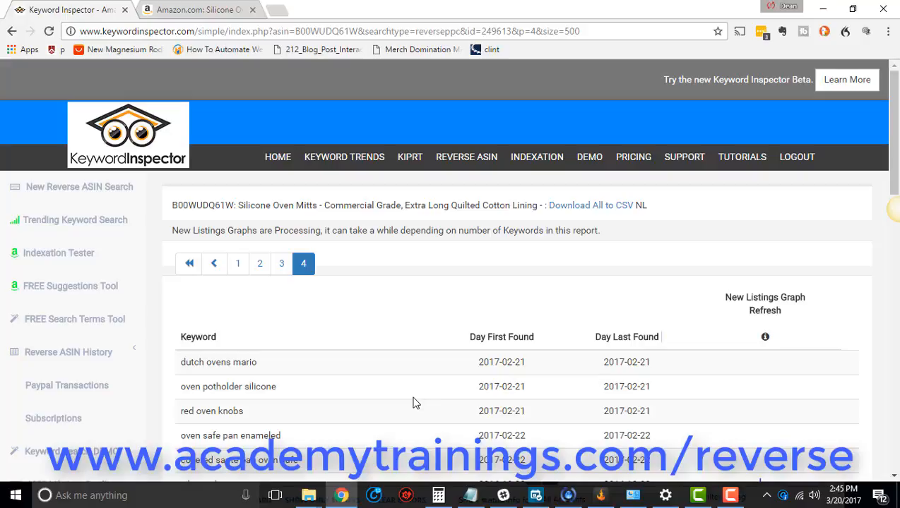
mouse_move(416, 381)
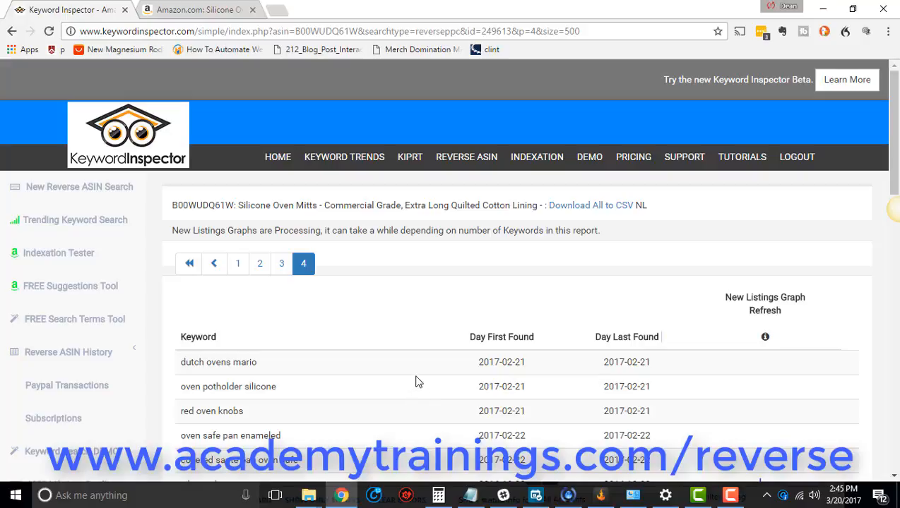
mouse_move(406, 392)
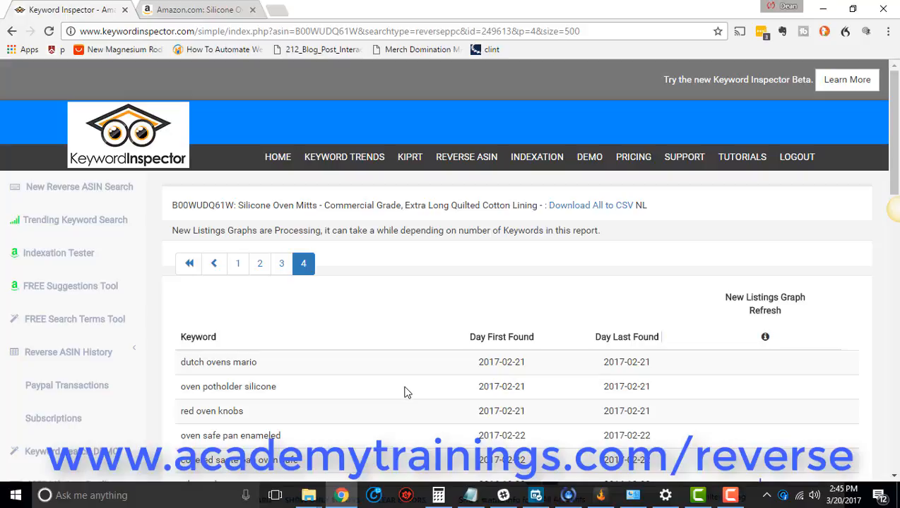
mouse_move(403, 392)
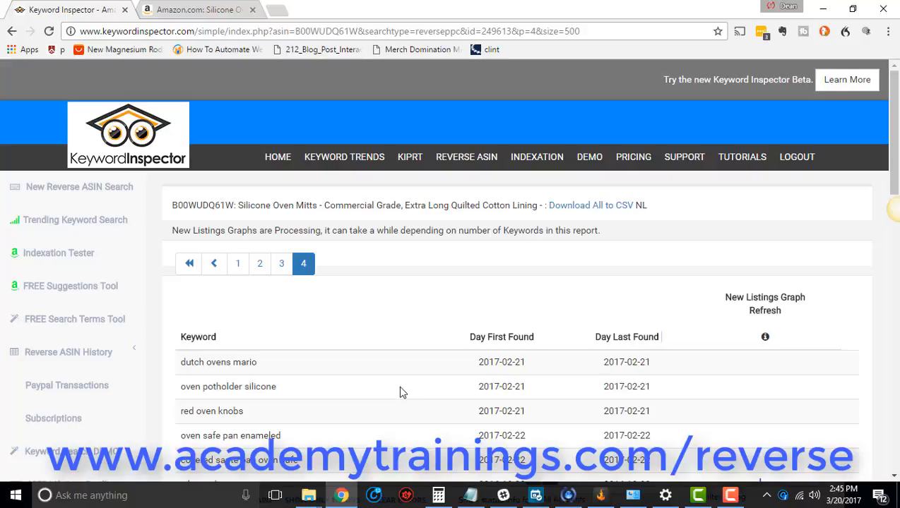
mouse_move(394, 403)
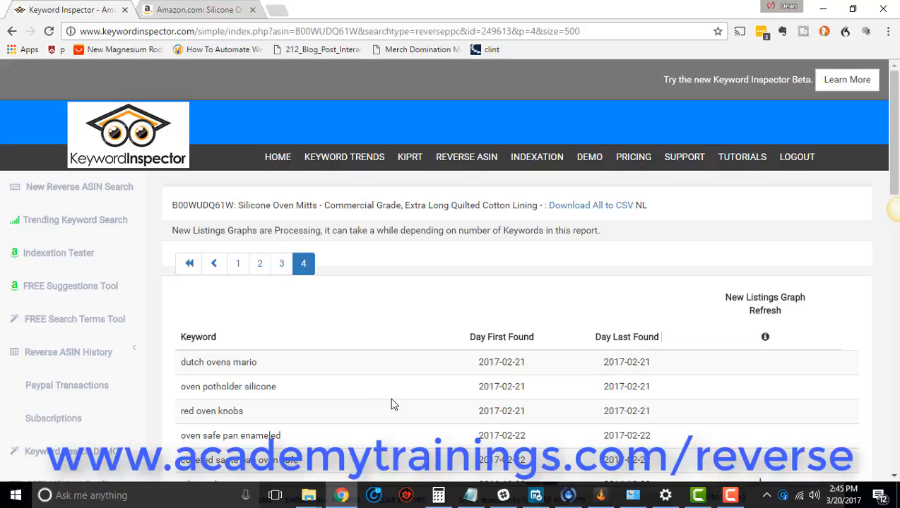
mouse_move(880, 393)
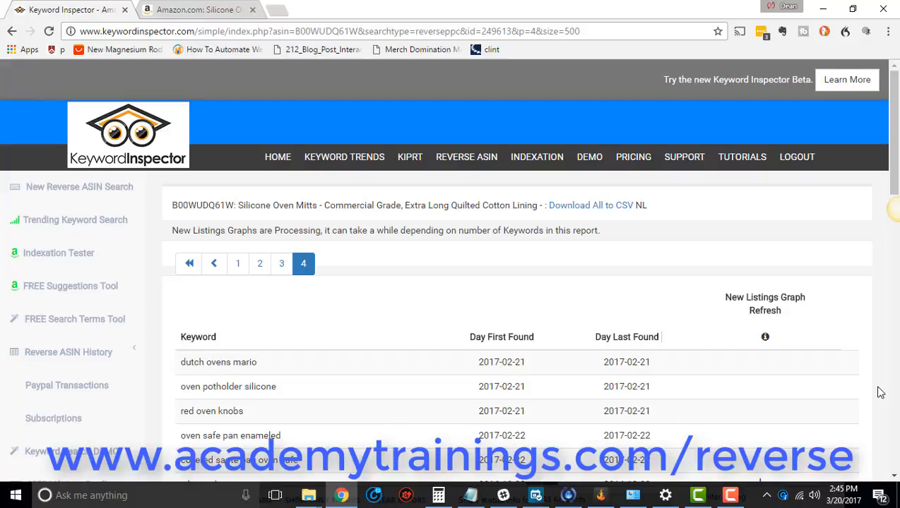